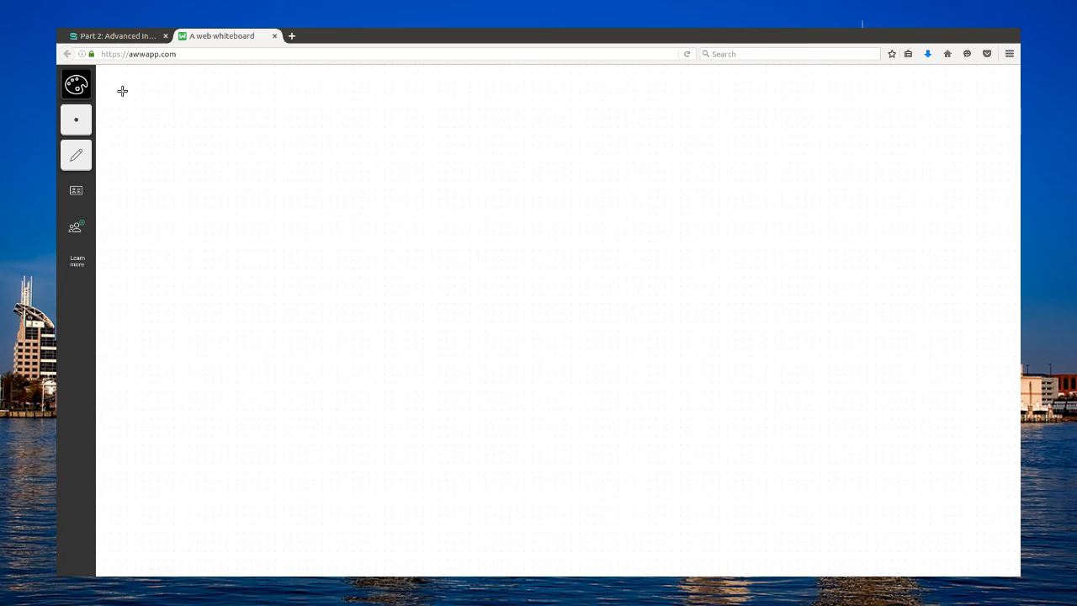
- Handwrite 'Example: Find ∫ sinh x √(1+cosh x) dx.' and rule a long line under it
left_click_drag(126, 96, 198, 97)
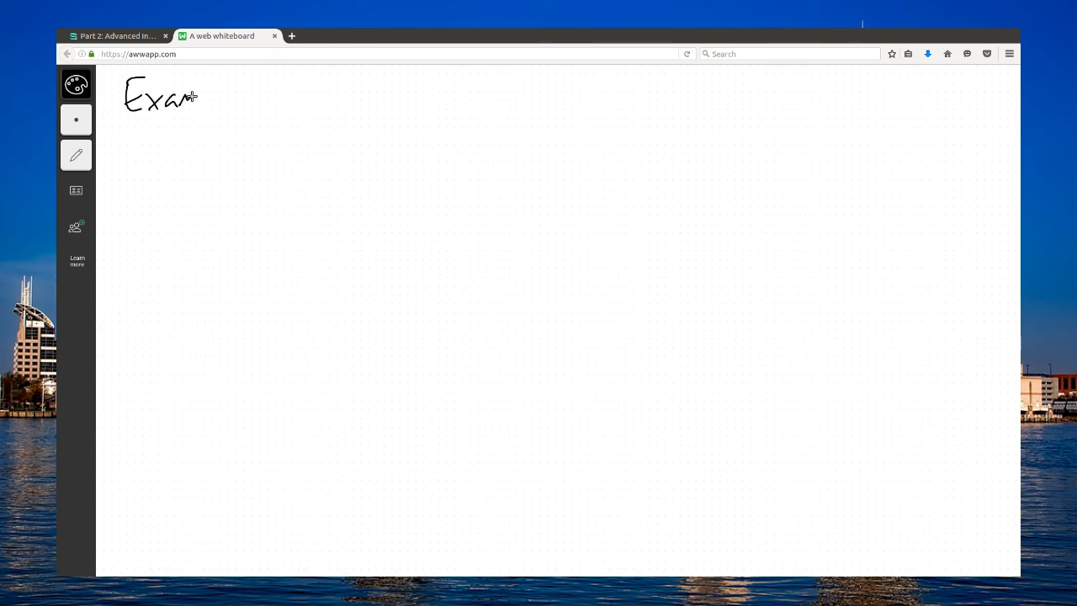
left_click_drag(189, 95, 231, 95)
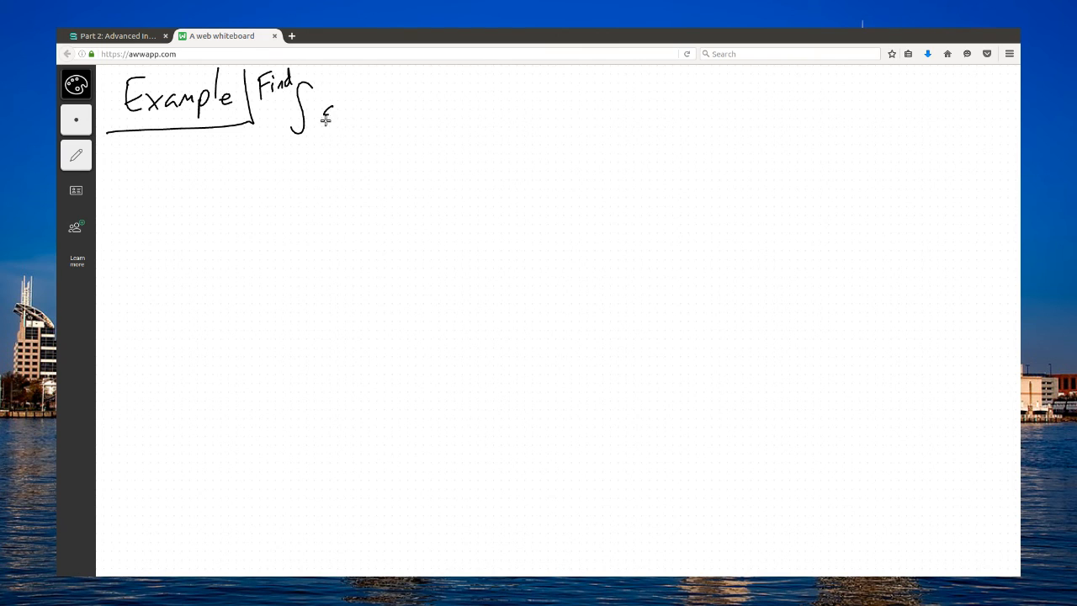
left_click_drag(322, 118, 387, 110)
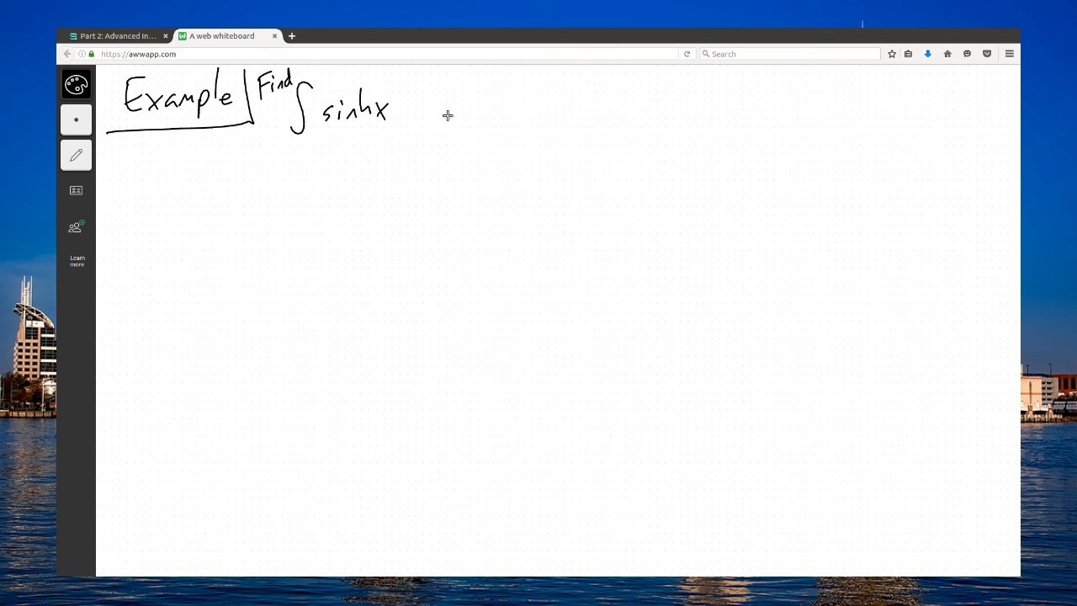
left_click_drag(395, 127, 488, 88)
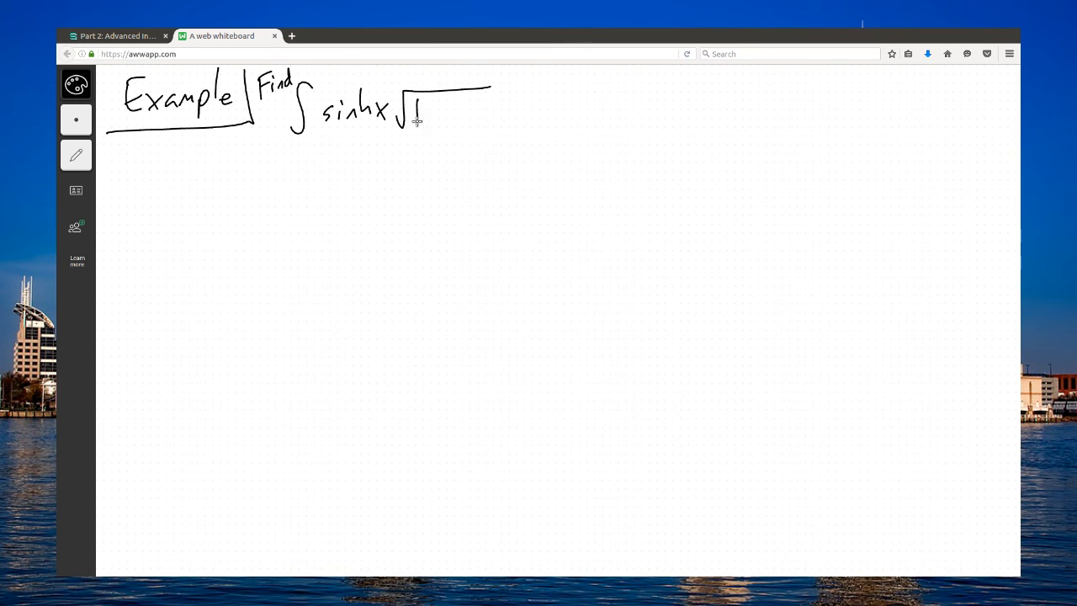
left_click_drag(421, 114, 480, 114)
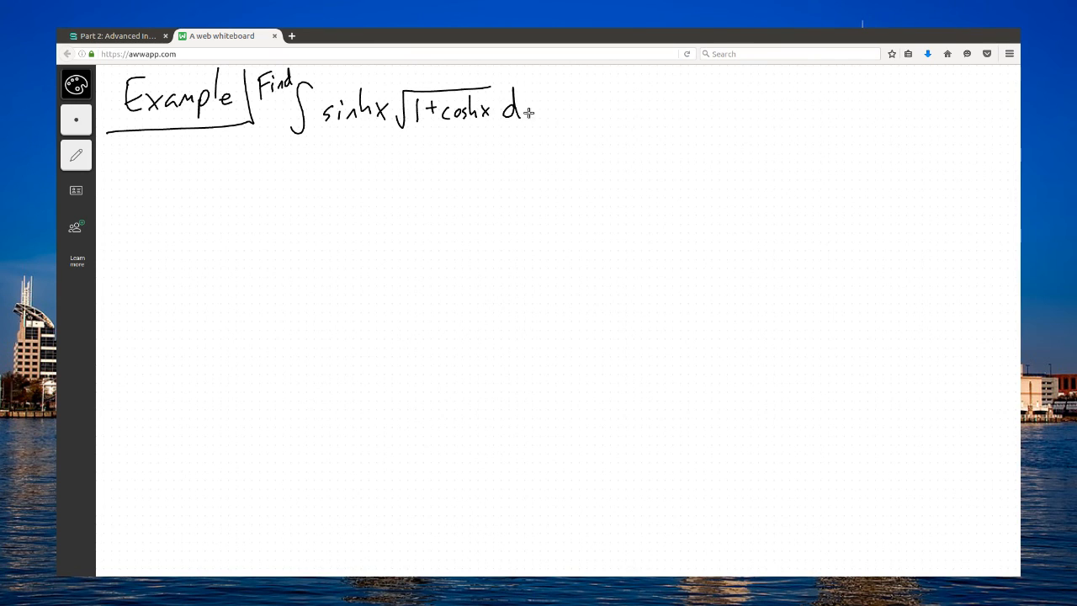
left_click_drag(128, 163, 884, 154)
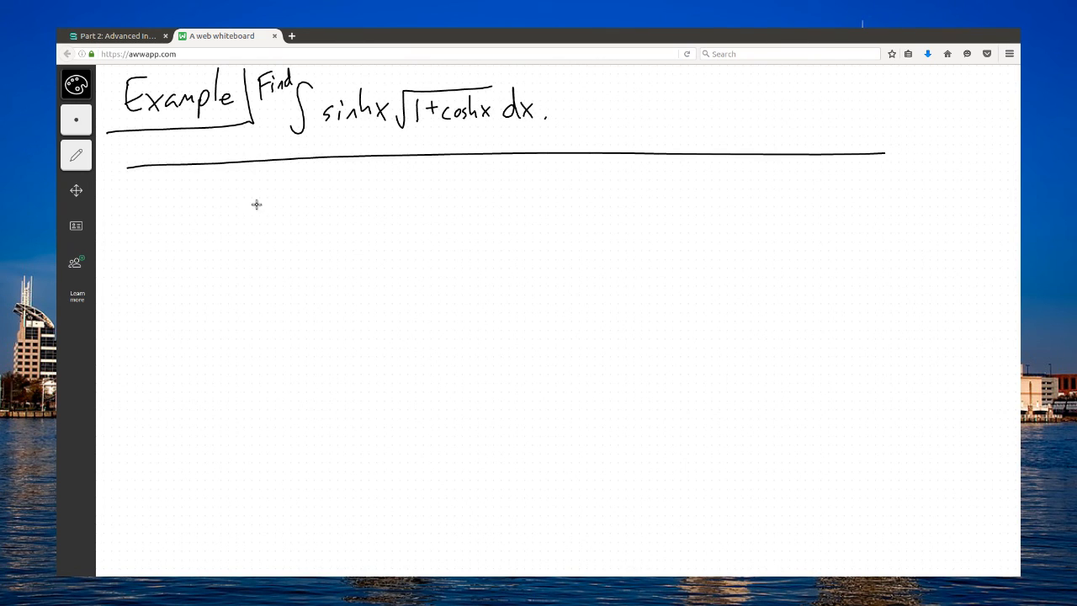
mouse_move(557, 187)
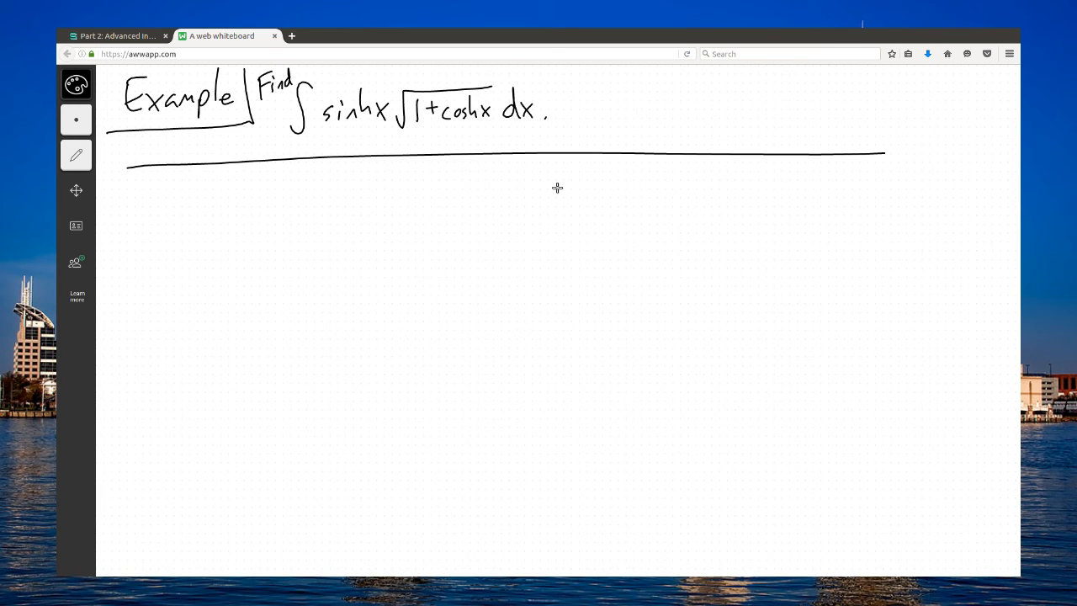
mouse_move(631, 318)
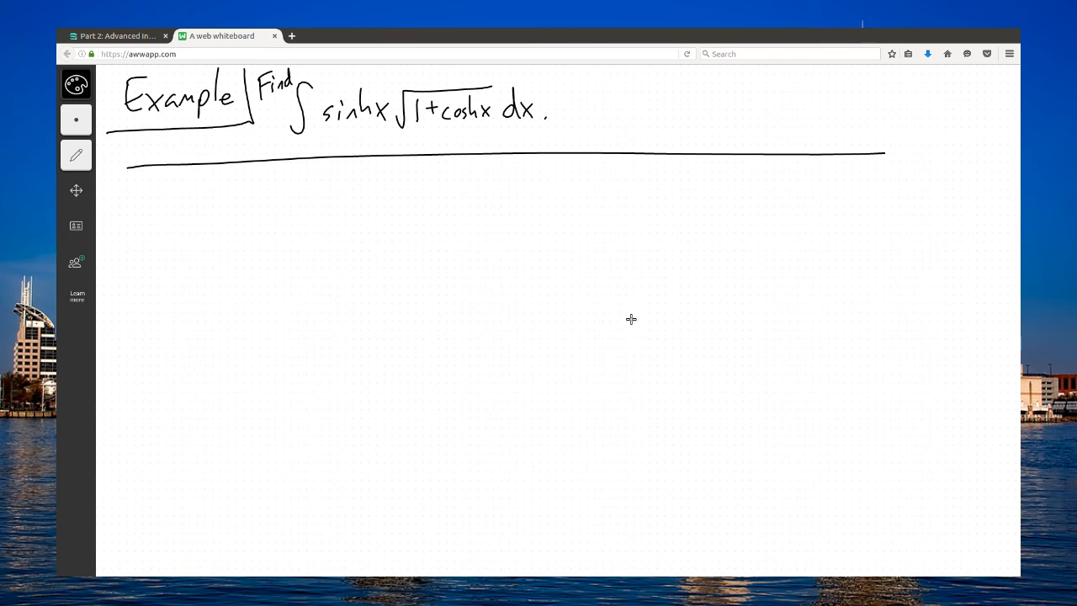
mouse_move(442, 276)
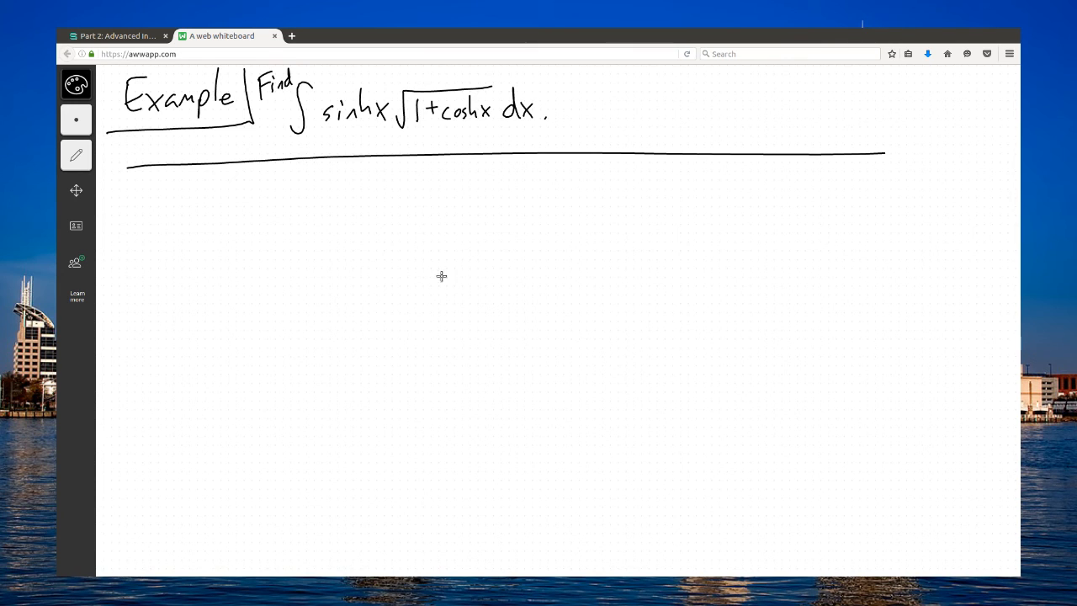
mouse_move(558, 323)
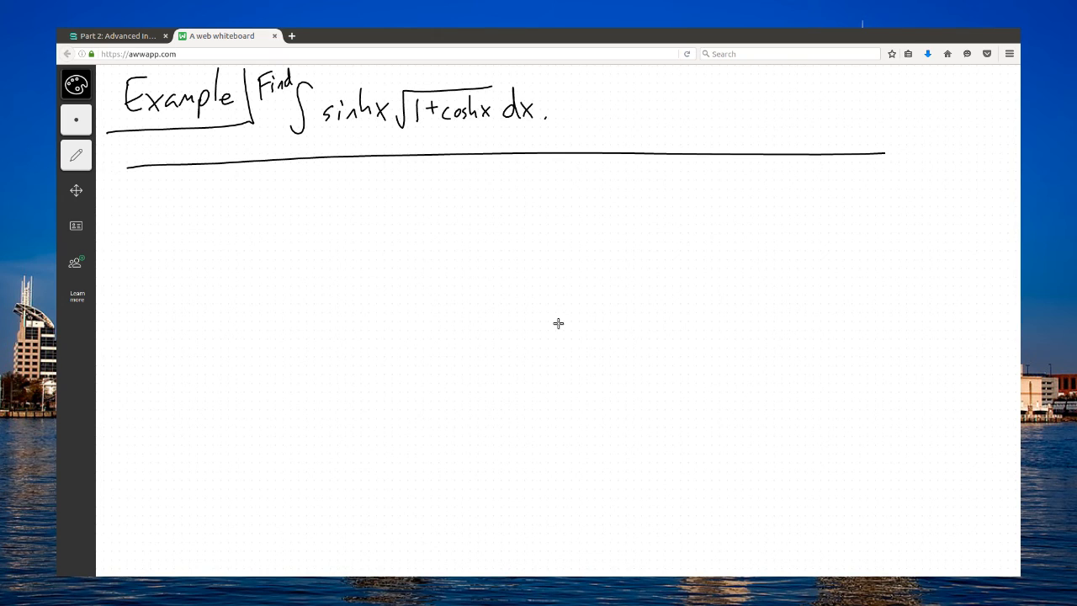
mouse_move(468, 267)
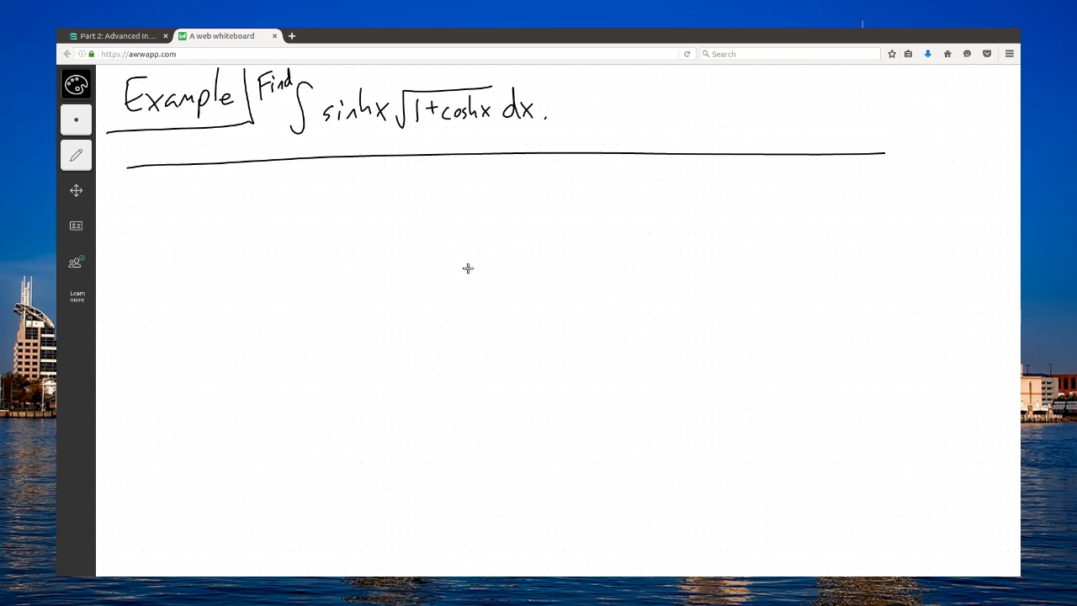
mouse_move(375, 147)
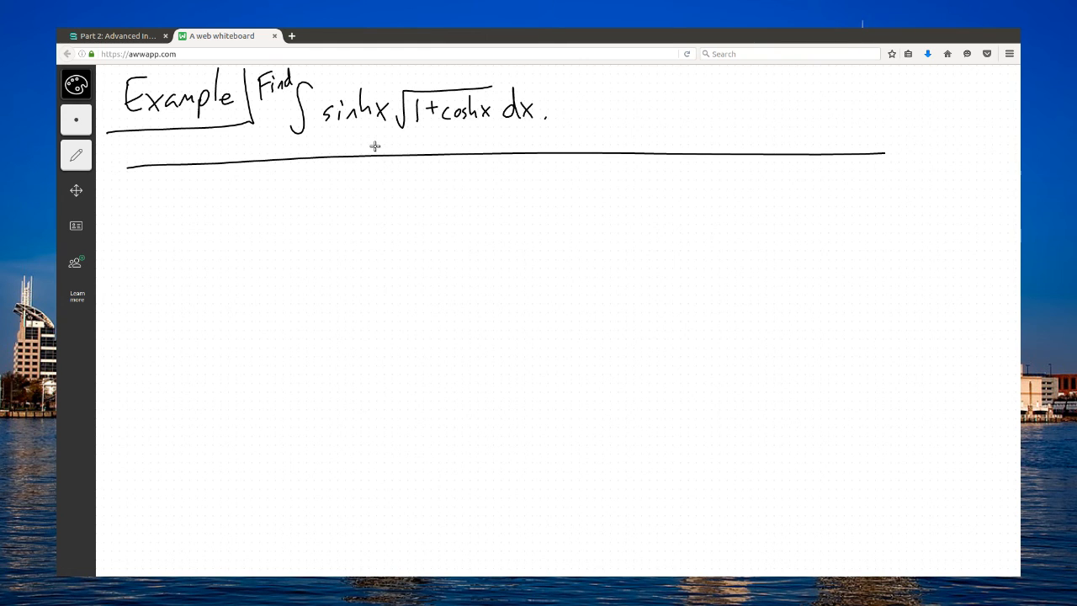
left_click(117, 35)
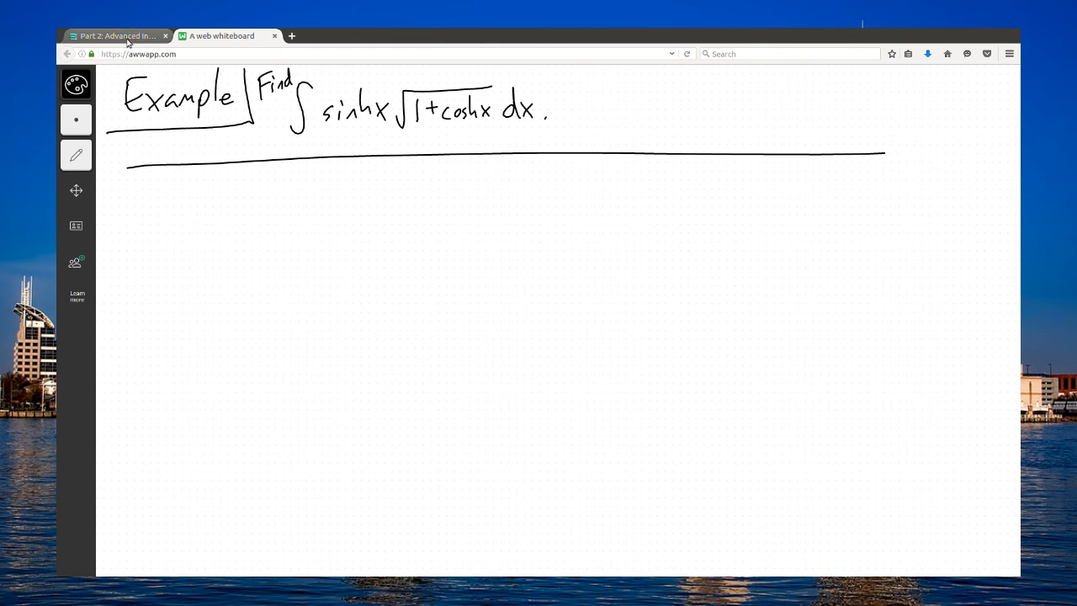
left_click(118, 36)
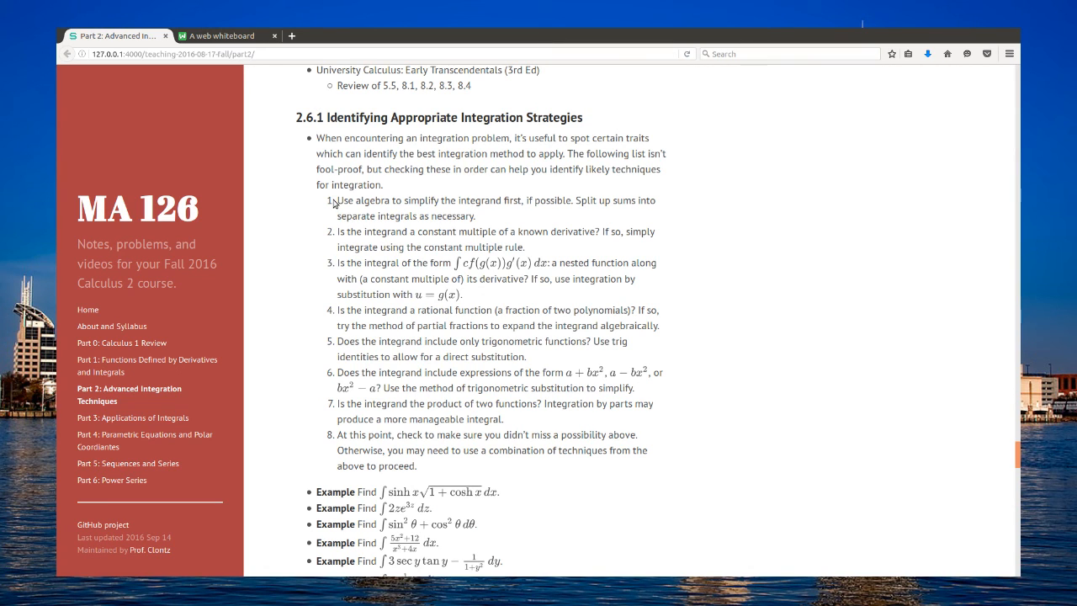
left_click_drag(337, 200, 443, 434)
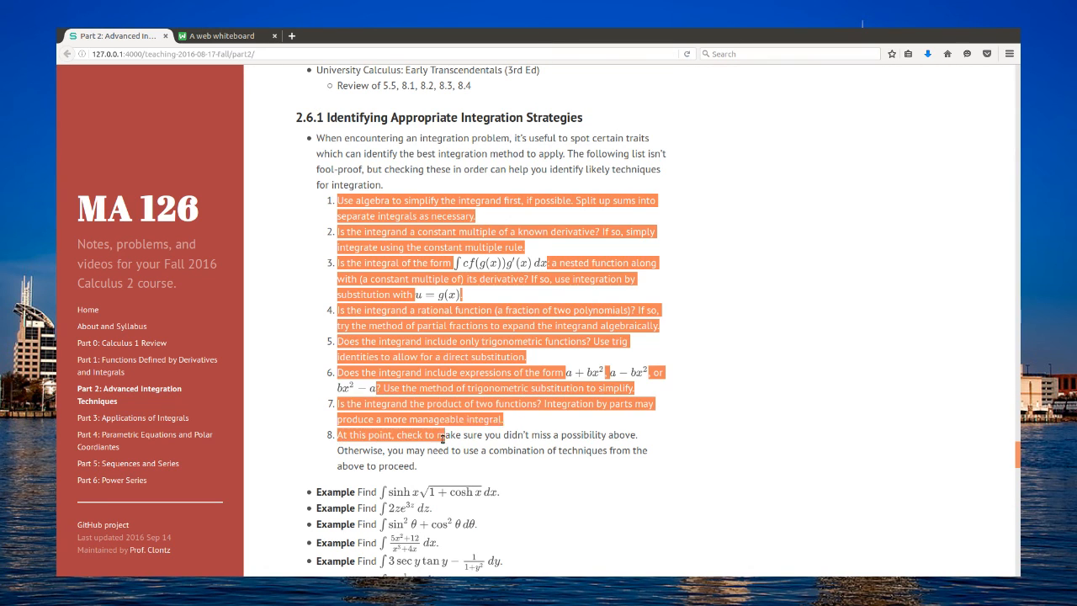
left_click(538, 303)
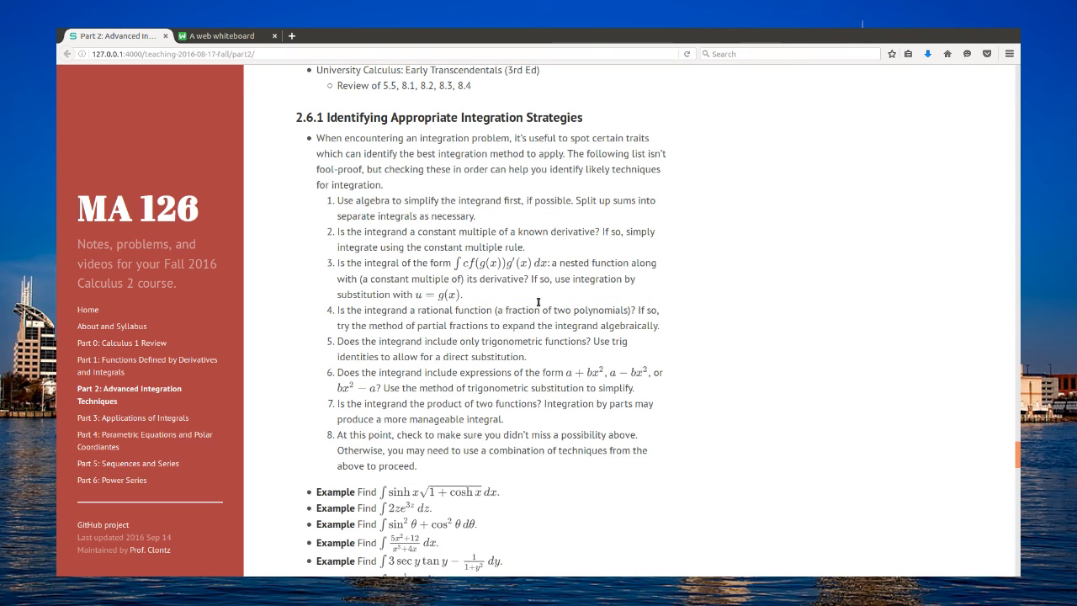
mouse_move(425, 230)
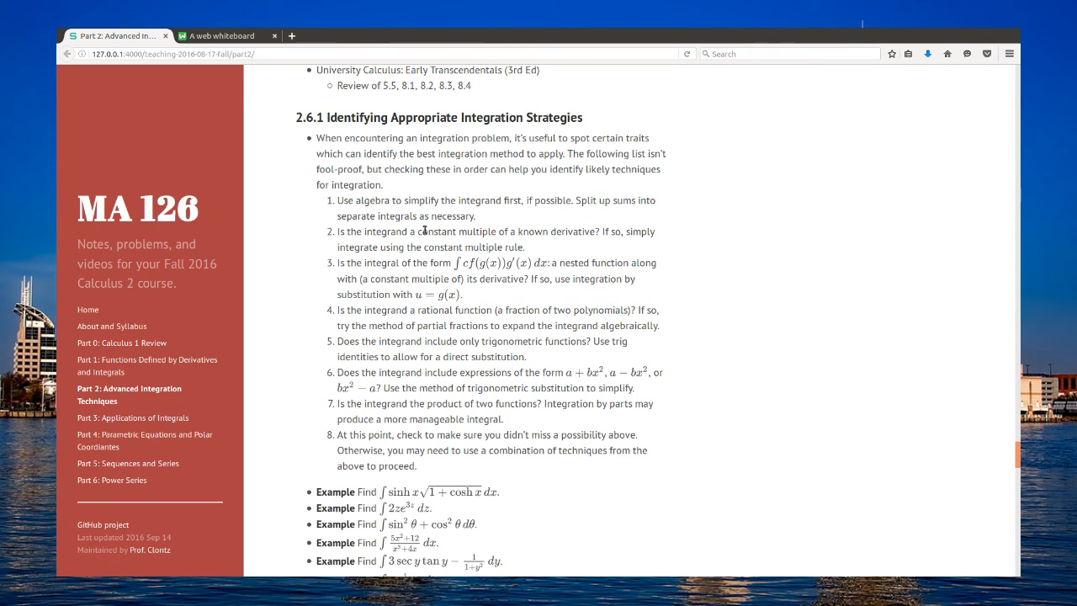
left_click_drag(338, 200, 462, 357)
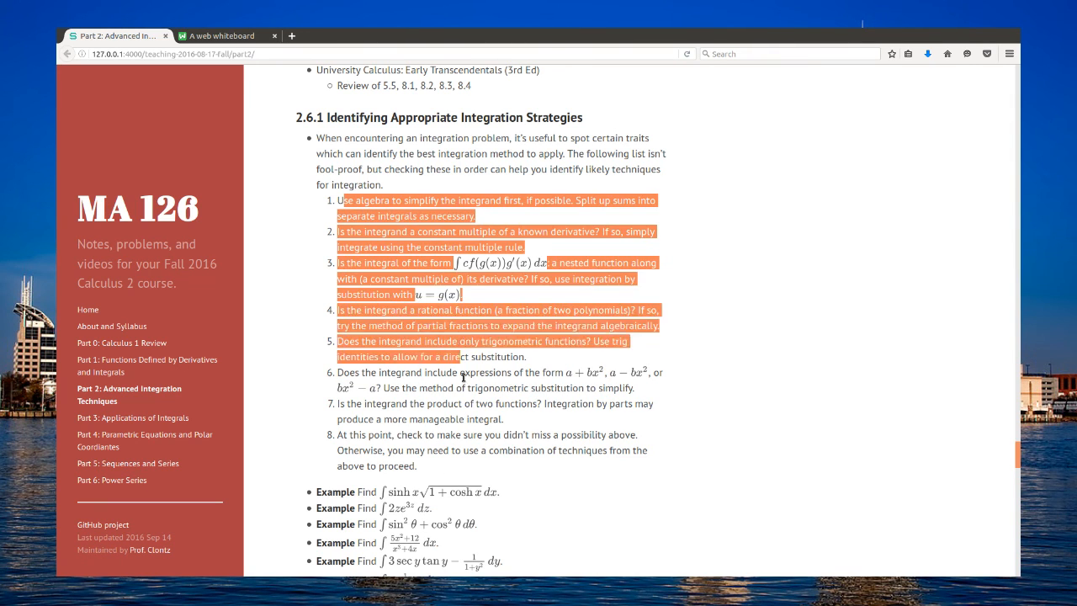
left_click(462, 461)
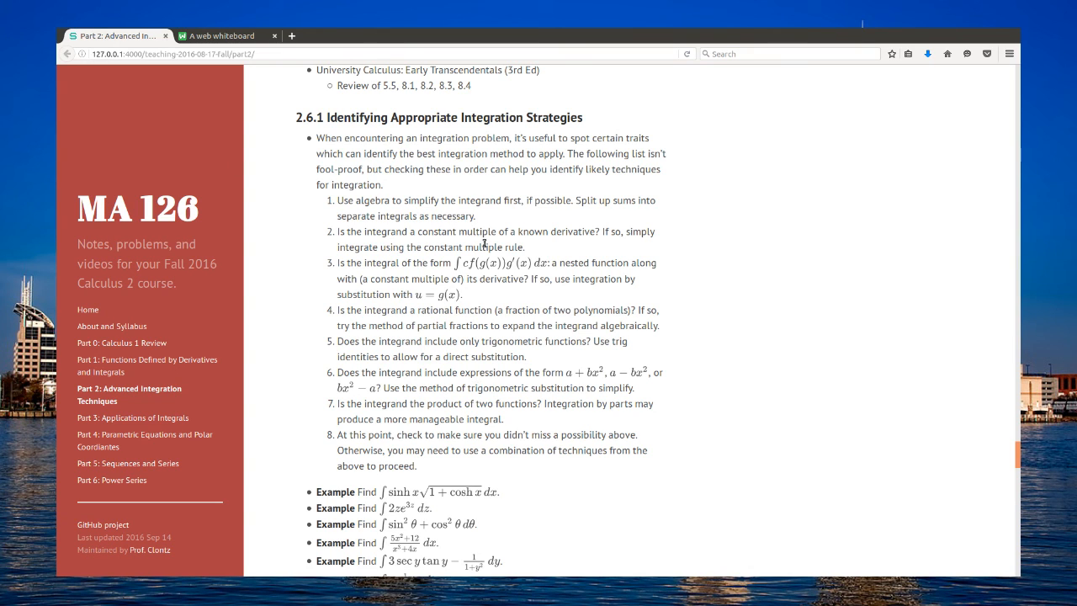
left_click(221, 36)
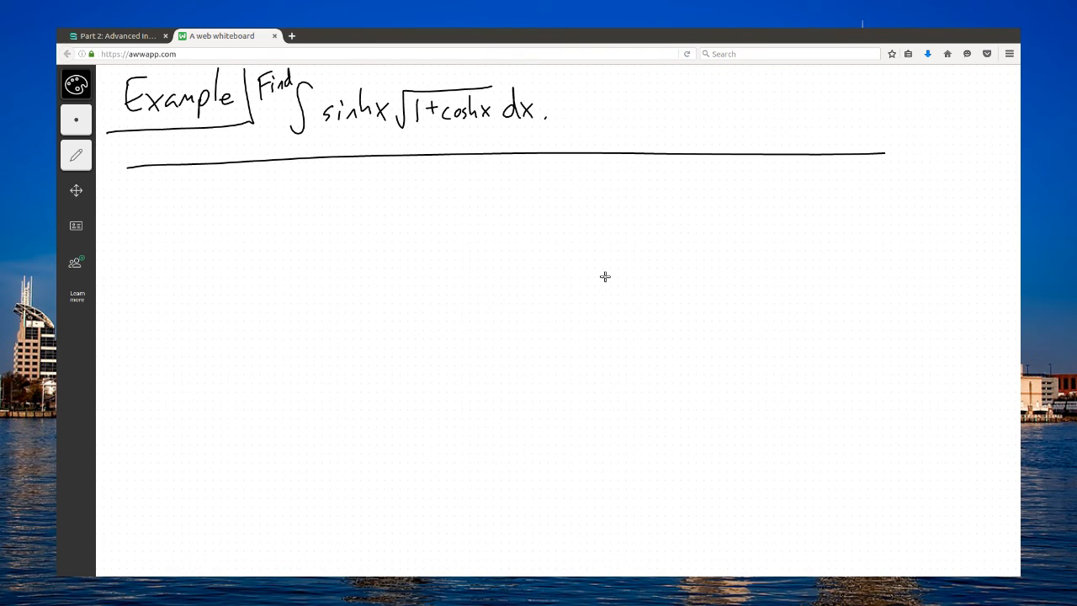
mouse_move(370, 124)
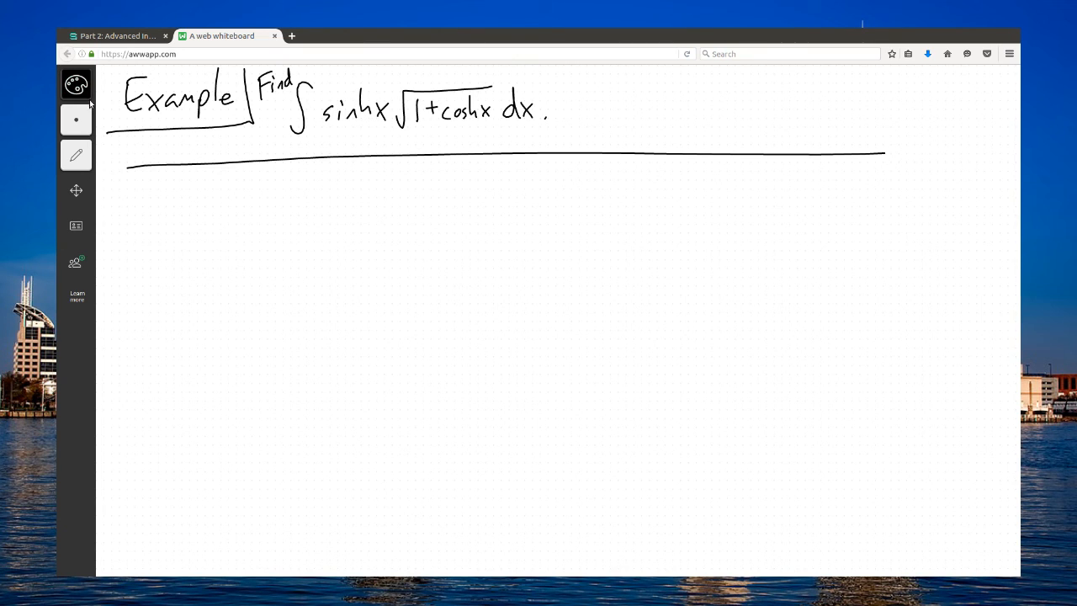
left_click(75, 83)
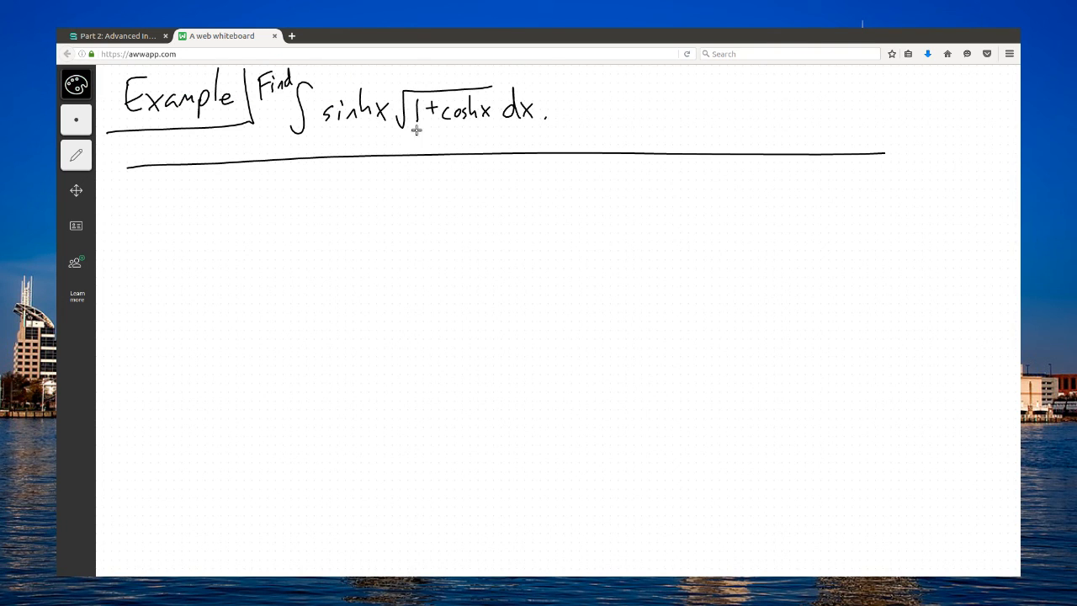
mouse_move(439, 152)
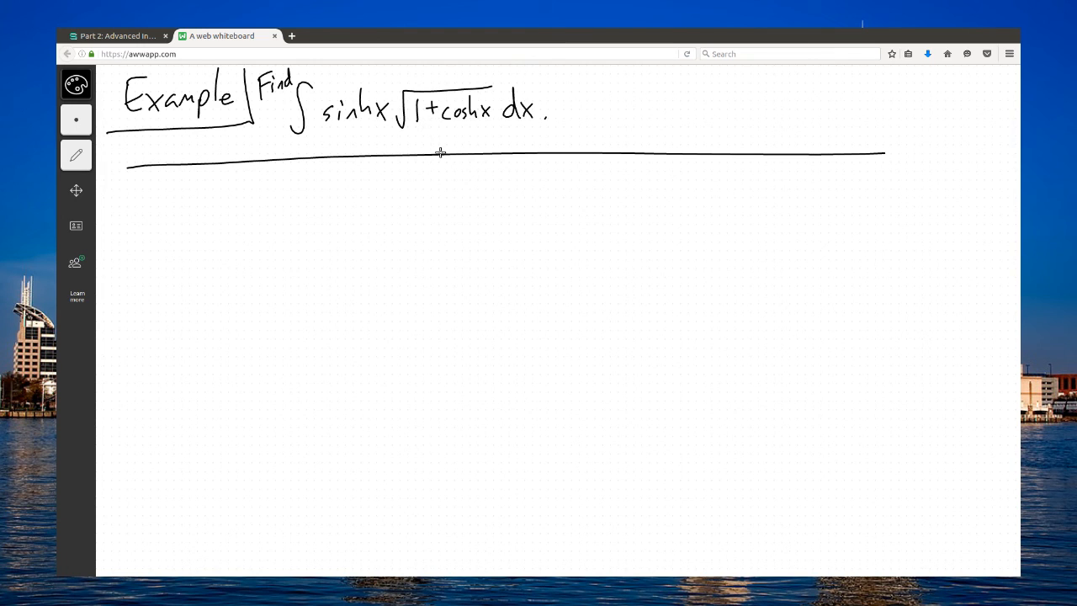
mouse_move(417, 80)
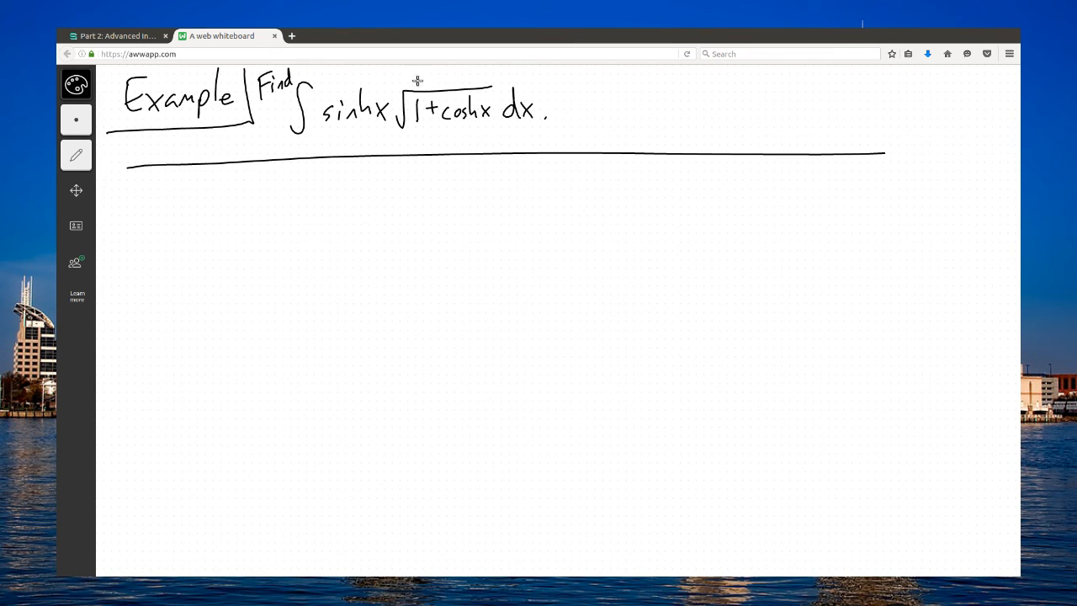
mouse_move(349, 135)
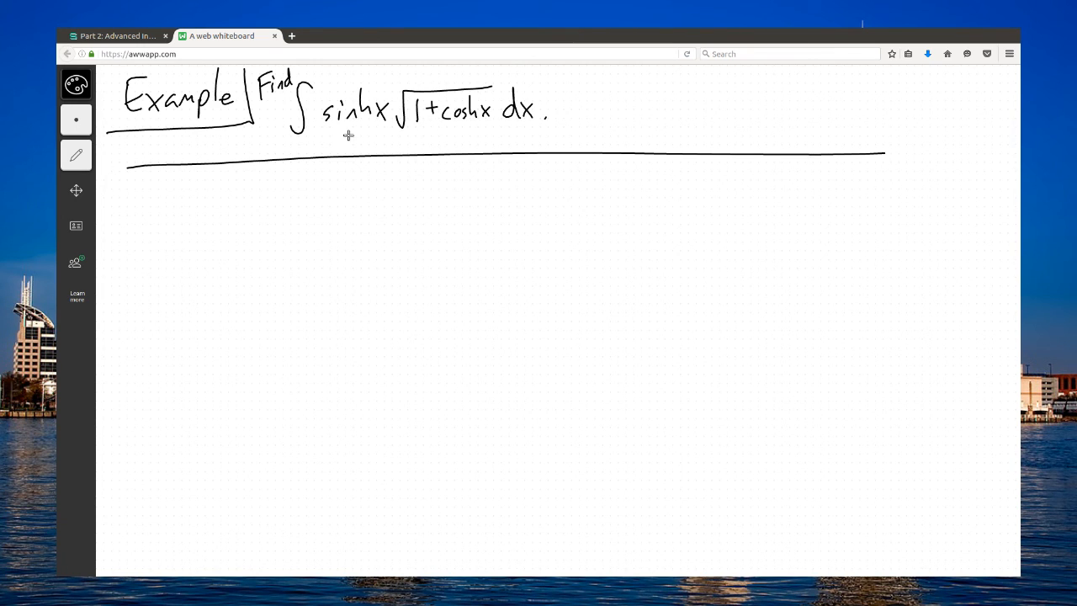
mouse_move(443, 206)
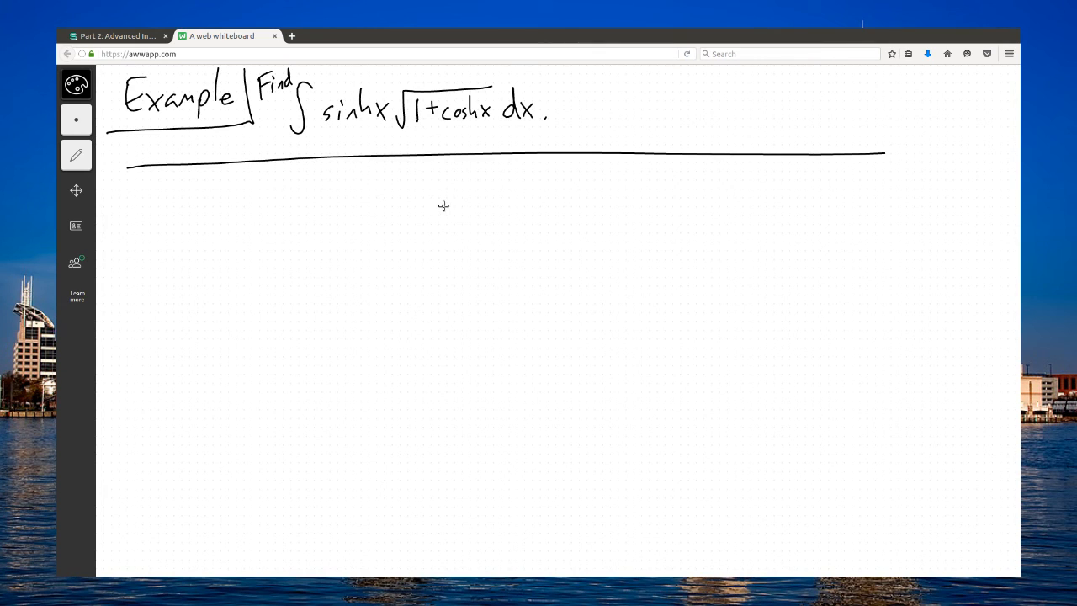
mouse_move(377, 257)
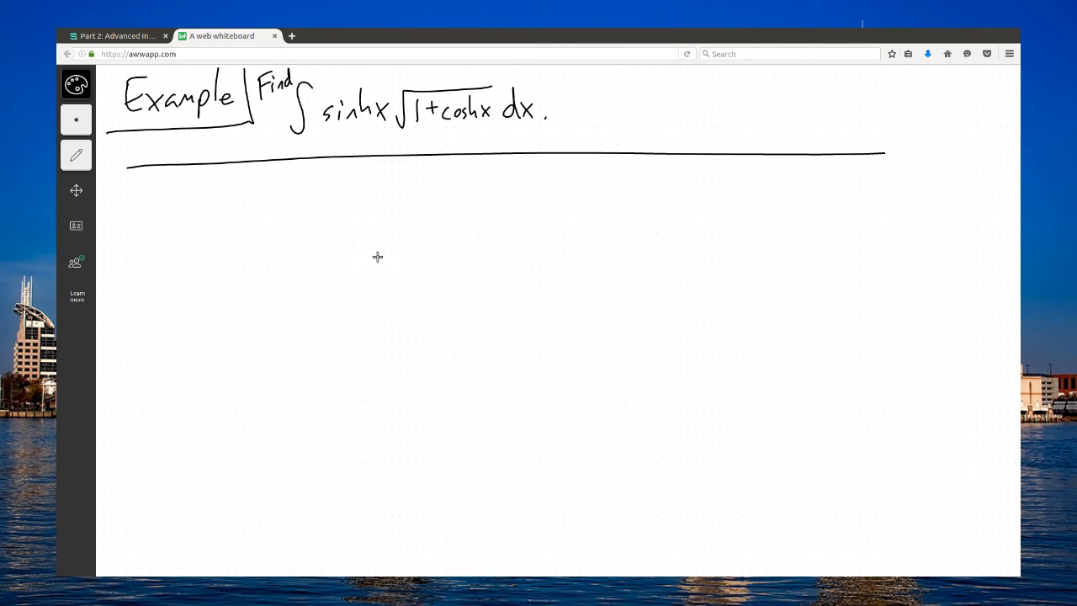
mouse_move(500, 194)
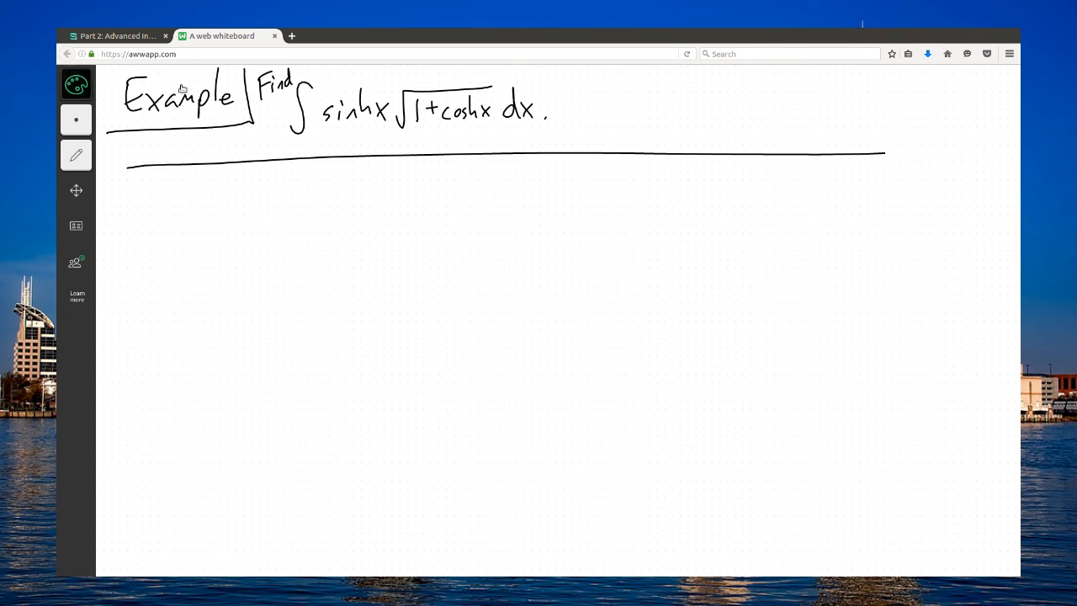
- Write 'Let u = 1+cosh x, du = sinh x dx' in green and underline sinh x and dx above
left_click_drag(408, 128, 472, 128)
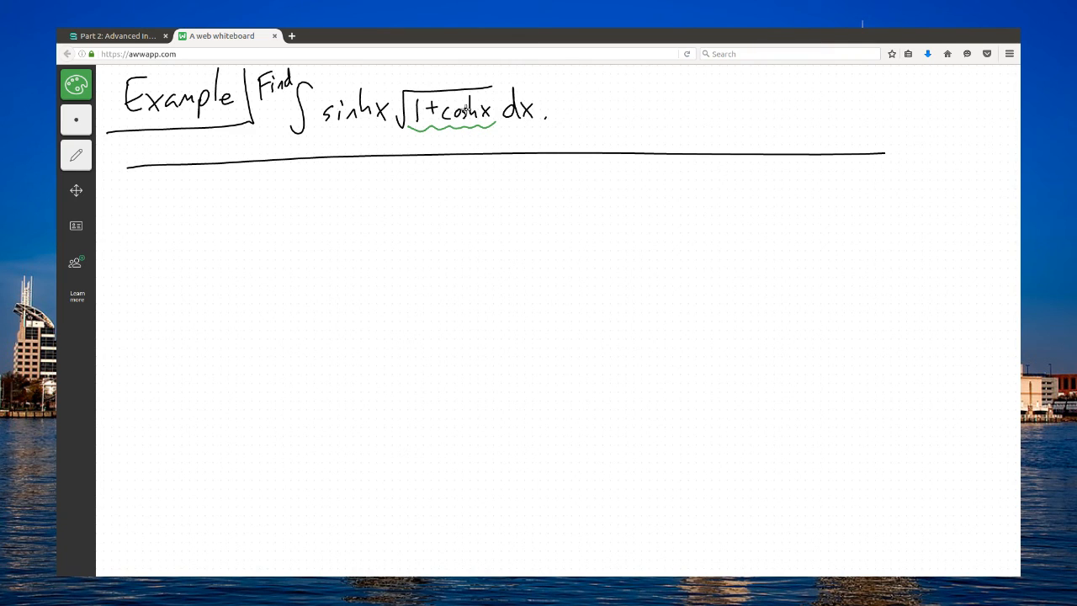
mouse_move(483, 149)
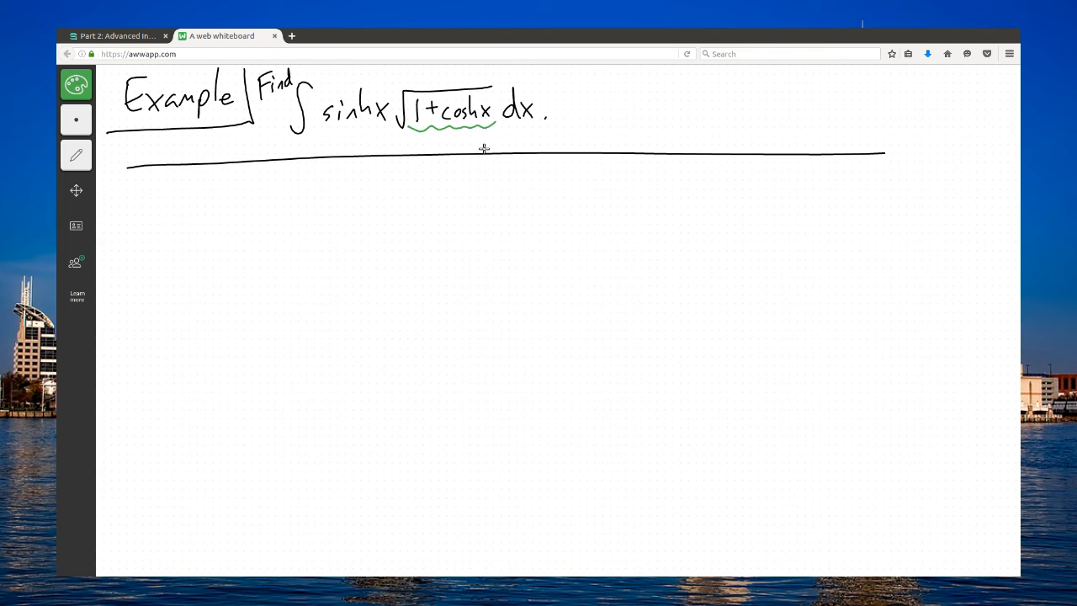
left_click_drag(301, 173, 299, 207)
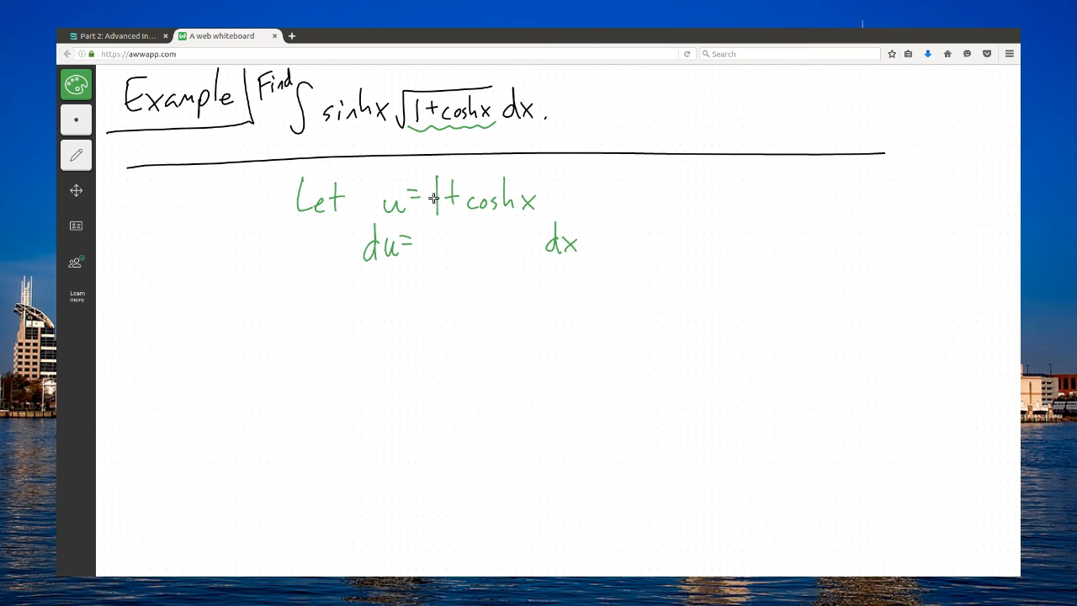
mouse_move(458, 241)
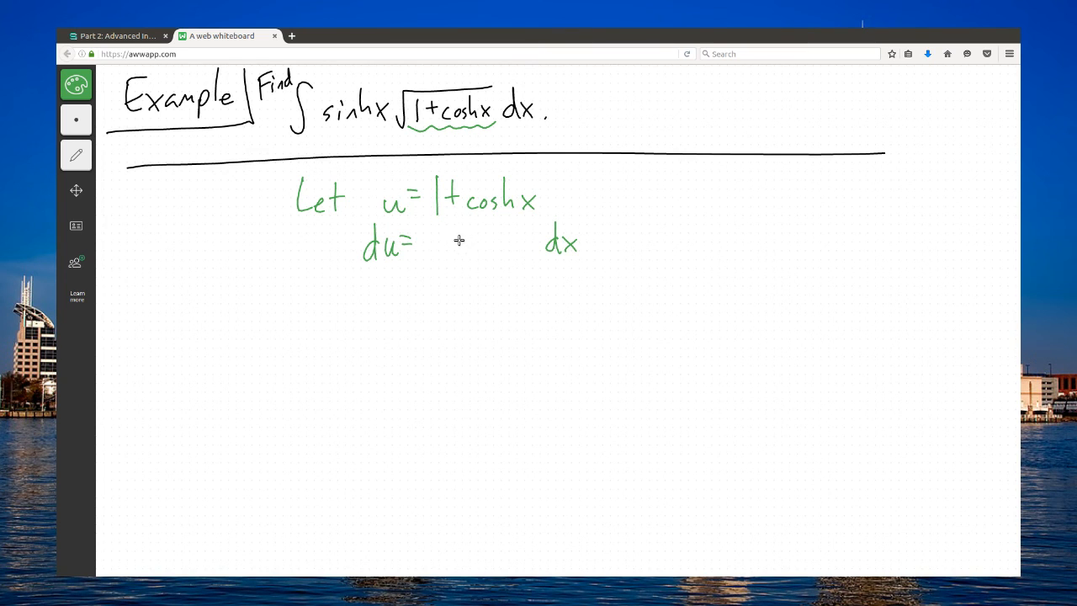
left_click_drag(454, 240, 505, 240)
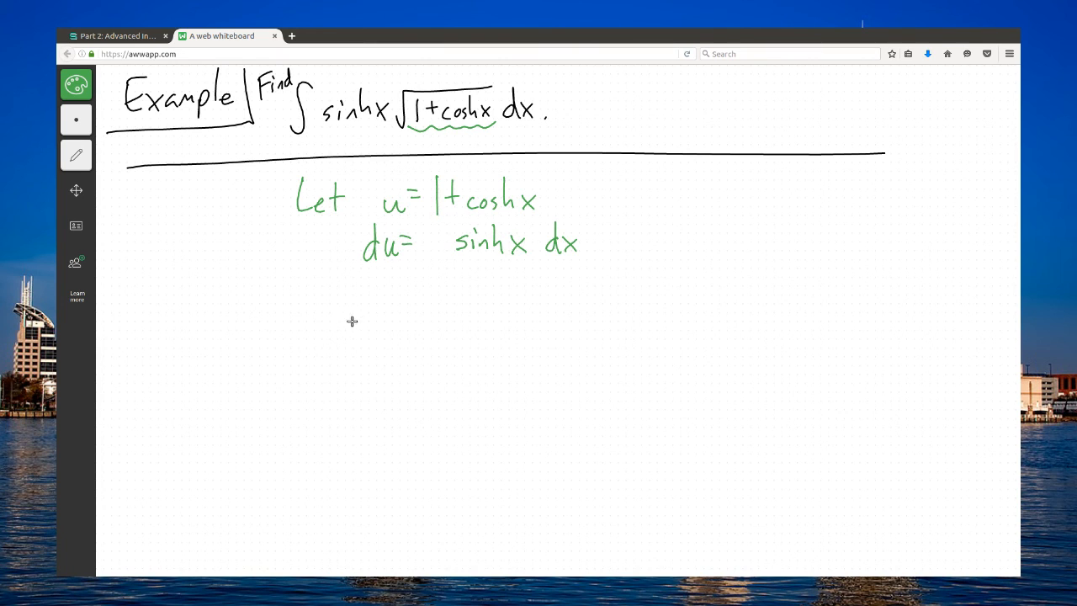
mouse_move(330, 128)
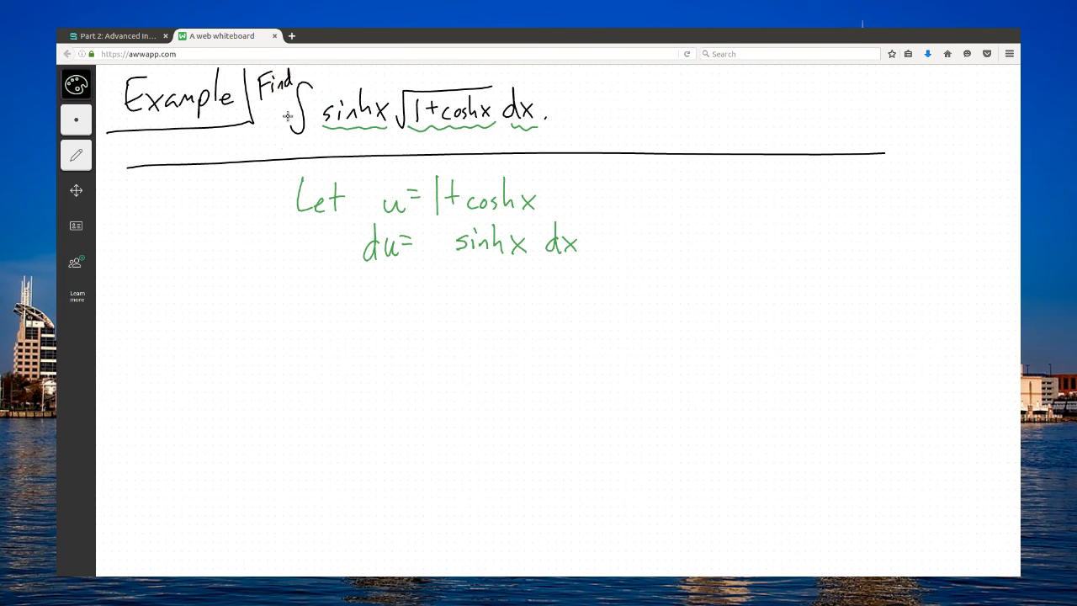
- Draw an arrow down and write = ∫√u du = ∫u^(1/2) du = 2/3 u^(3/2) + C
left_click_drag(291, 114, 273, 286)
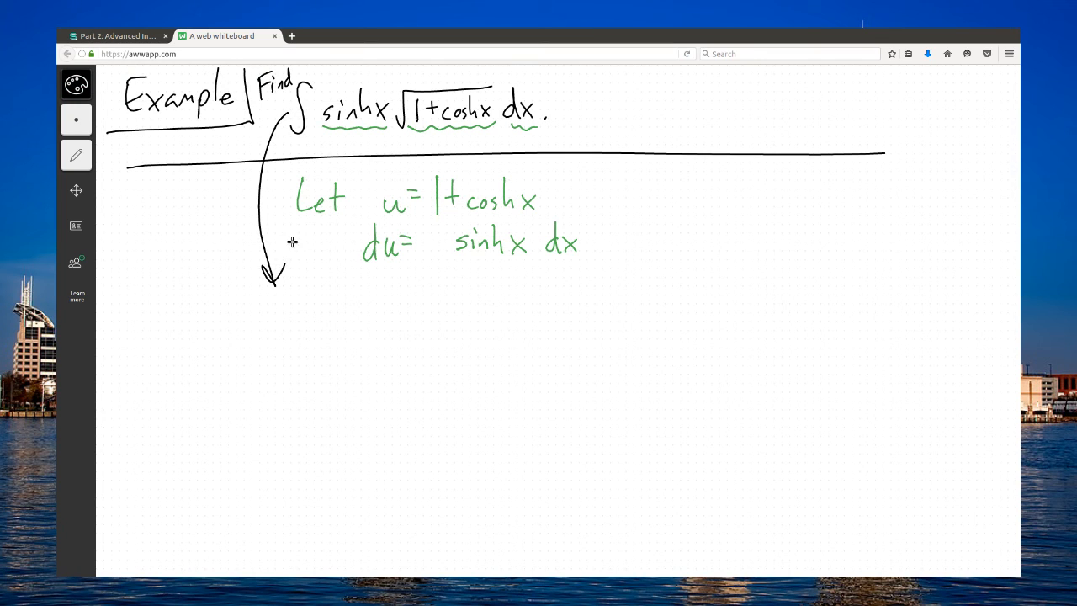
mouse_move(311, 318)
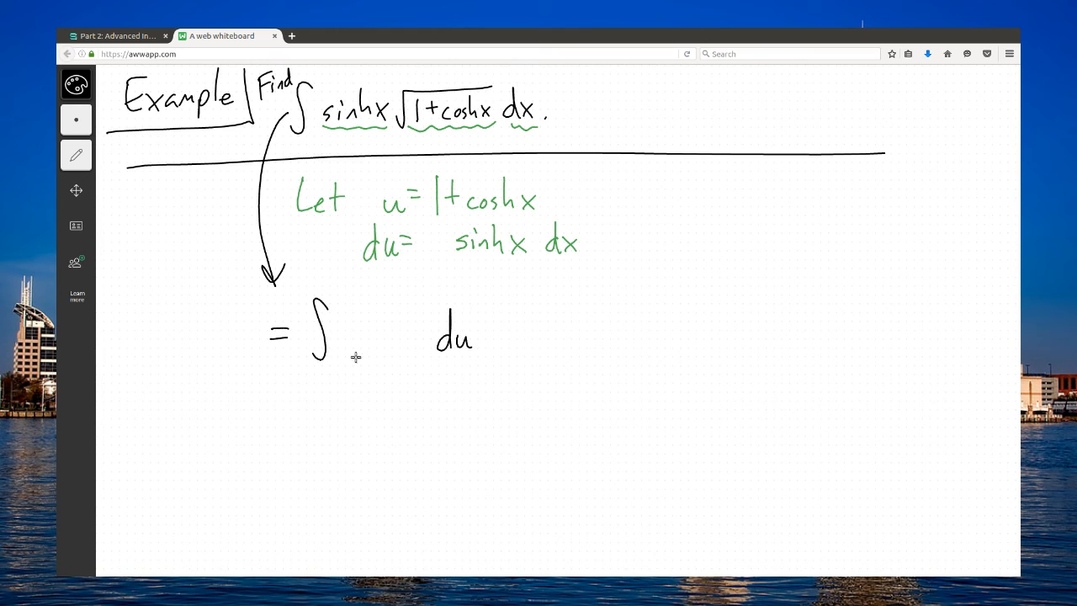
left_click_drag(345, 353, 425, 303)
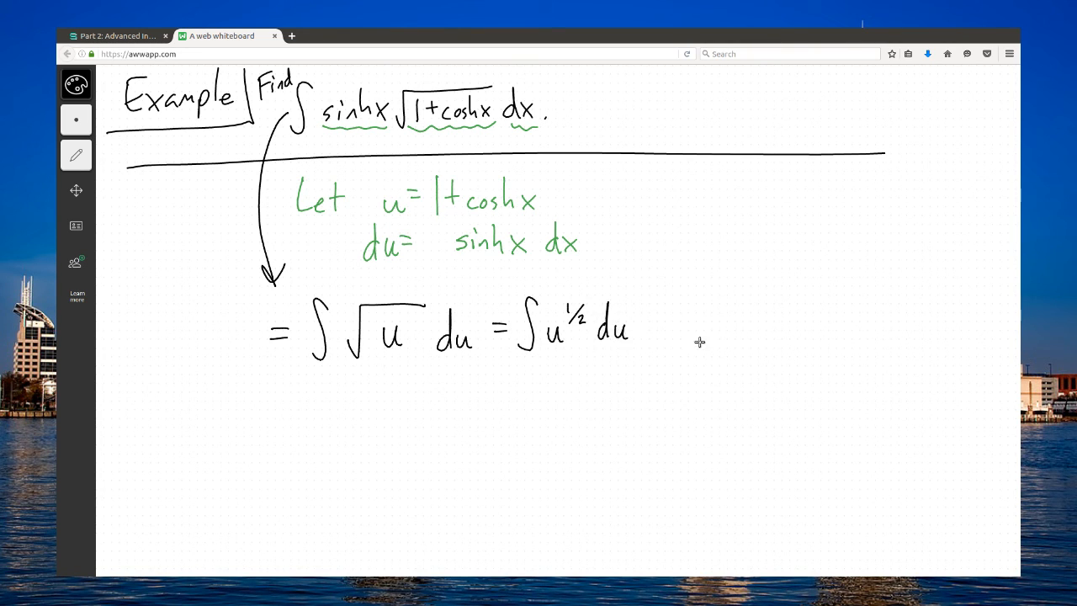
mouse_move(402, 410)
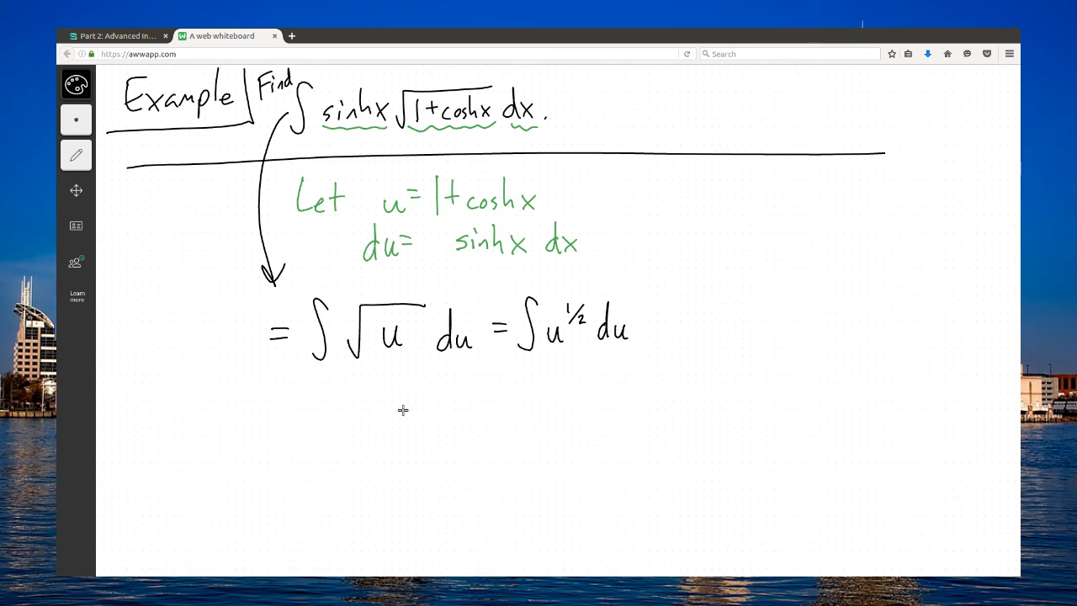
left_click_drag(341, 421, 358, 425)
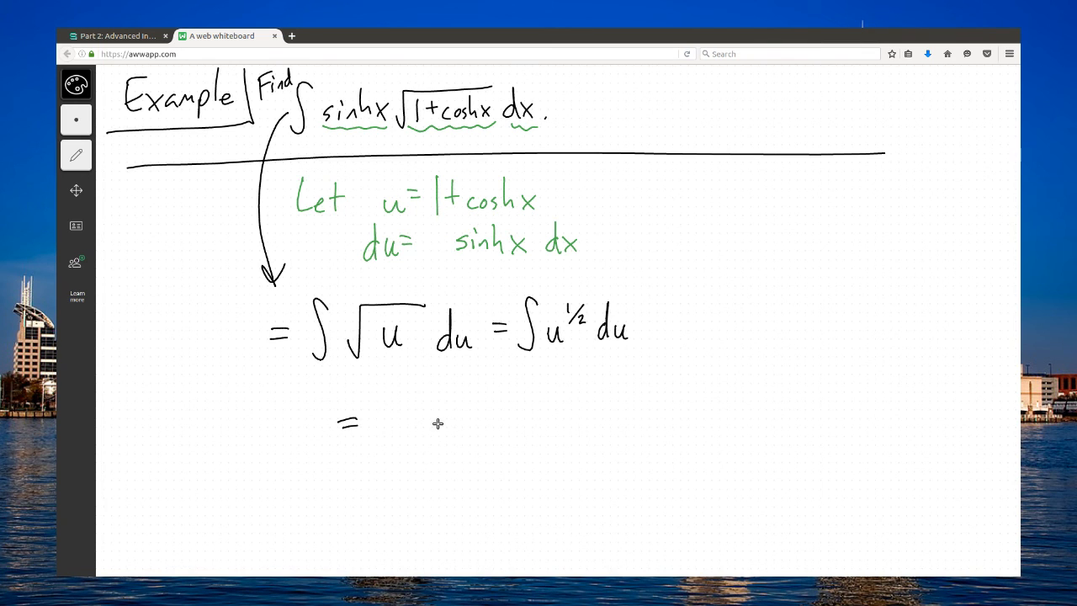
left_click_drag(433, 434, 480, 391)
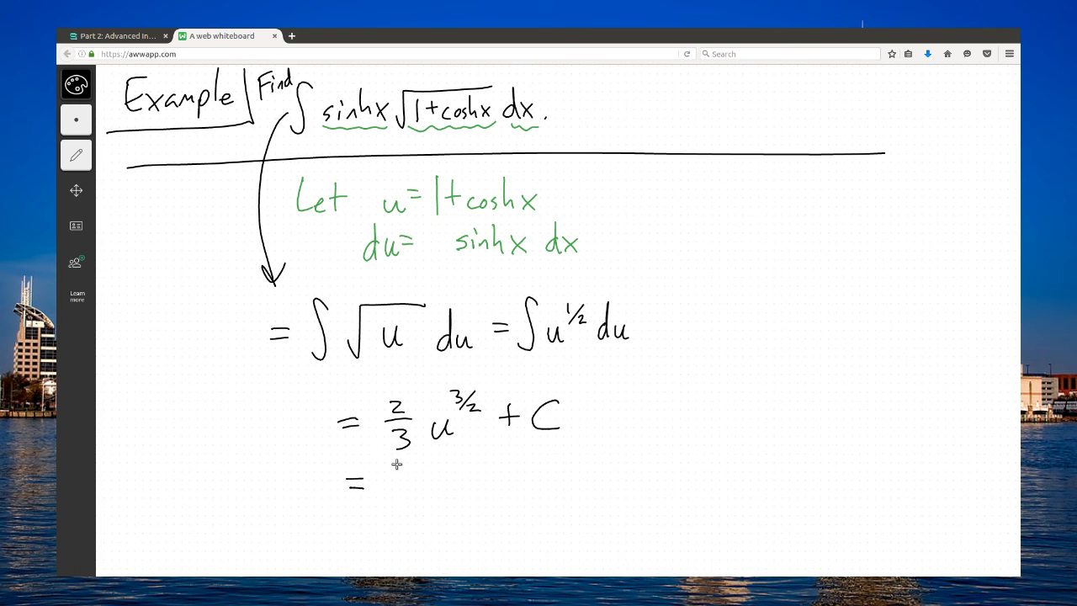
- Substitute back to get 2/3(1+cosh x)^(3/2) + C and box it
left_click_drag(396, 476, 408, 501)
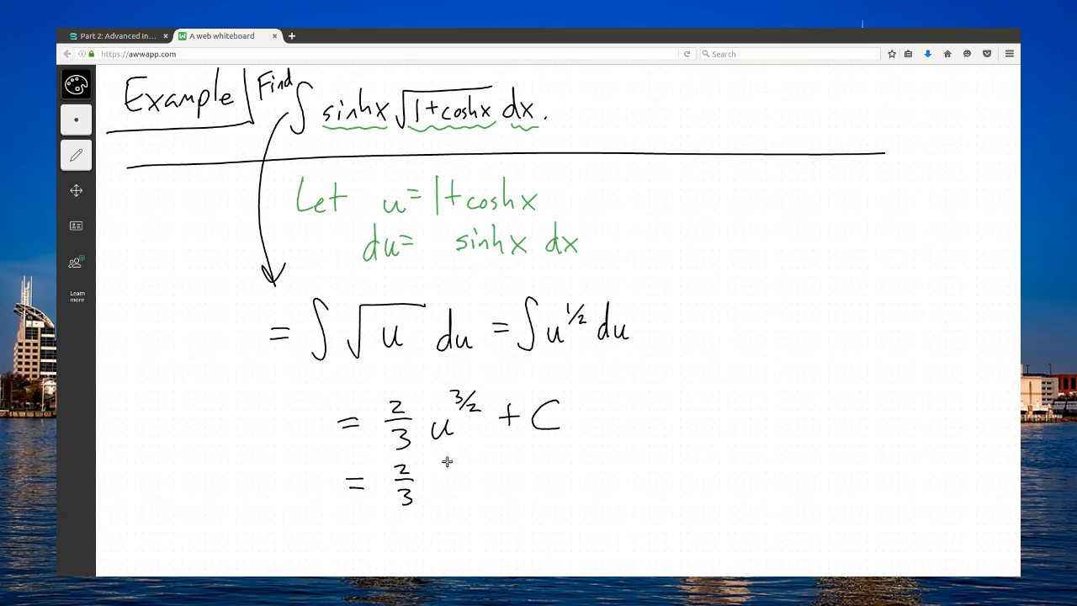
left_click_drag(433, 471, 497, 492)
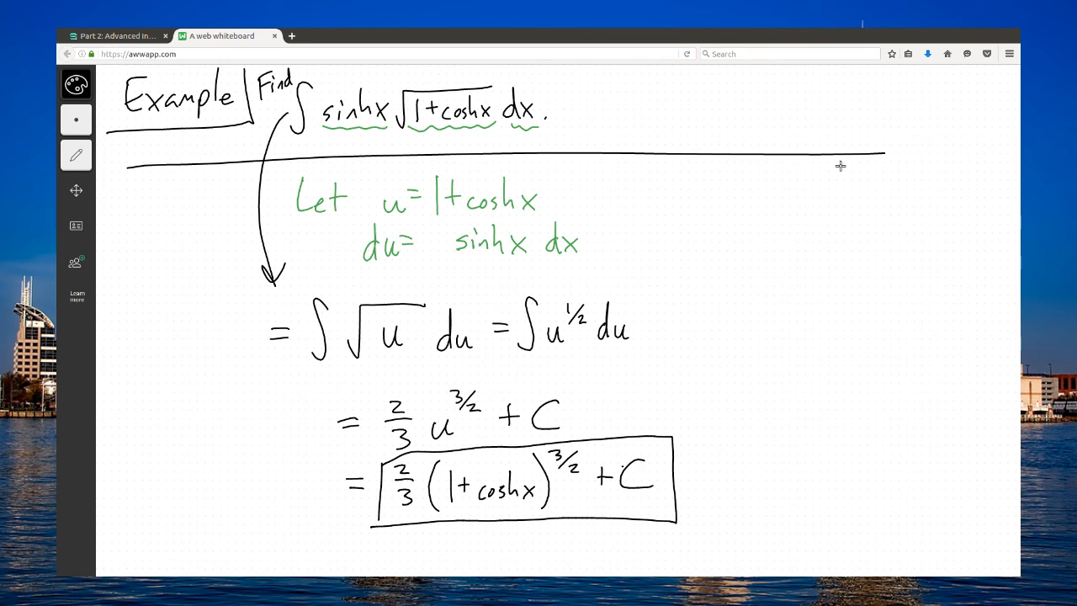
mouse_move(670, 282)
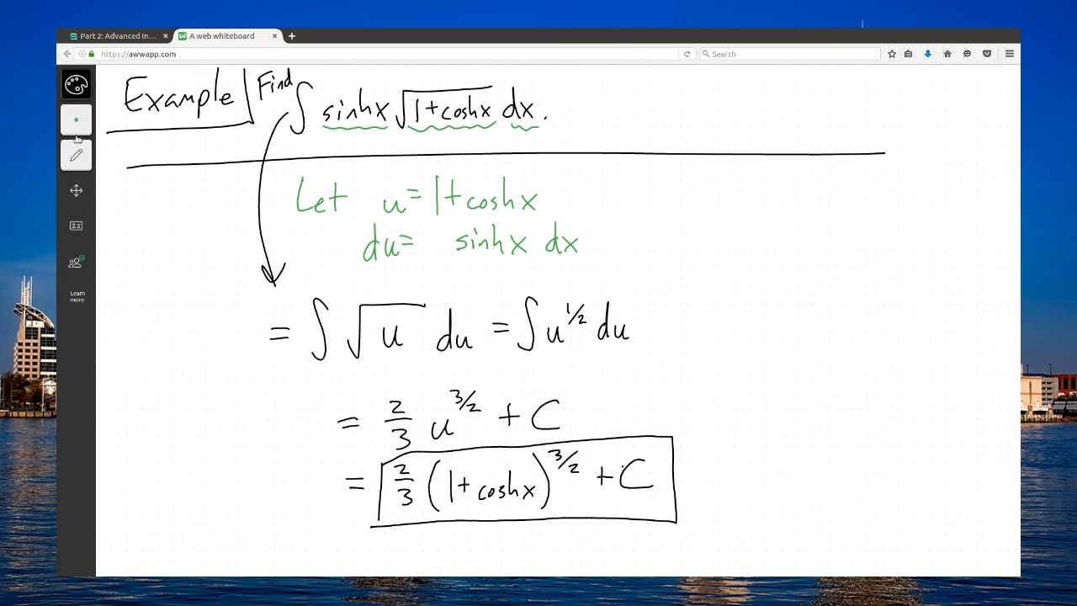
- Wipe the whiteboard clean with the clear-board tool
left_click(76, 155)
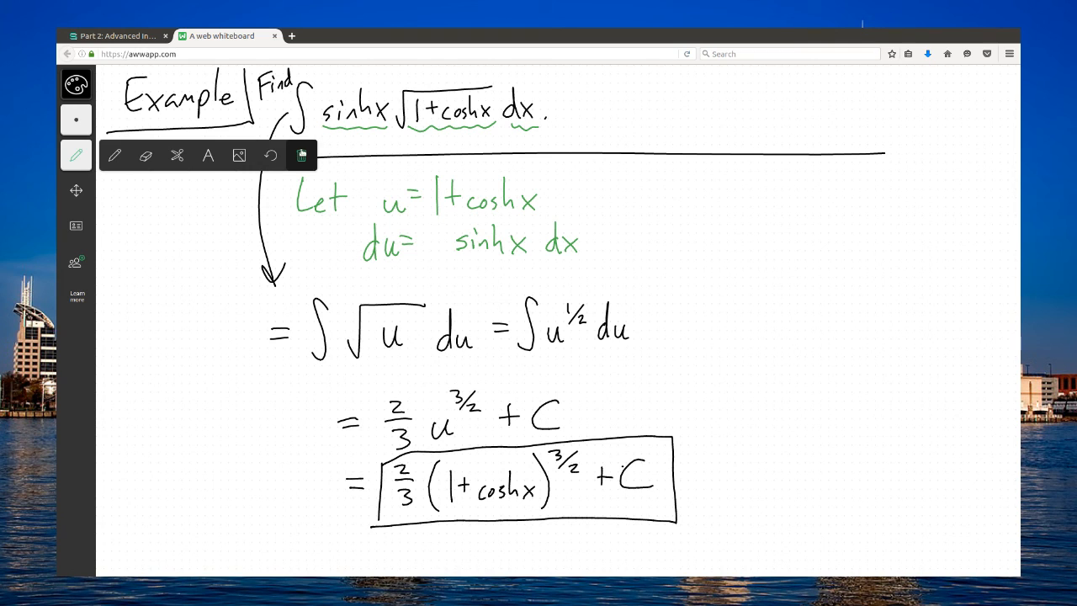
left_click(302, 155)
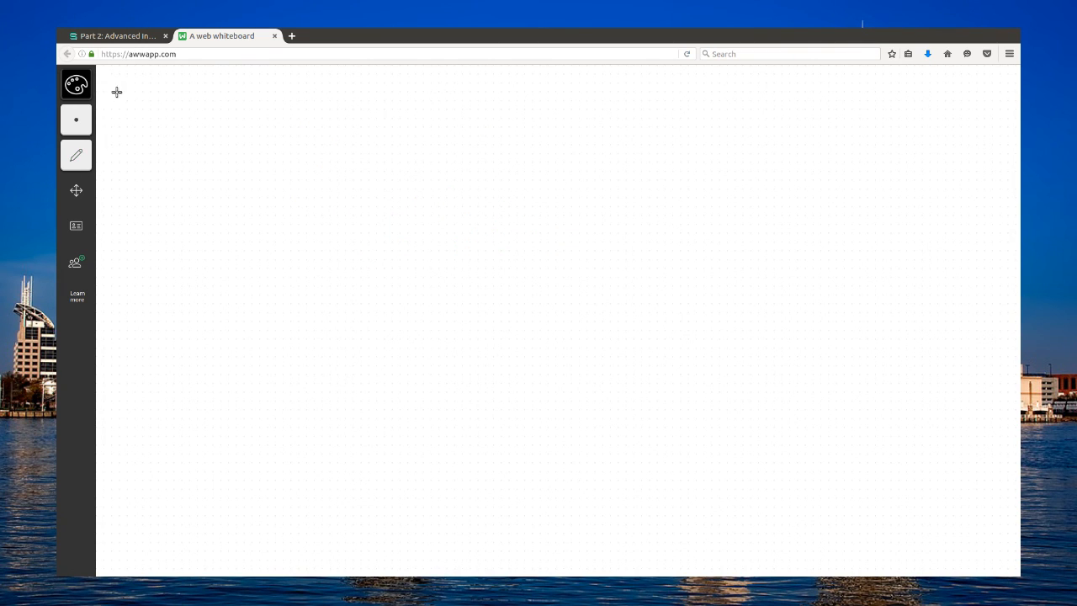
- Handwrite 'Example: Find ∫2ze^{3z} dz.' in black with a long line beneath it
left_click_drag(118, 101, 168, 105)
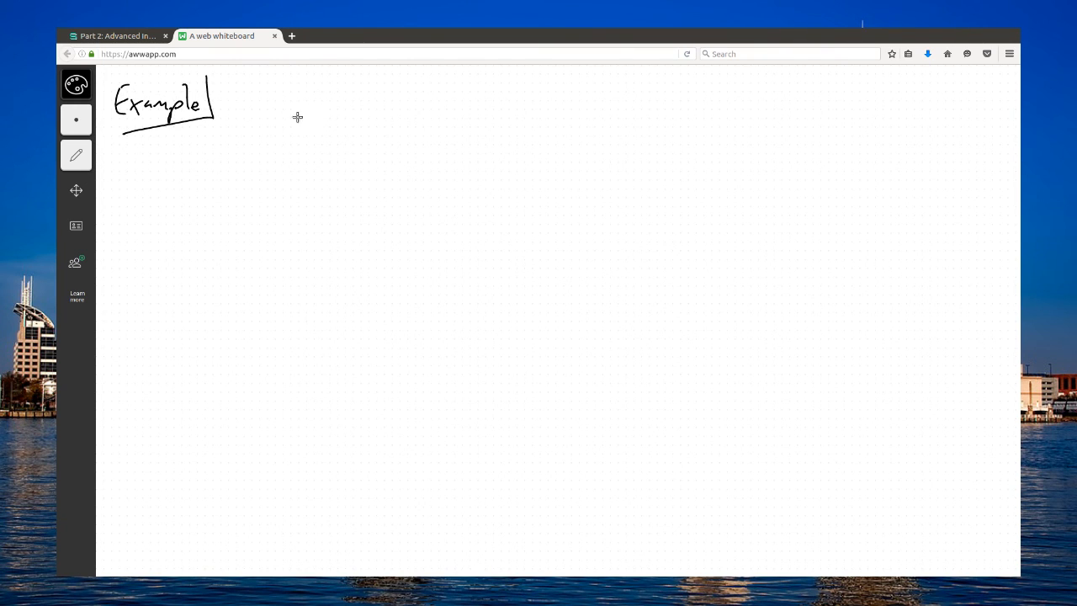
left_click_drag(235, 106, 290, 122)
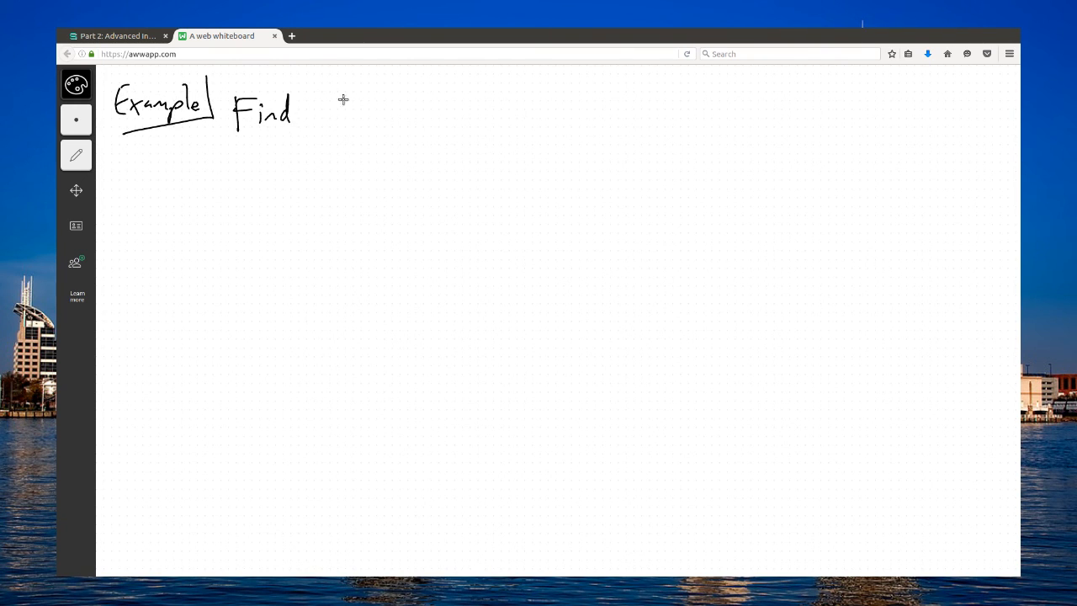
left_click_drag(335, 91, 337, 126)
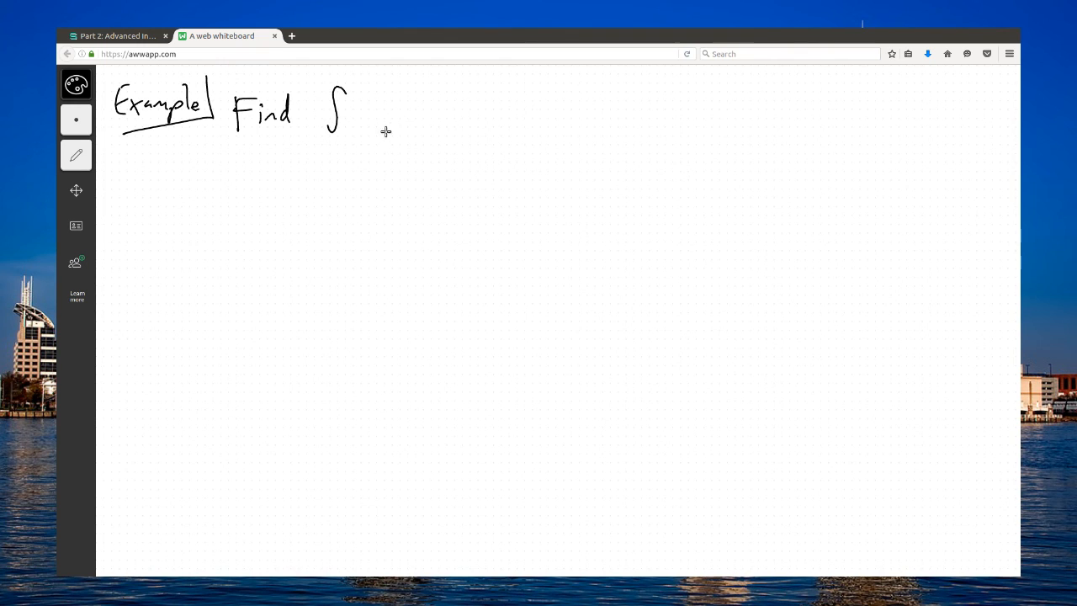
left_click_drag(358, 101, 374, 126)
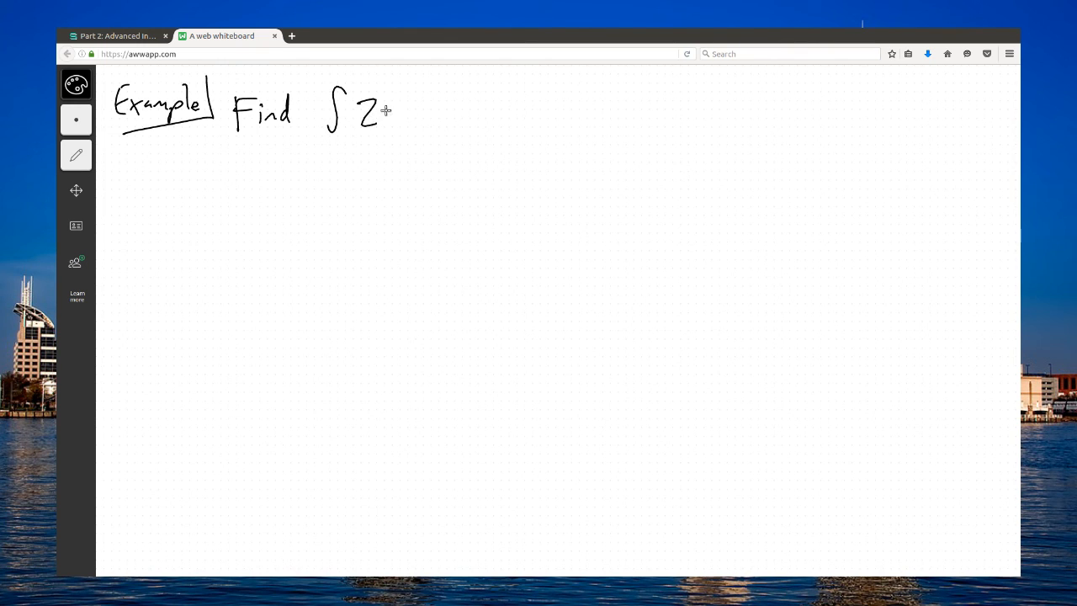
left_click_drag(378, 113, 421, 113)
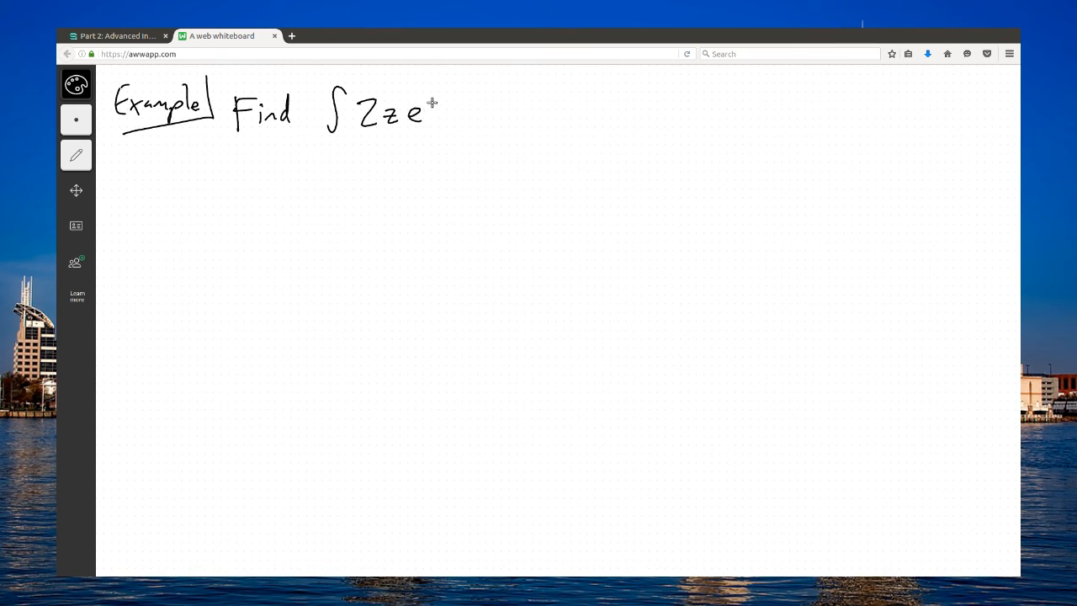
left_click_drag(433, 101, 450, 94)
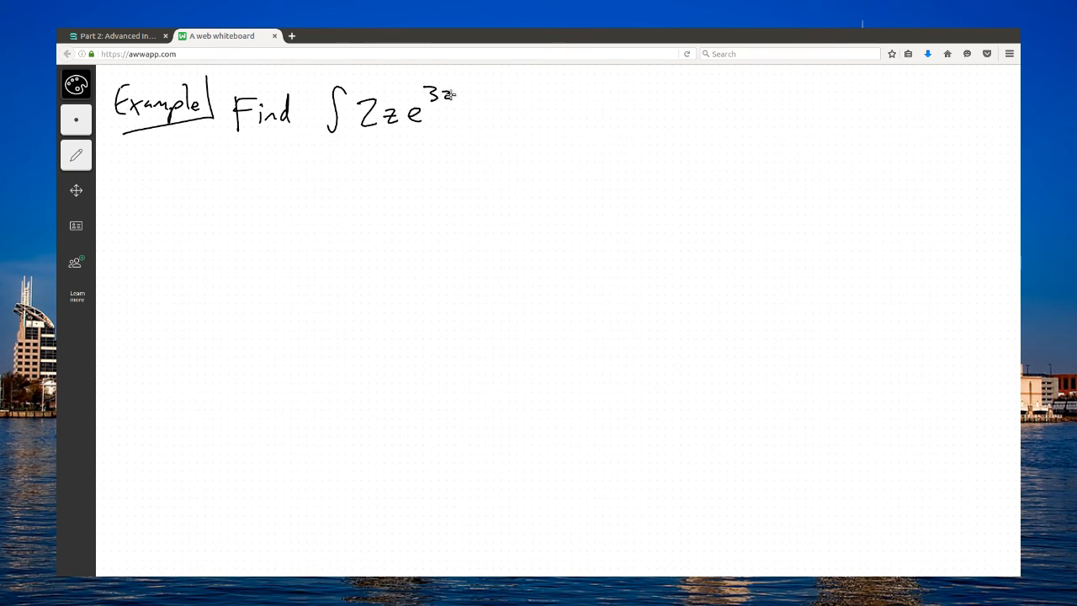
left_click_drag(461, 117, 488, 118)
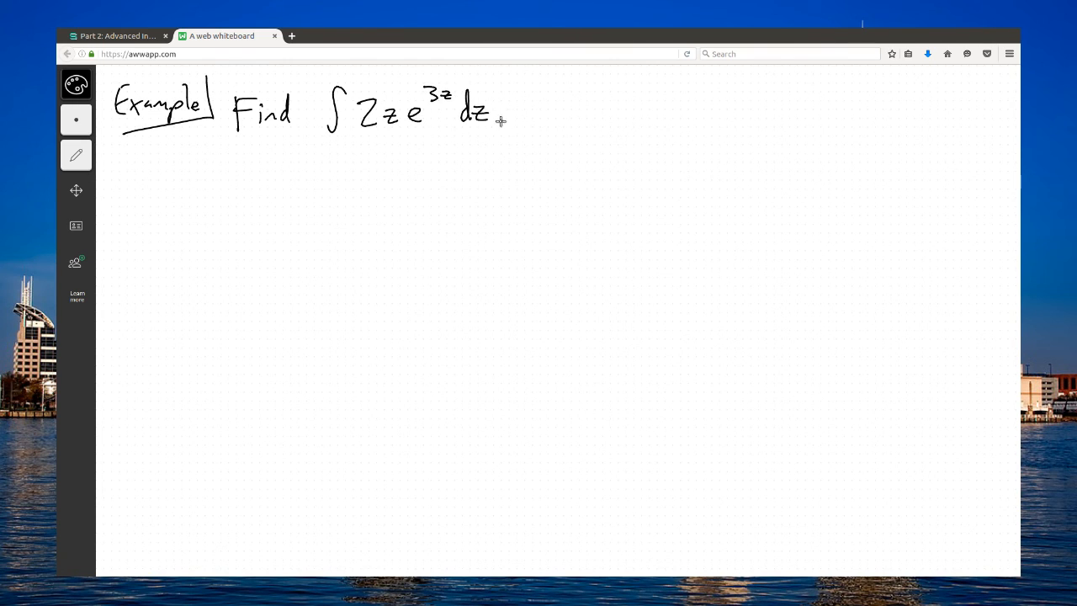
left_click_drag(132, 169, 552, 155)
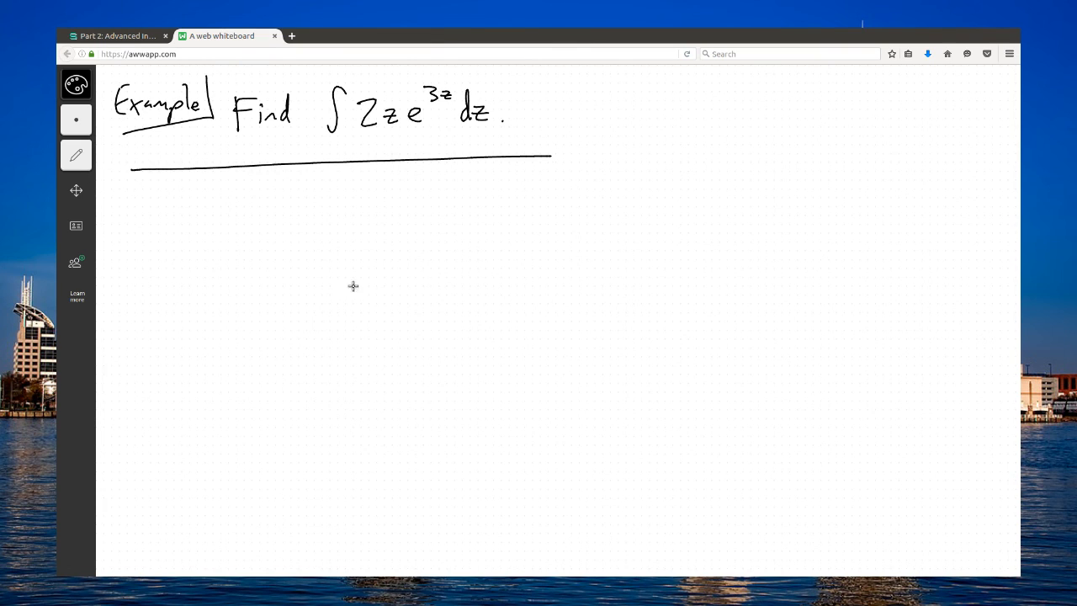
mouse_move(515, 285)
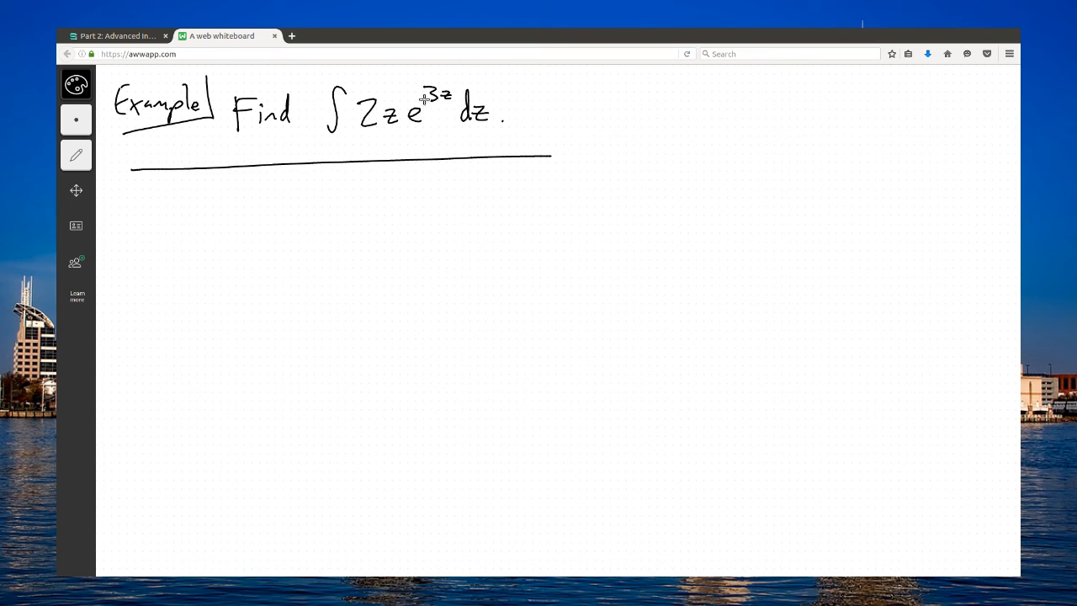
mouse_move(526, 196)
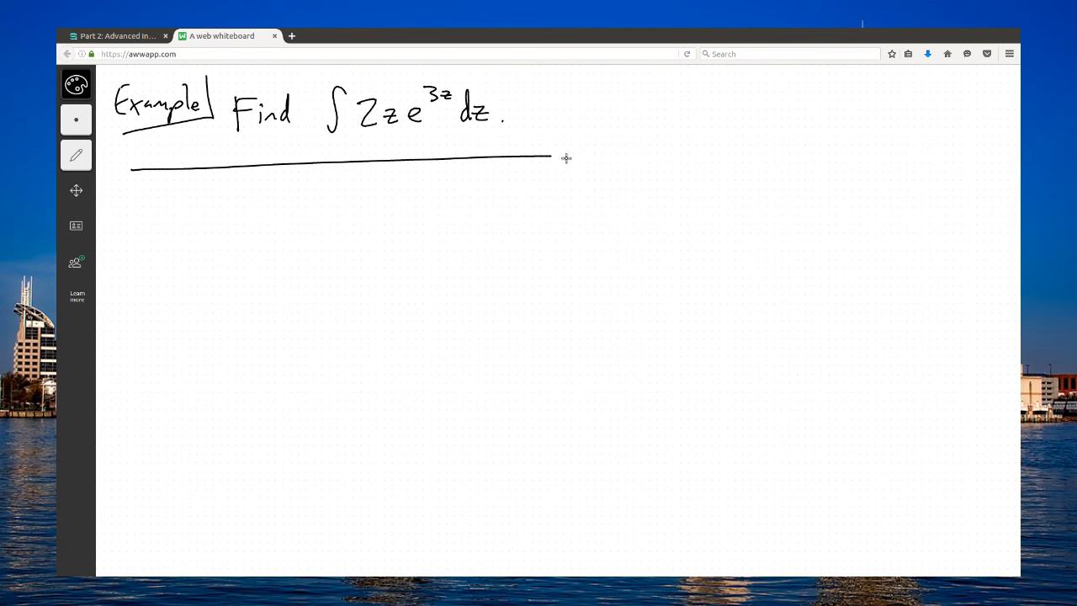
mouse_move(376, 146)
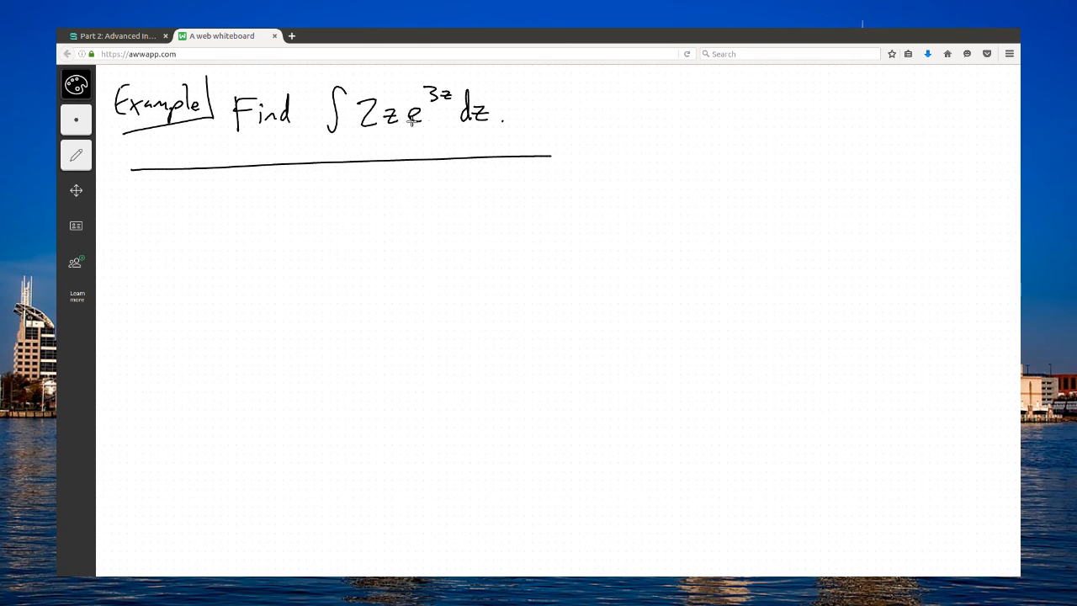
mouse_move(472, 211)
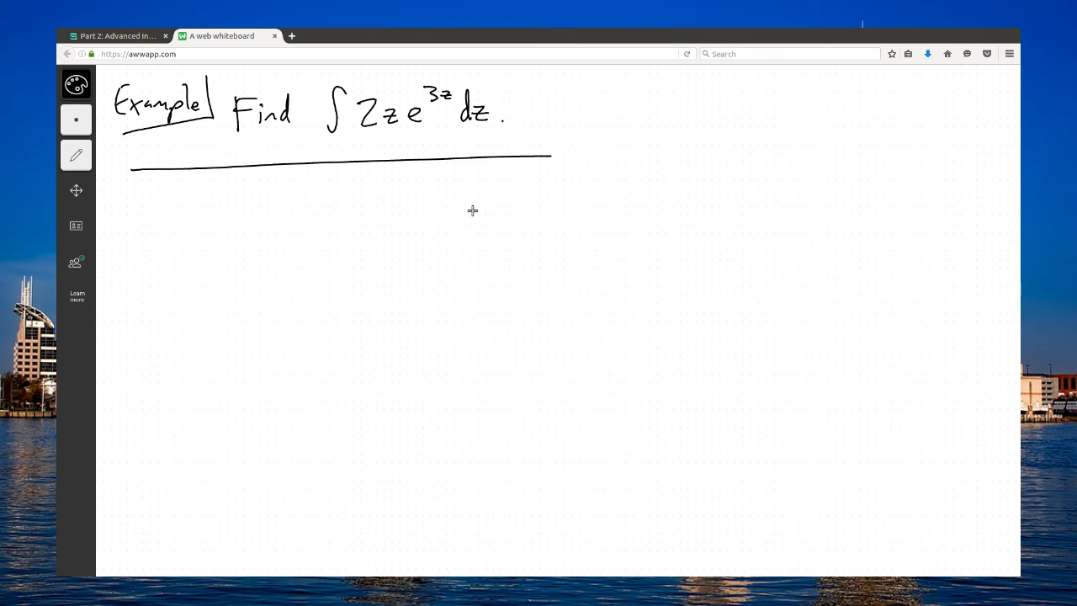
mouse_move(475, 214)
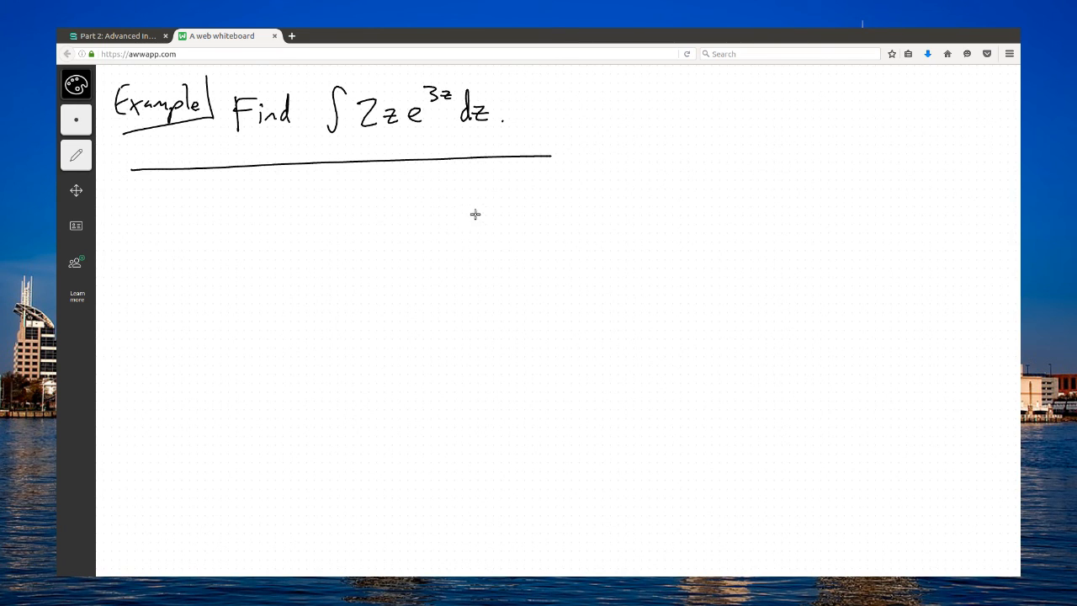
- In blue, underline 3z and circle z, then write u = 3z, du = 3dz below the line
left_click(75, 121)
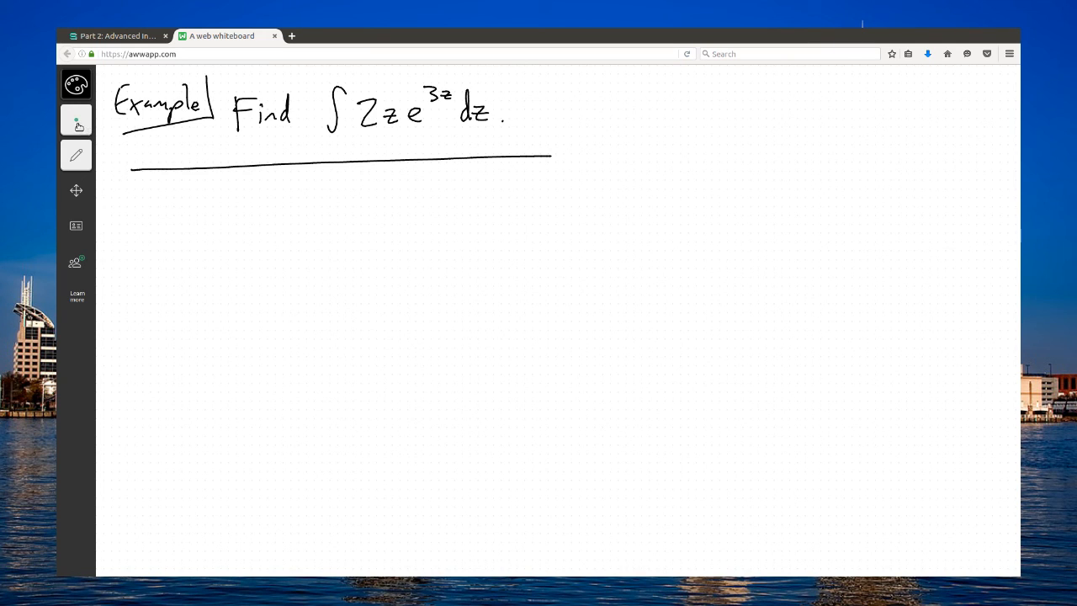
left_click(76, 84)
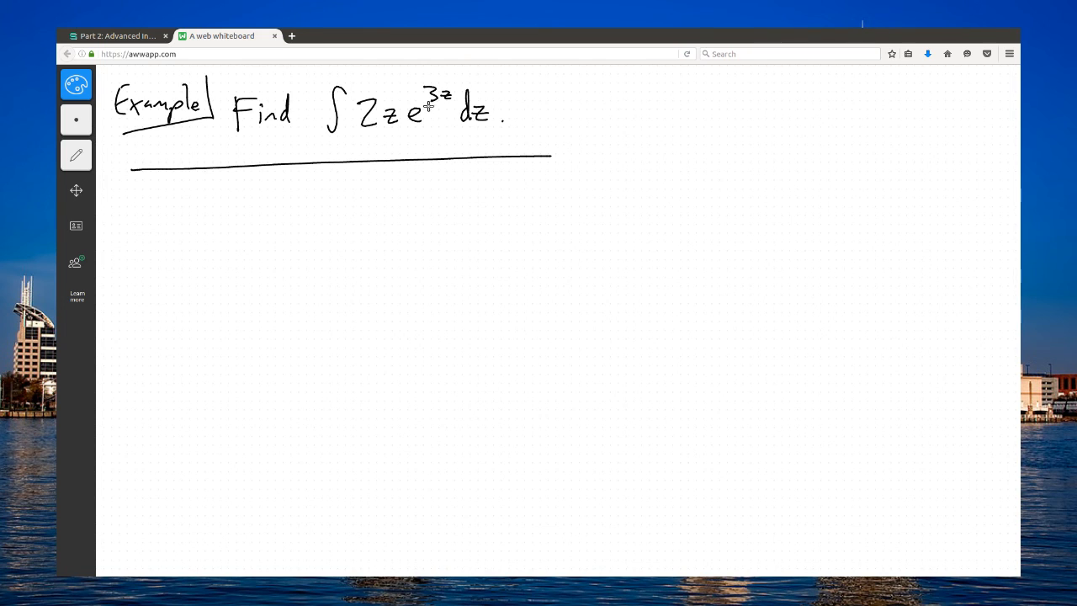
left_click_drag(428, 107, 453, 107)
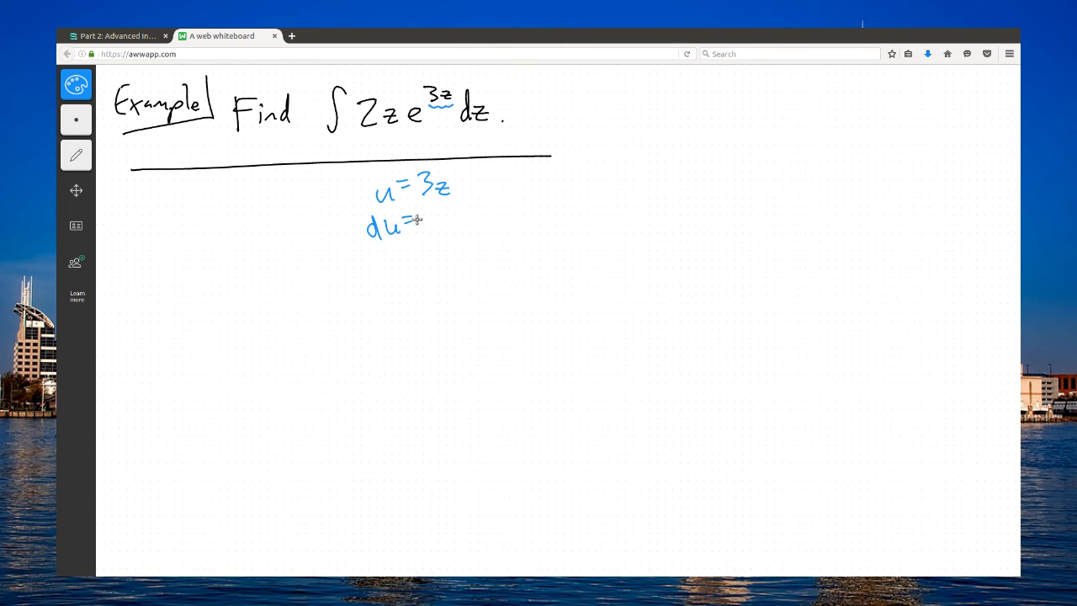
left_click_drag(421, 228, 433, 214)
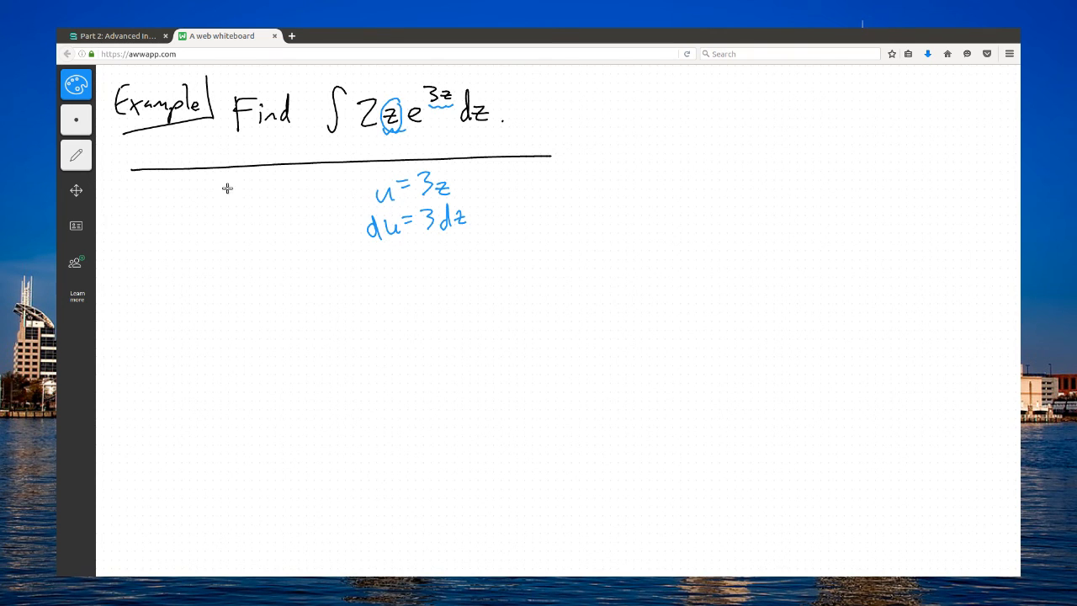
mouse_move(343, 134)
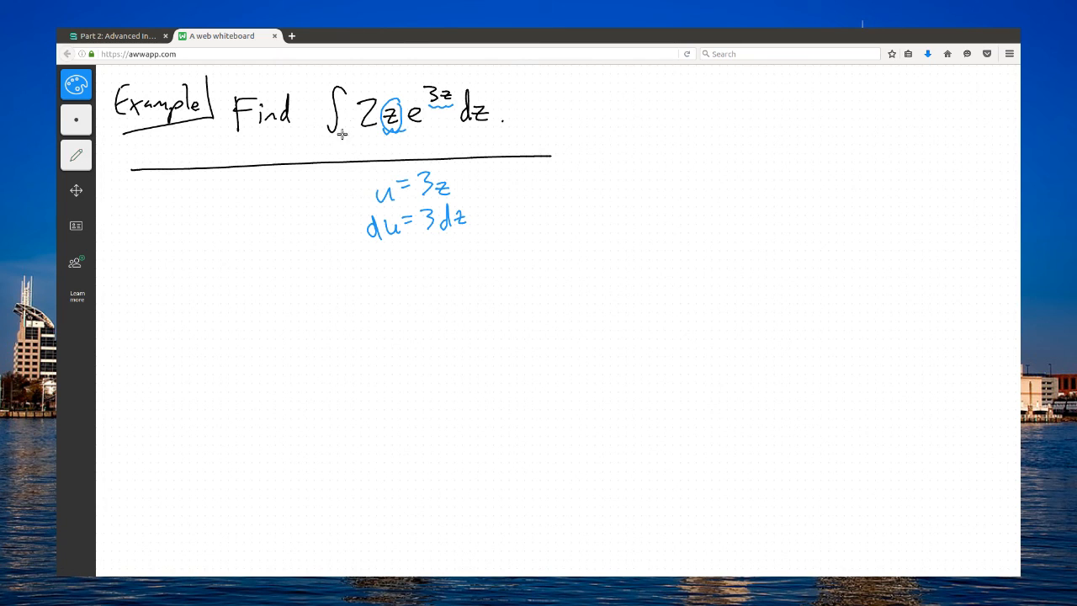
mouse_move(440, 108)
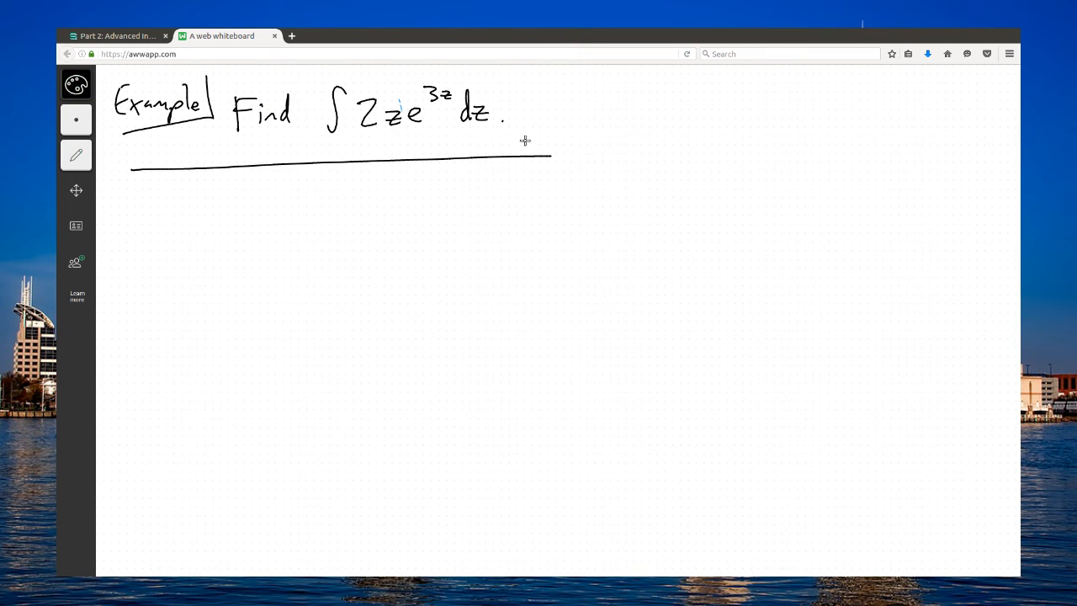
mouse_move(436, 185)
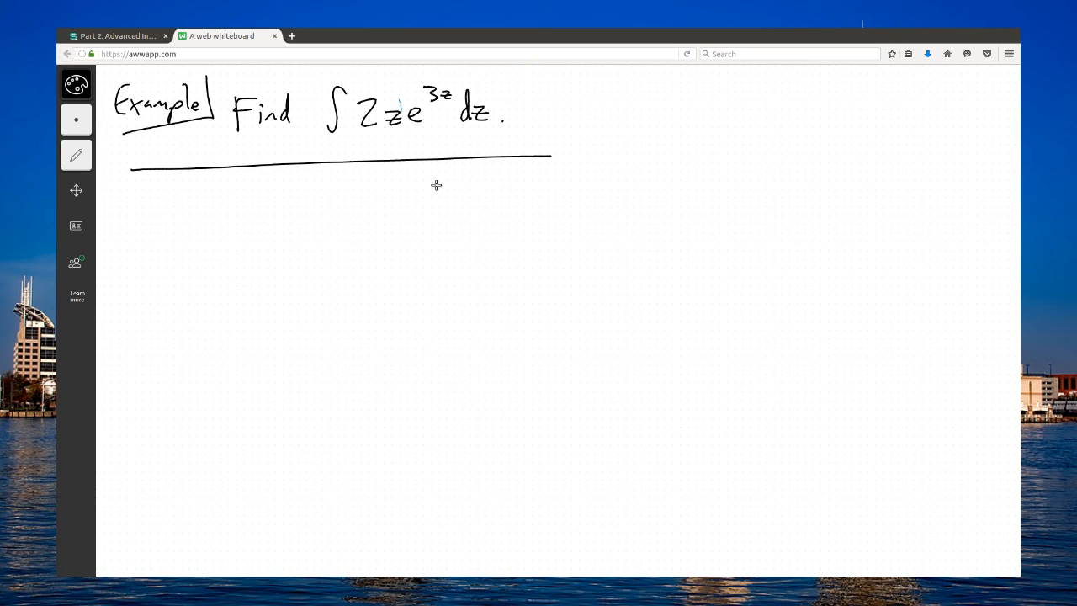
mouse_move(494, 290)
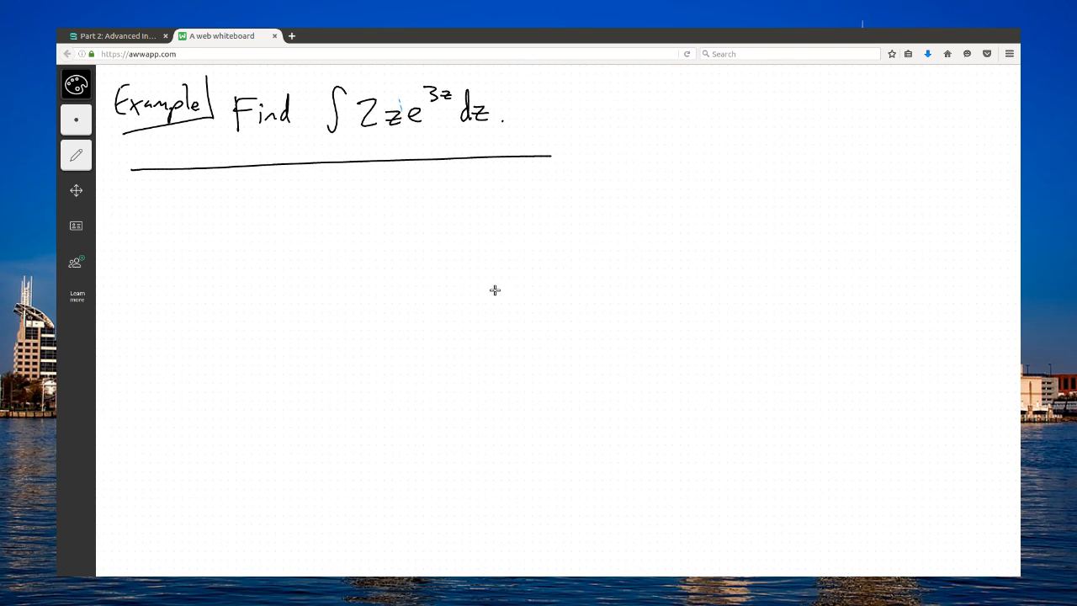
mouse_move(446, 123)
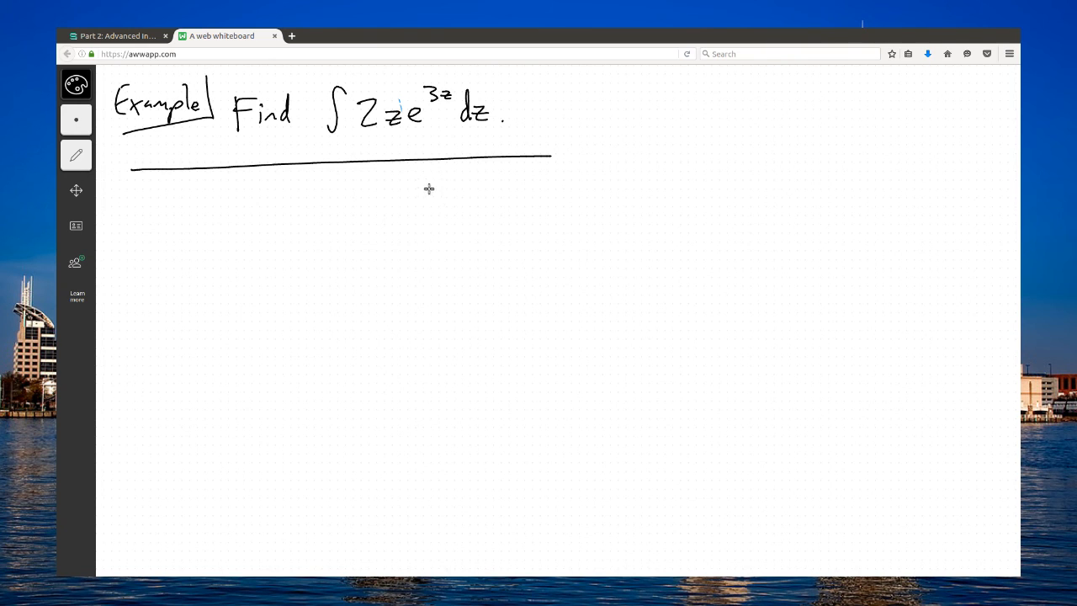
mouse_move(447, 87)
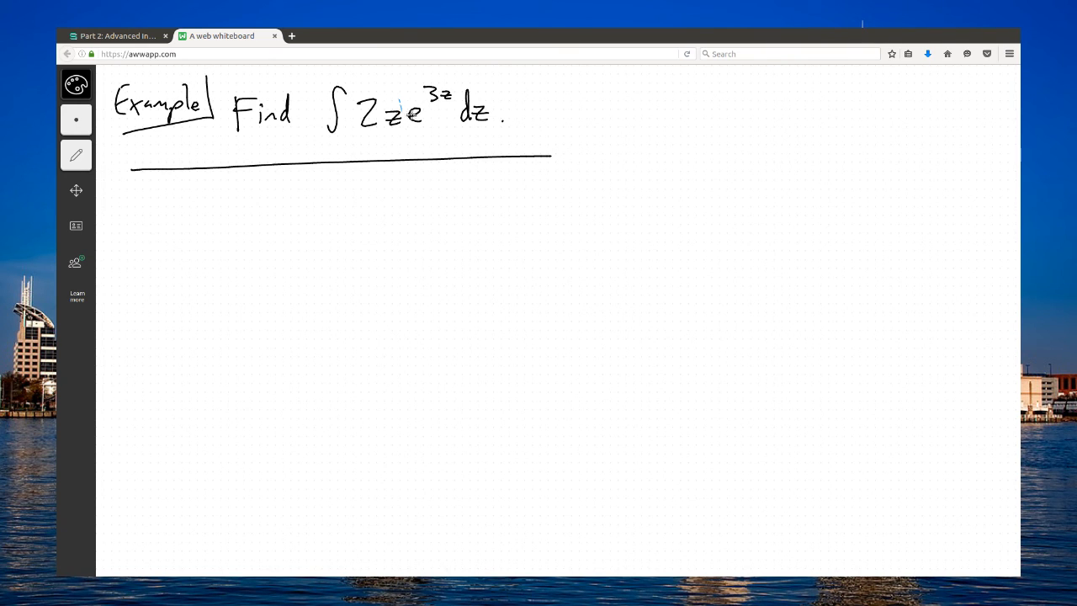
mouse_move(455, 272)
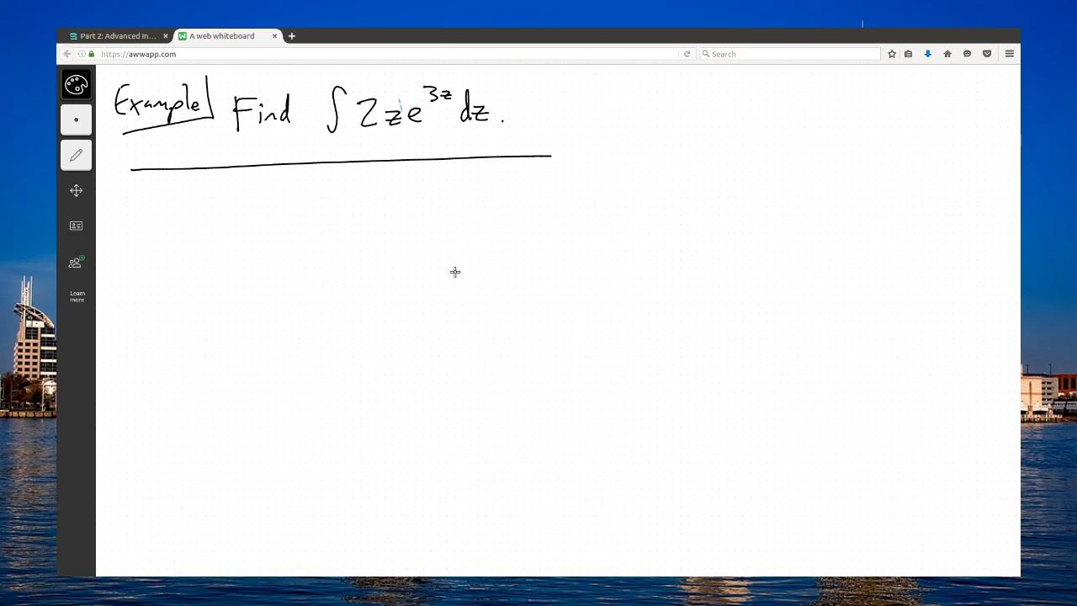
mouse_move(384, 133)
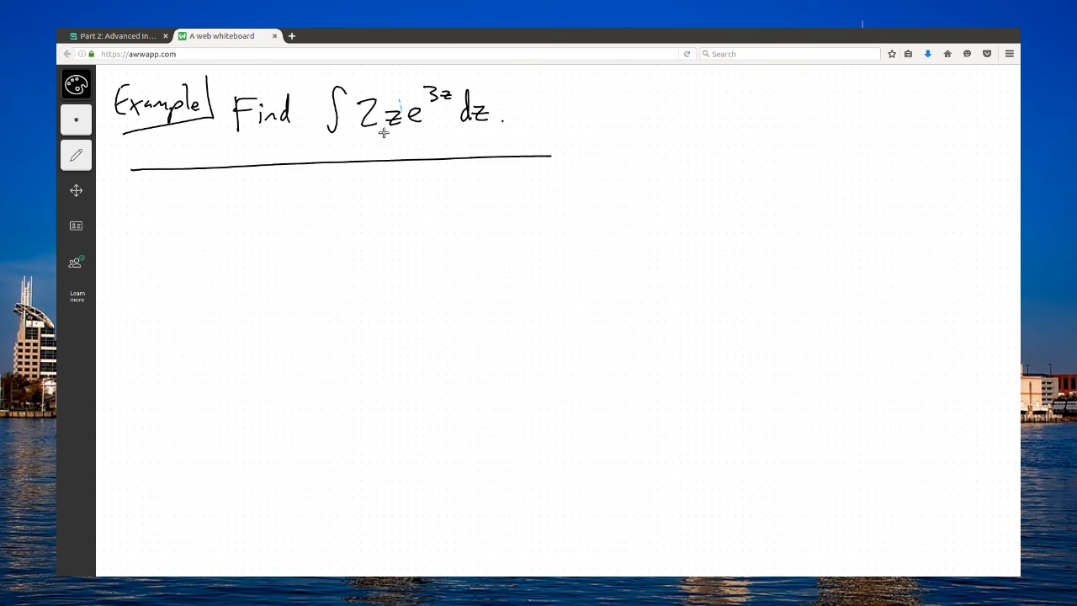
mouse_move(387, 196)
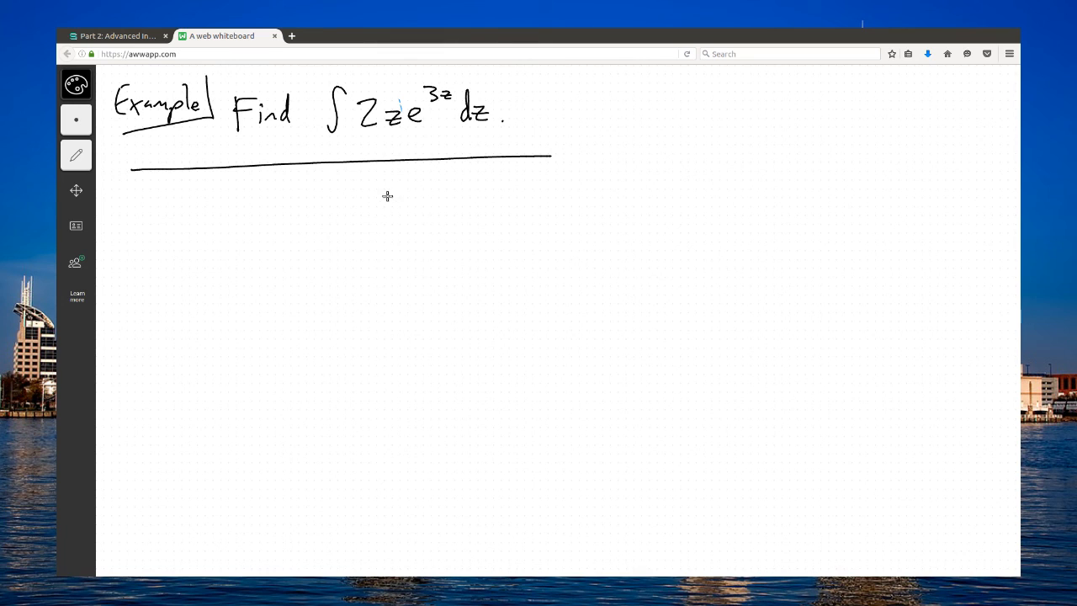
mouse_move(421, 143)
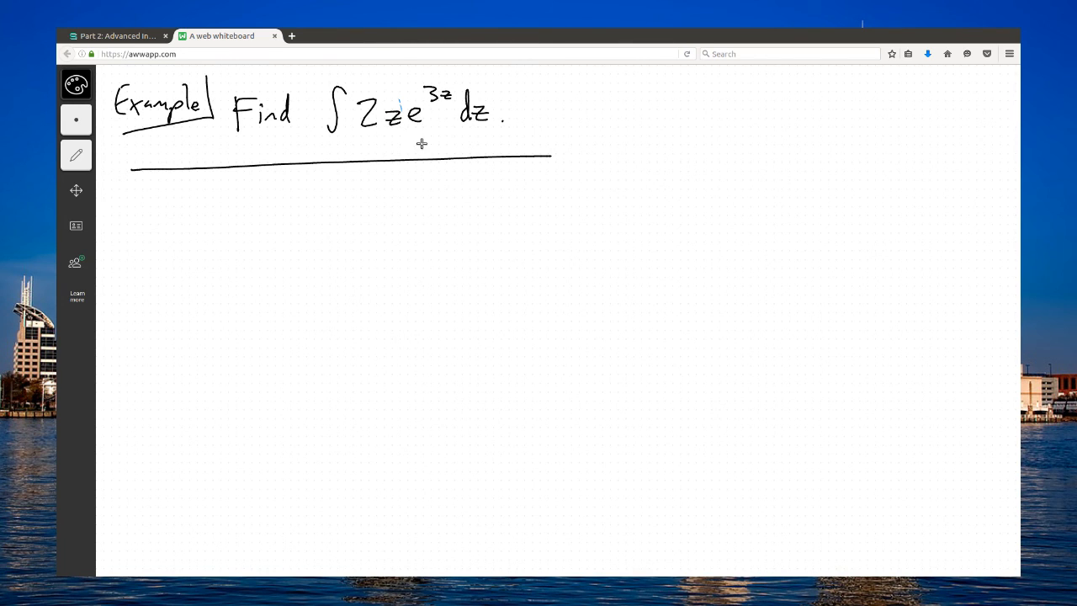
mouse_move(430, 164)
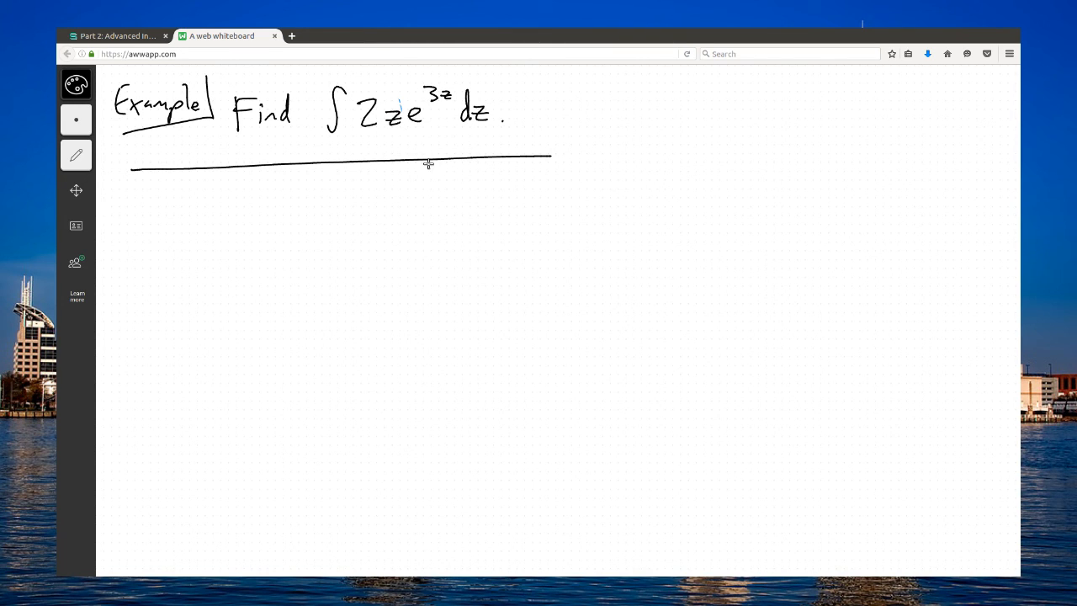
mouse_move(412, 210)
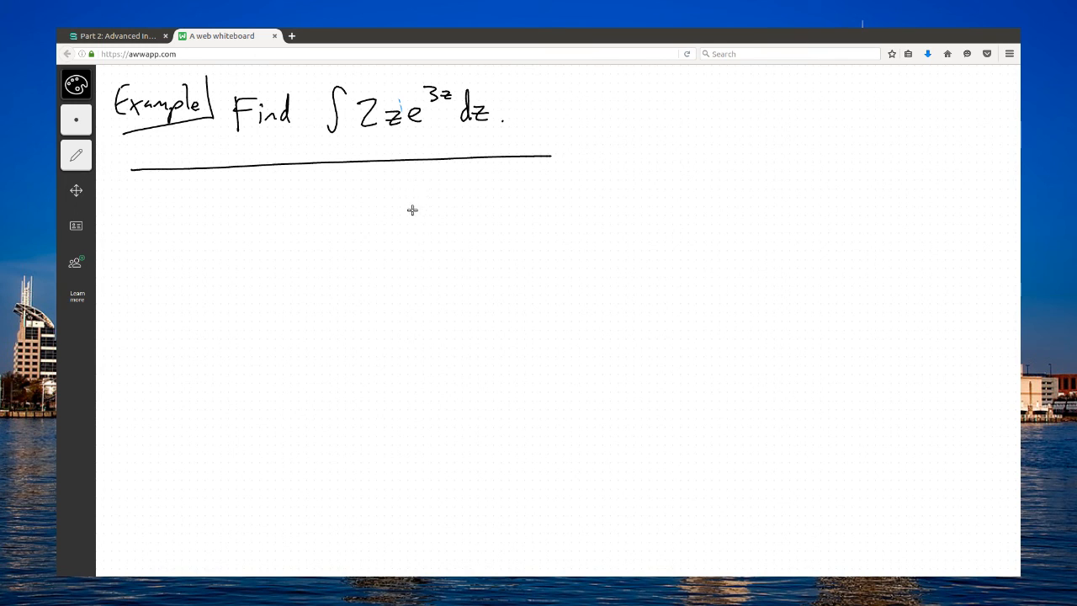
mouse_move(426, 204)
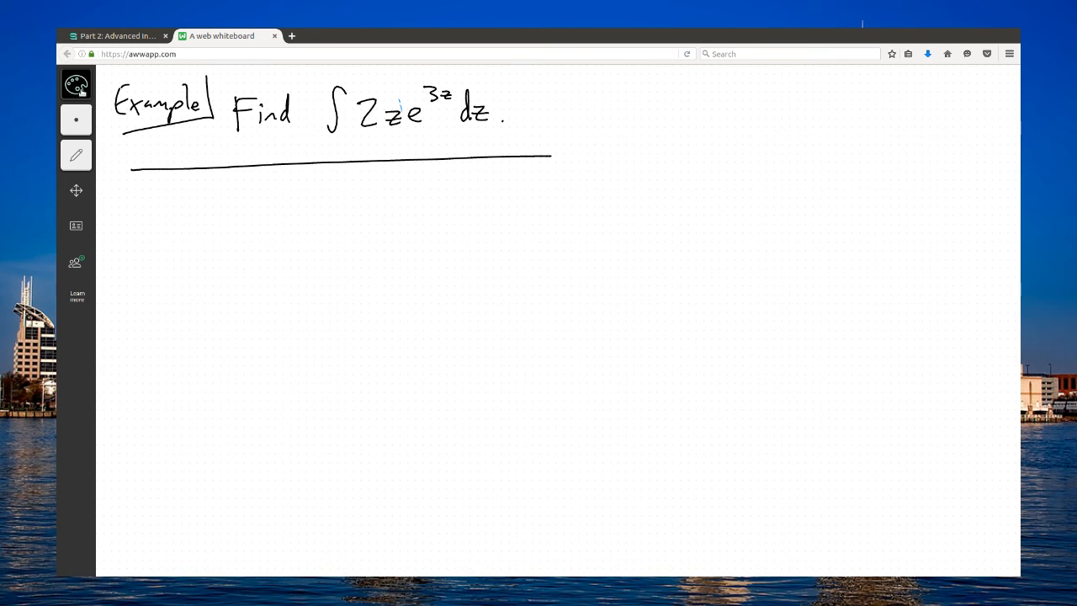
- In purple, underline 2z and write u = 2z, du = 2dz, dv = e^{3z} dz, v = ⅓e^{3z}
left_click(77, 85)
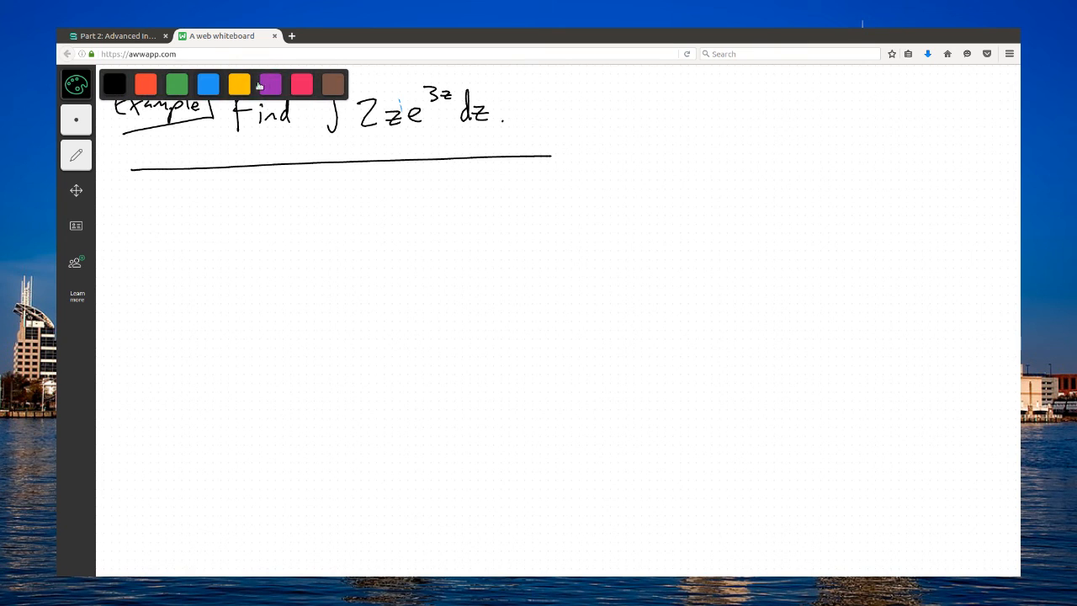
left_click(269, 83)
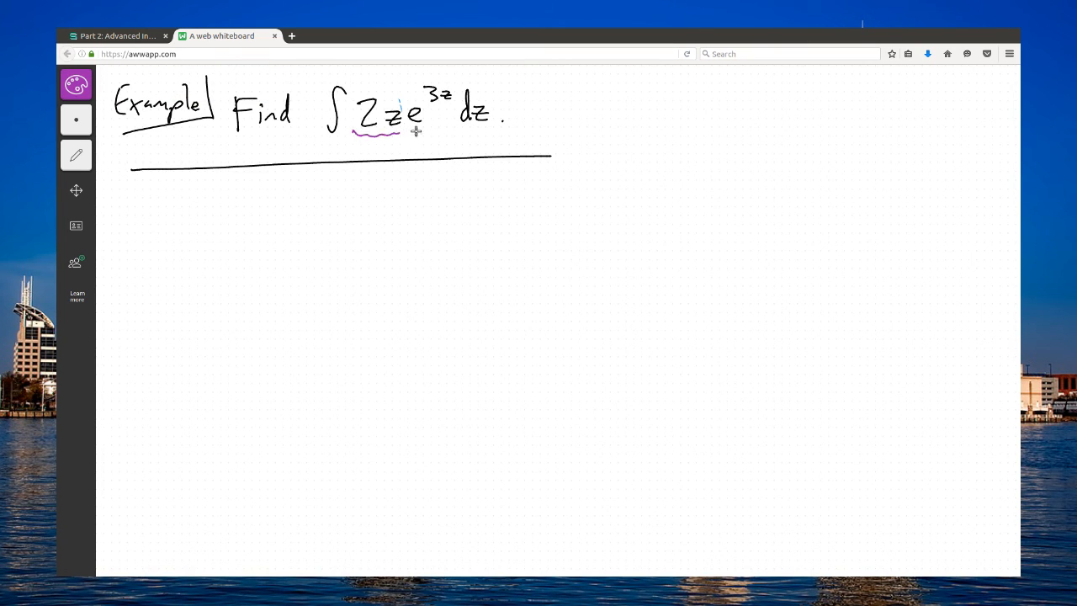
left_click_drag(425, 126, 487, 128)
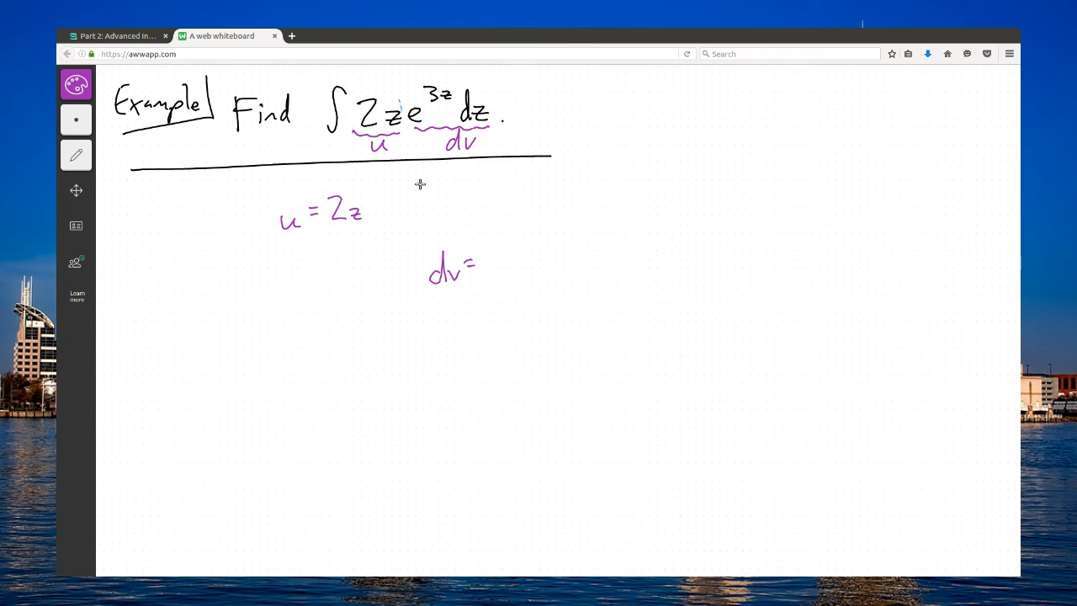
left_click_drag(273, 266, 290, 286)
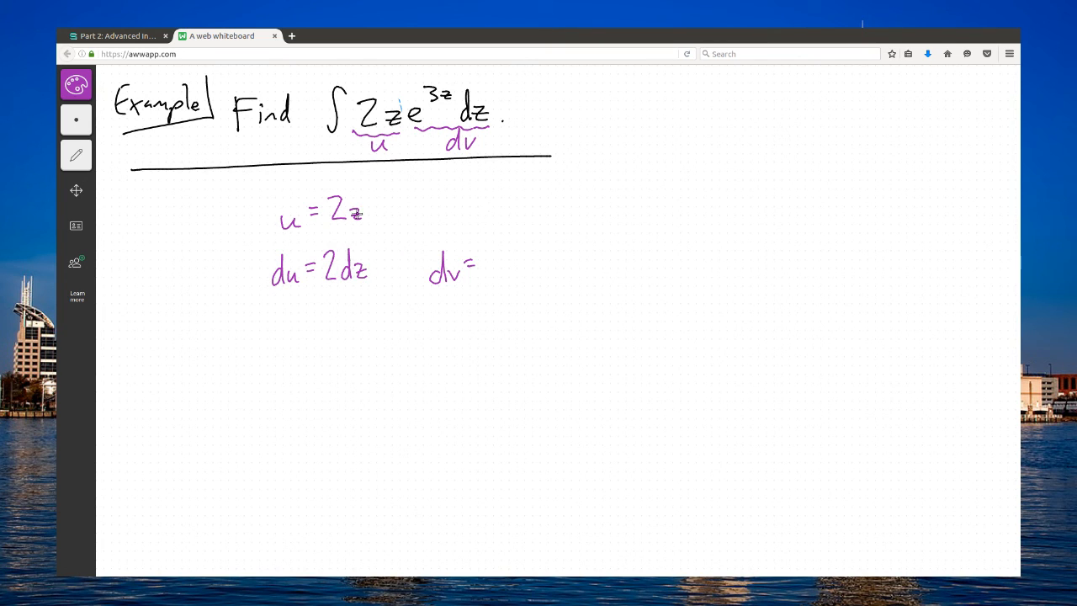
mouse_move(549, 248)
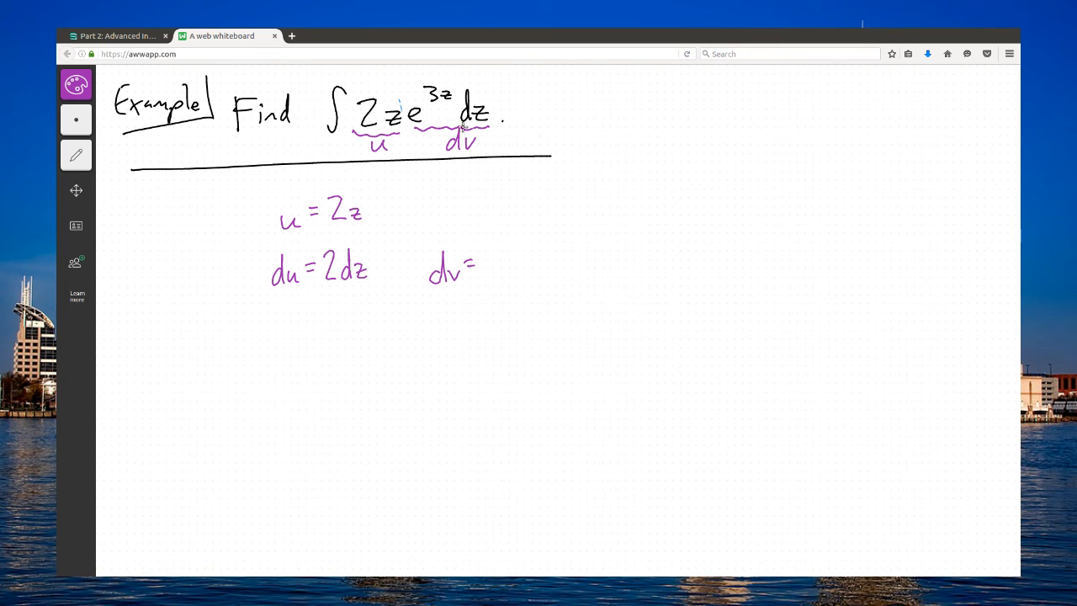
mouse_move(497, 263)
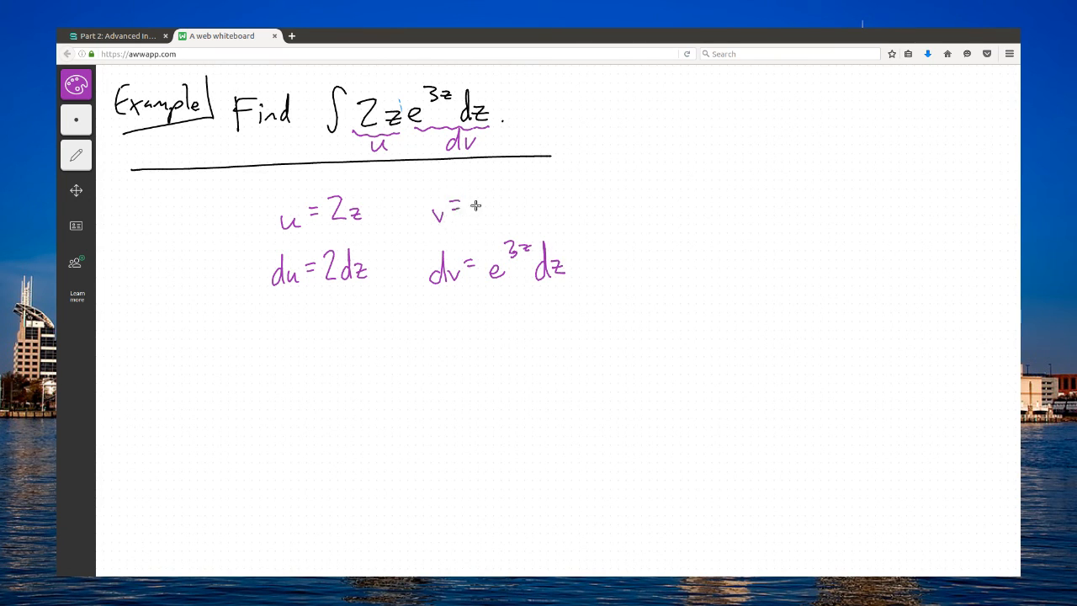
mouse_move(477, 185)
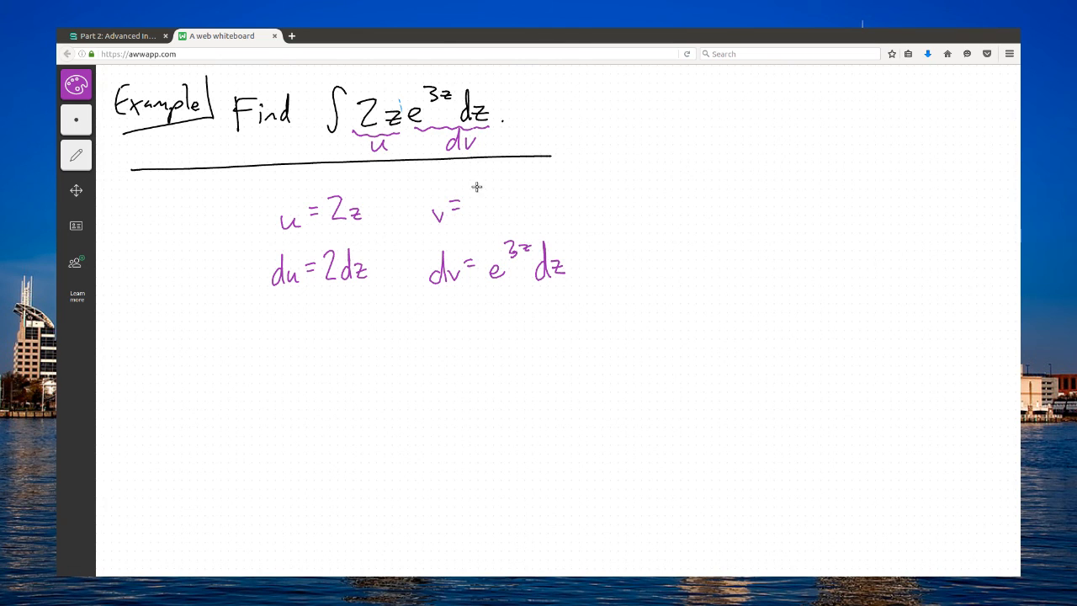
left_click_drag(476, 202, 517, 193)
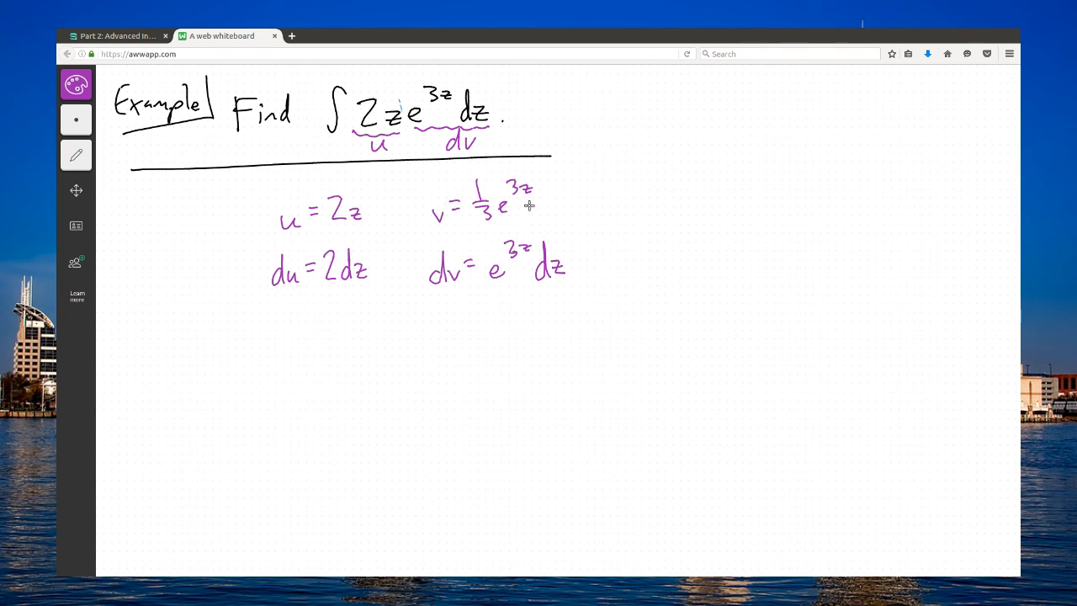
mouse_move(542, 248)
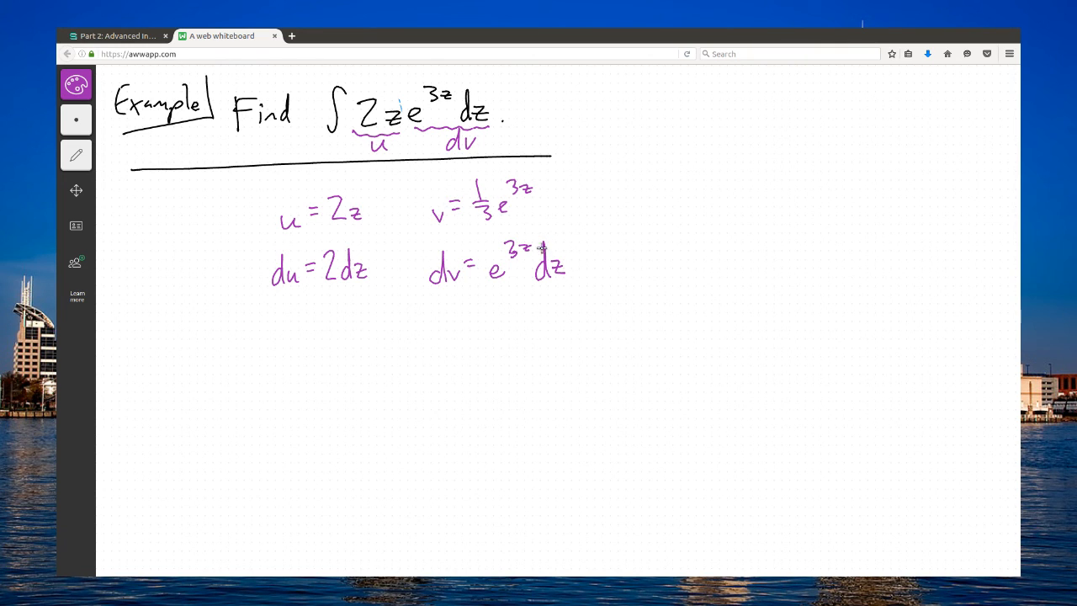
mouse_move(521, 234)
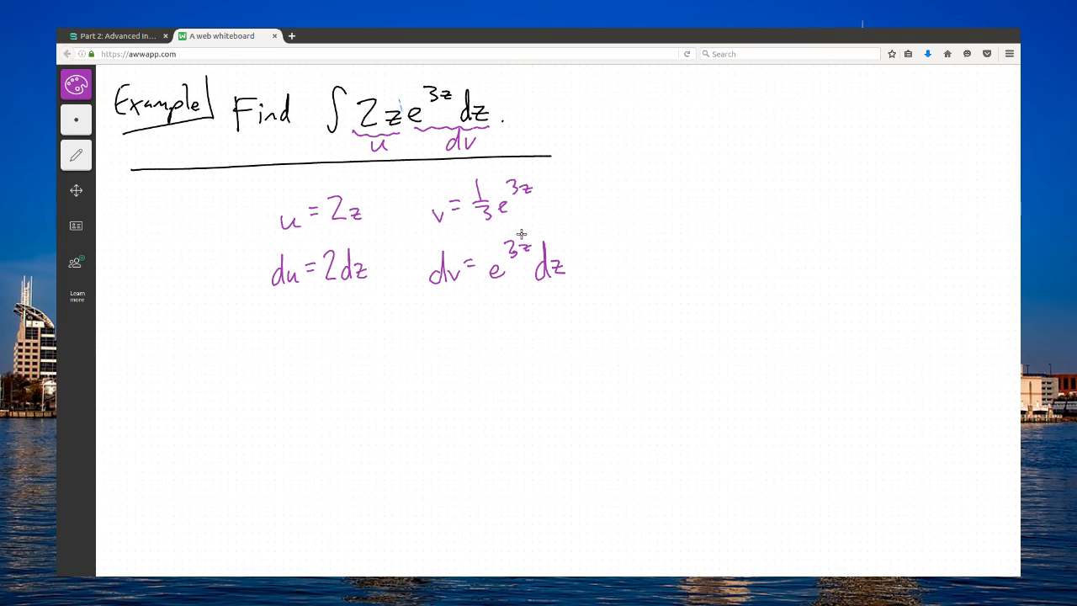
mouse_move(516, 208)
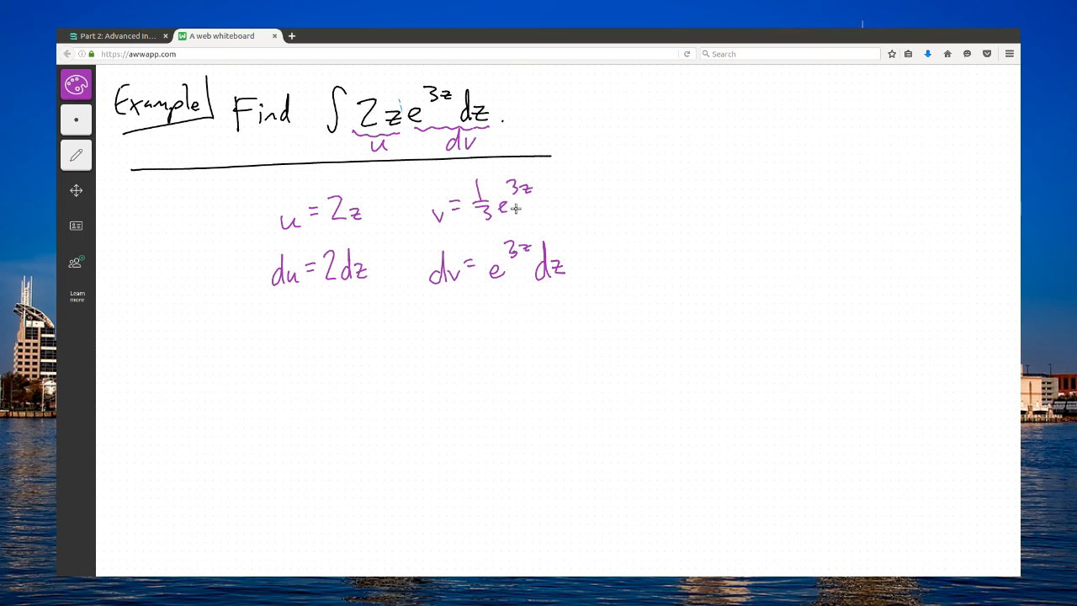
mouse_move(502, 270)
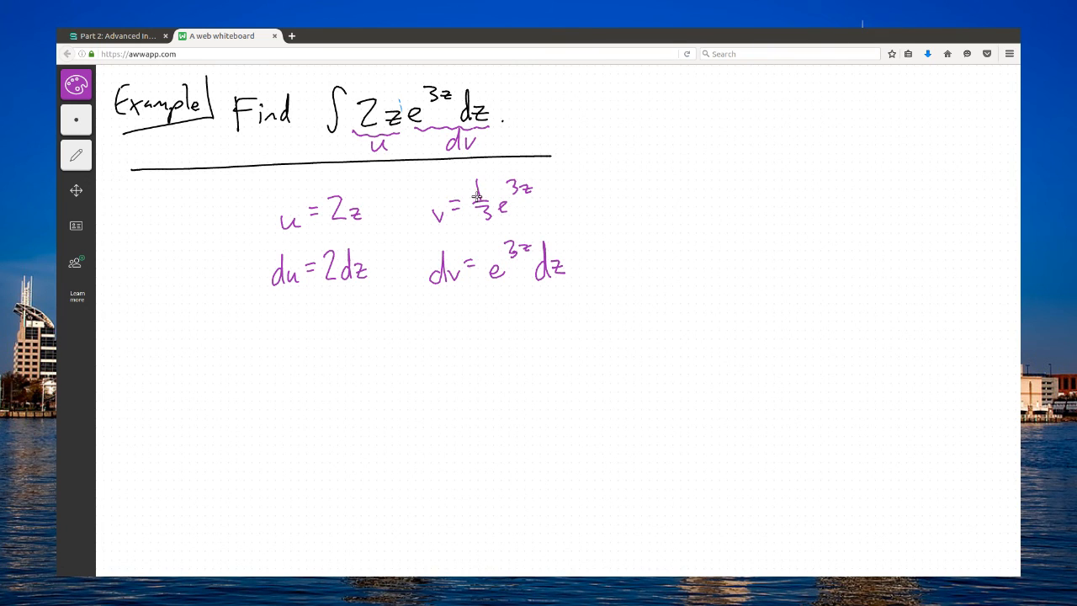
mouse_move(491, 240)
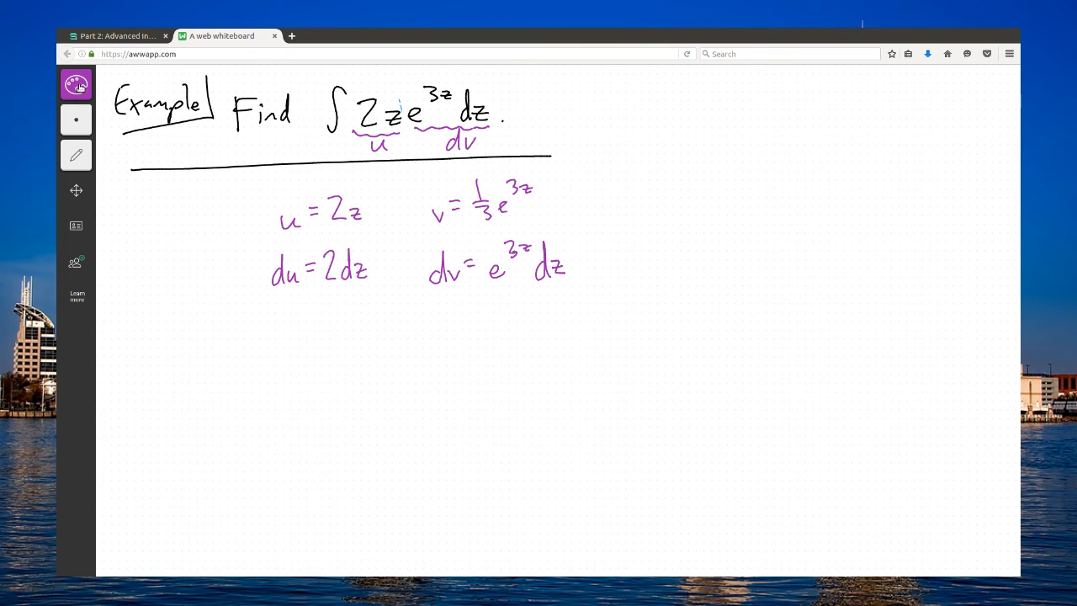
- Write = 2z·⅓e^{3z} − ∫⅓e^{3z}·2dz in black with purple u, v, ∫v, du labels underneath
left_click(76, 84)
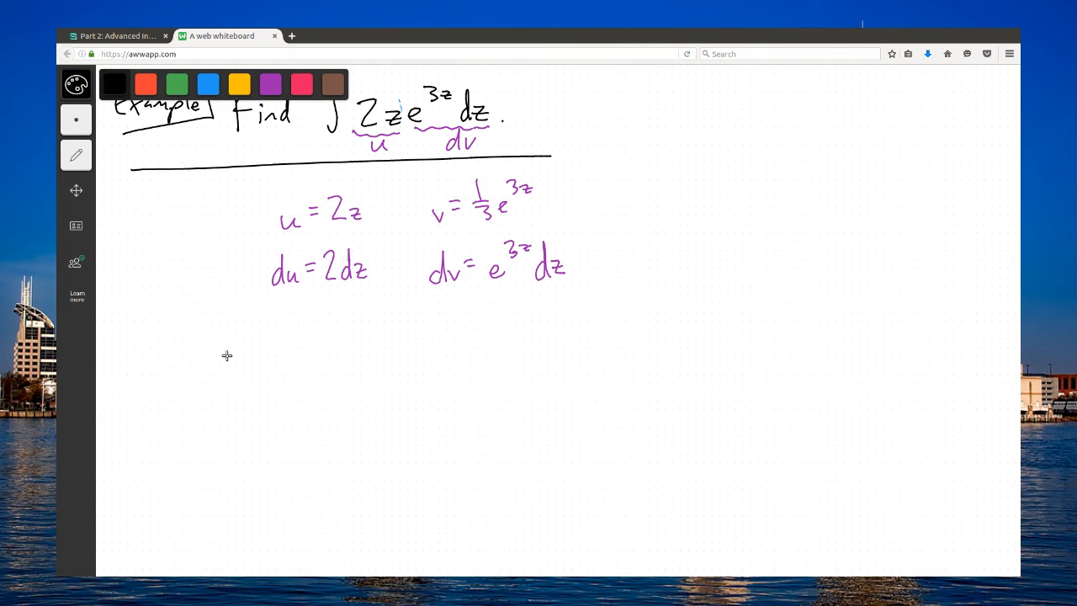
left_click_drag(227, 358, 253, 362)
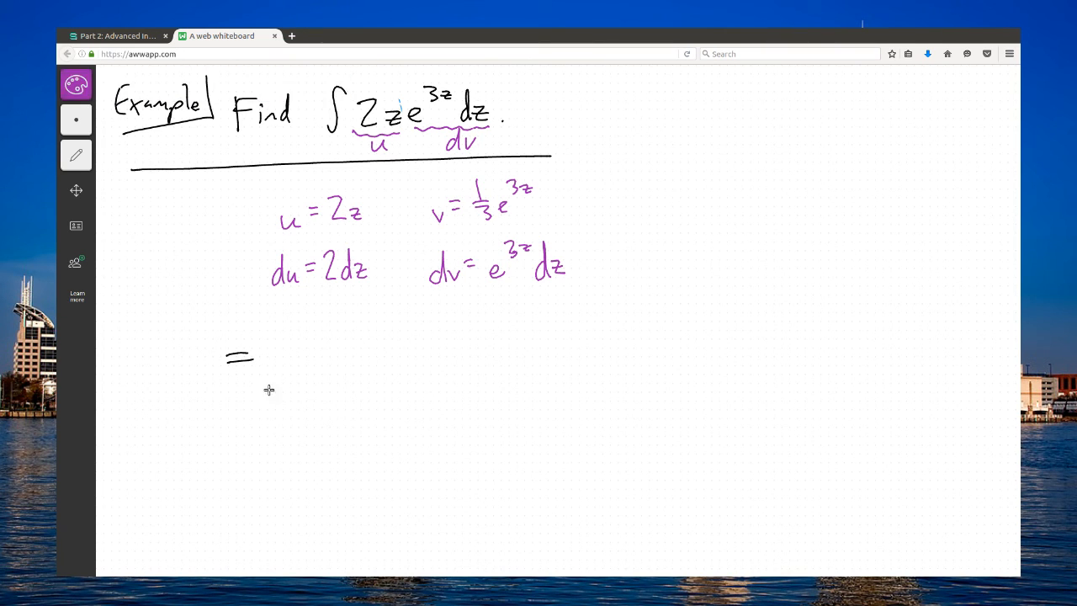
left_click_drag(268, 387, 403, 381)
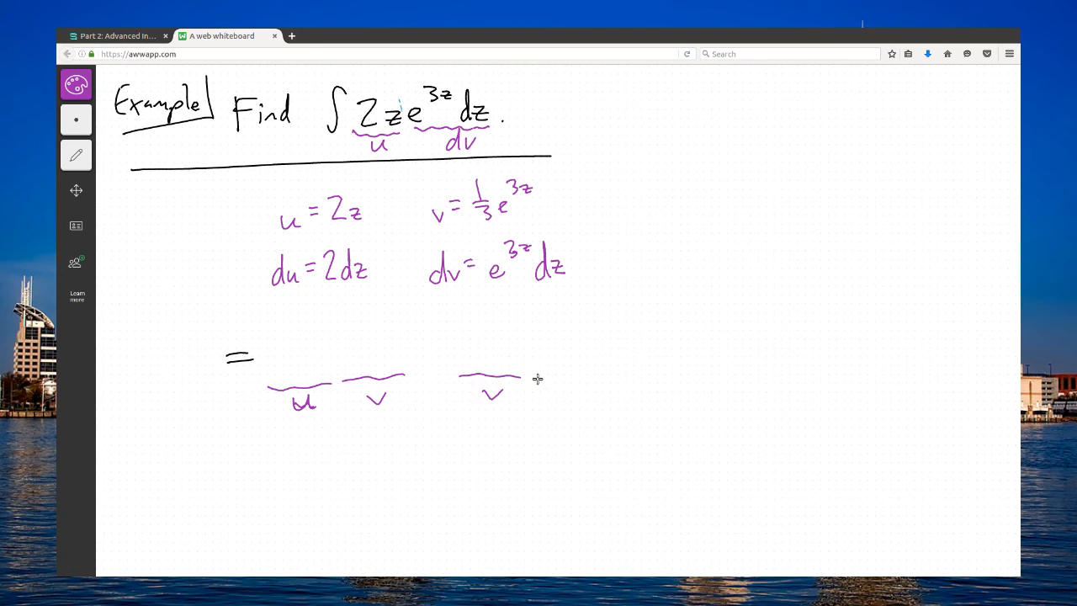
left_click_drag(531, 375, 602, 391)
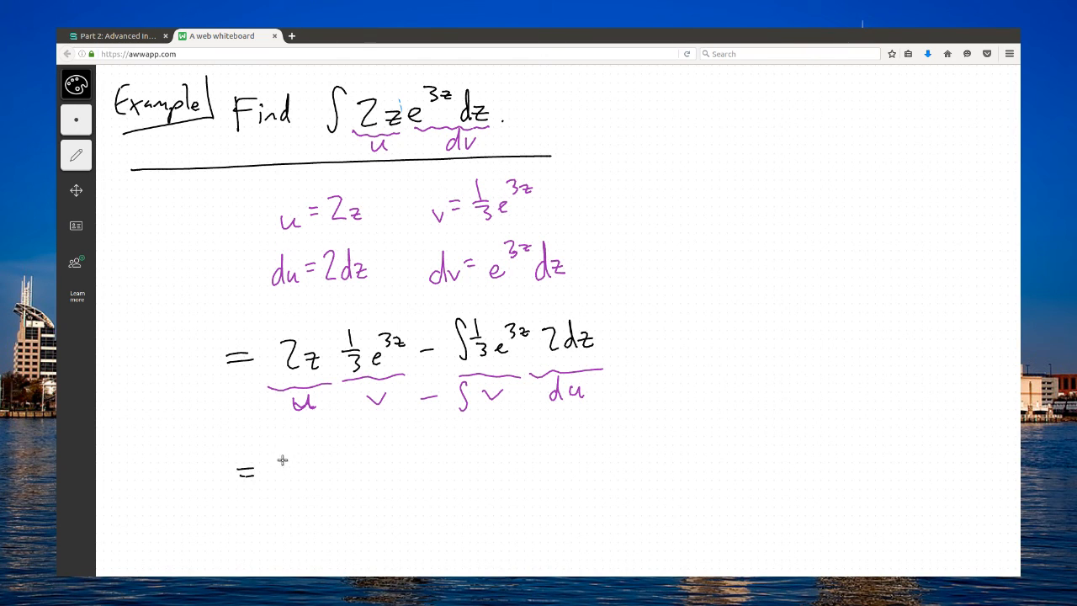
- Write the simplified line = ⅔z e^{3z} − ∫⅔e^{3z} dz
left_click_drag(282, 463, 307, 467)
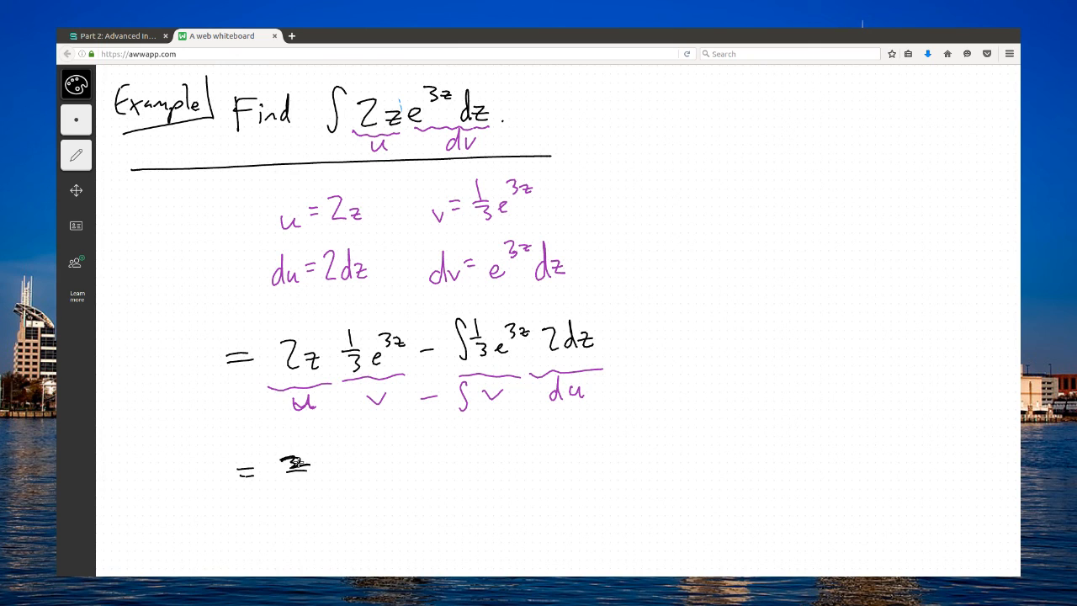
left_click_drag(295, 463, 299, 492)
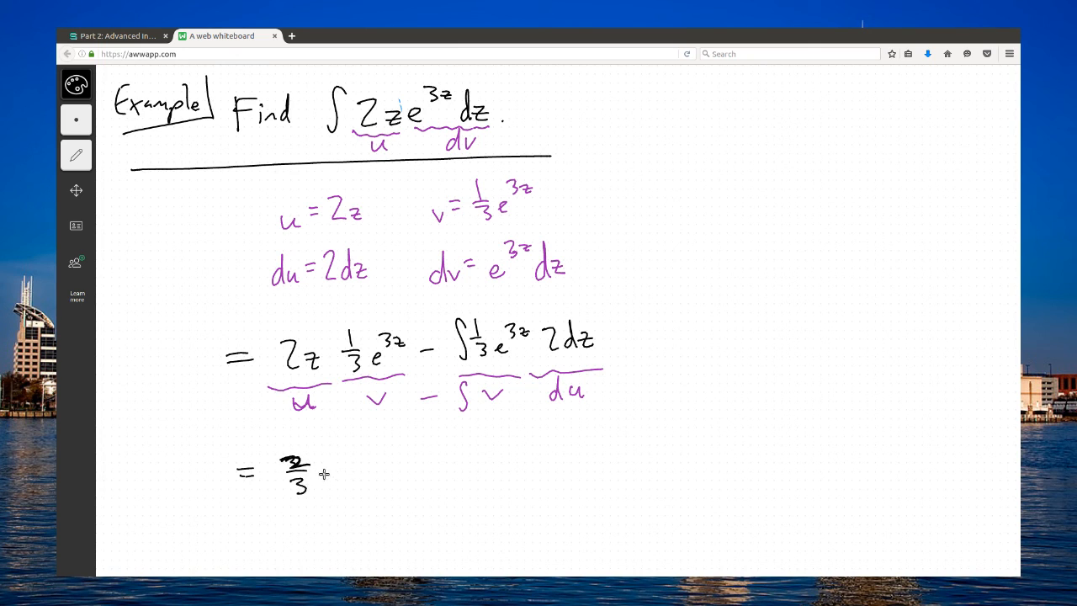
left_click_drag(320, 476, 383, 450)
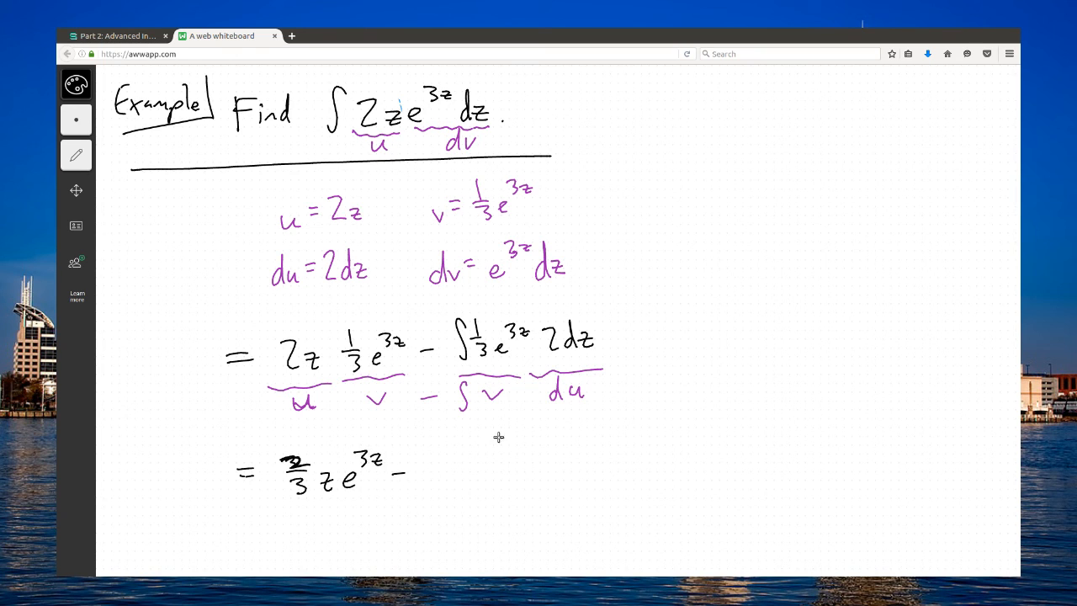
mouse_move(431, 455)
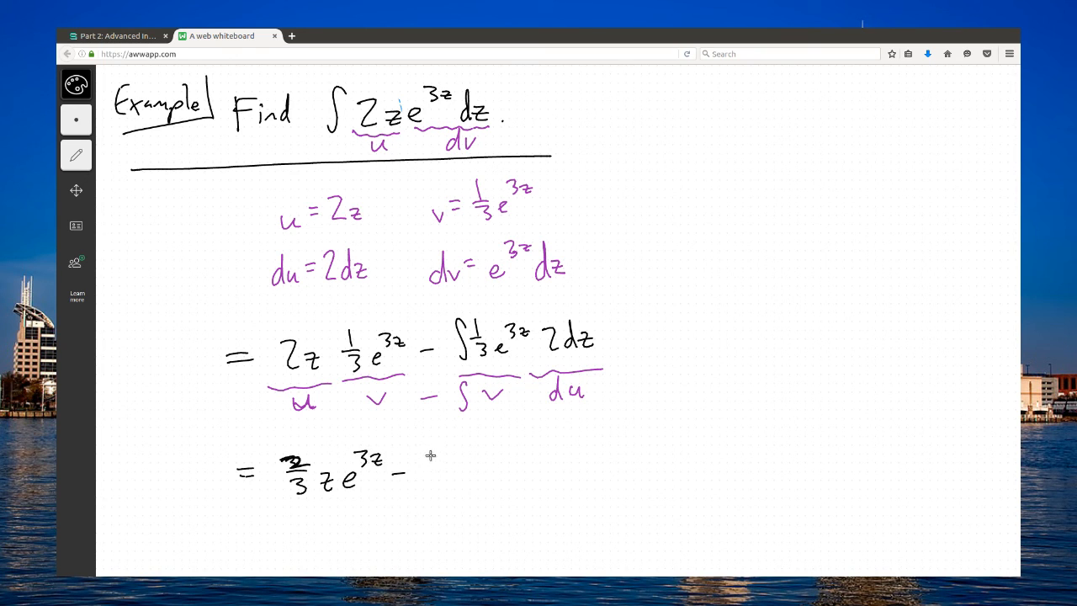
mouse_move(439, 457)
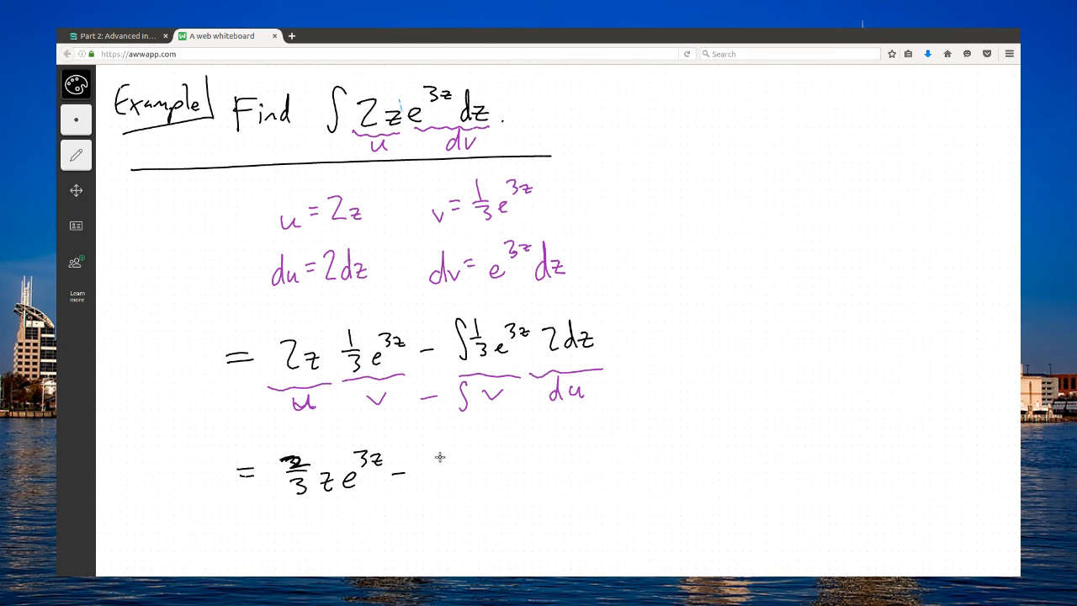
left_click_drag(430, 455, 455, 492)
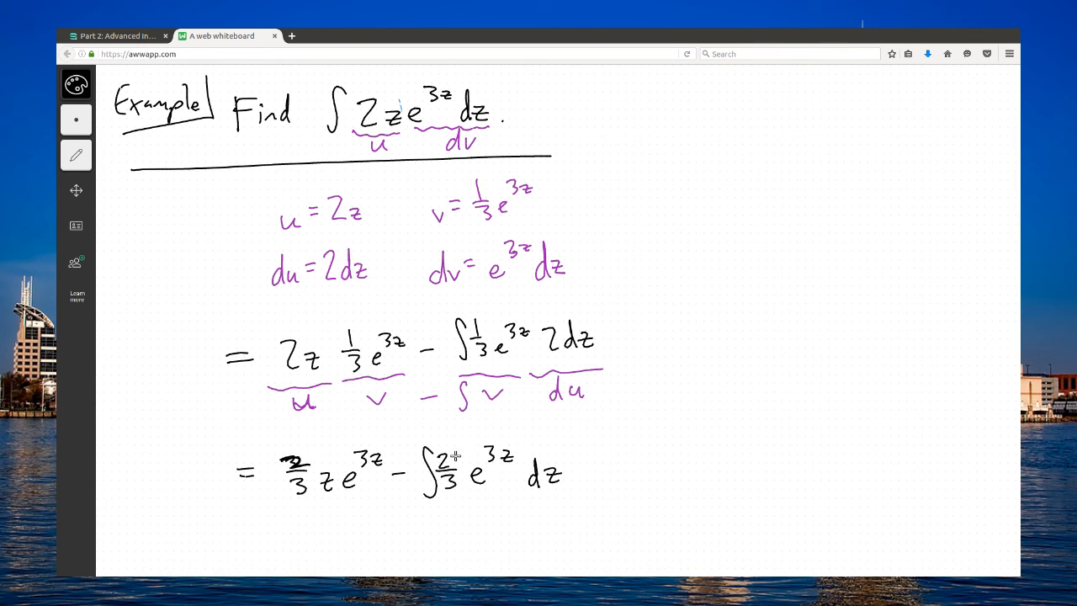
mouse_move(494, 442)
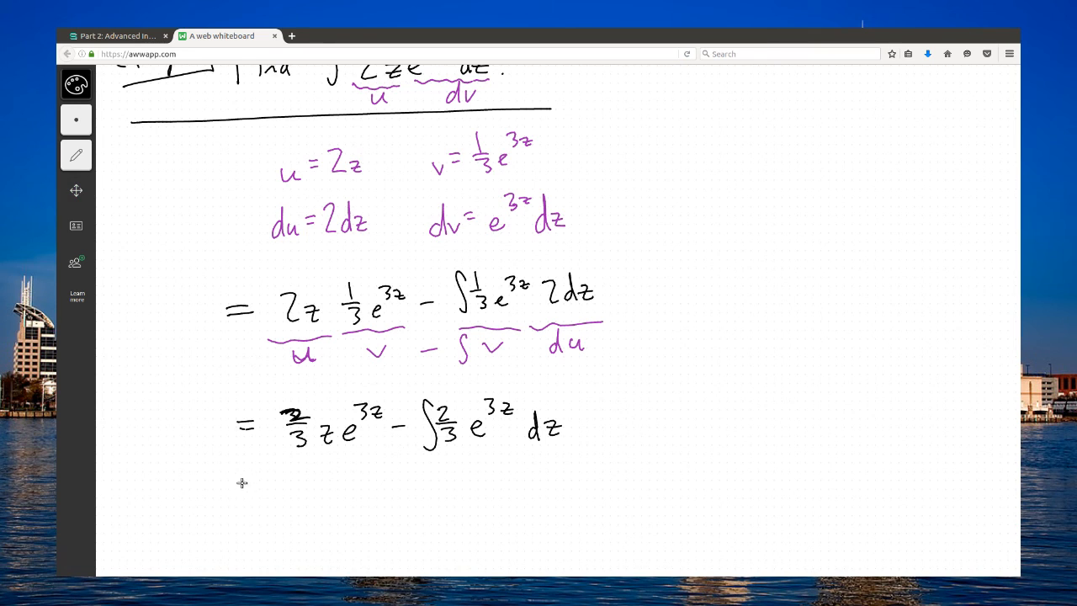
- Write = ⅔z e^{3z} − 2/9 e^{3z} + C and draw a box around it
left_click_drag(244, 486, 261, 489)
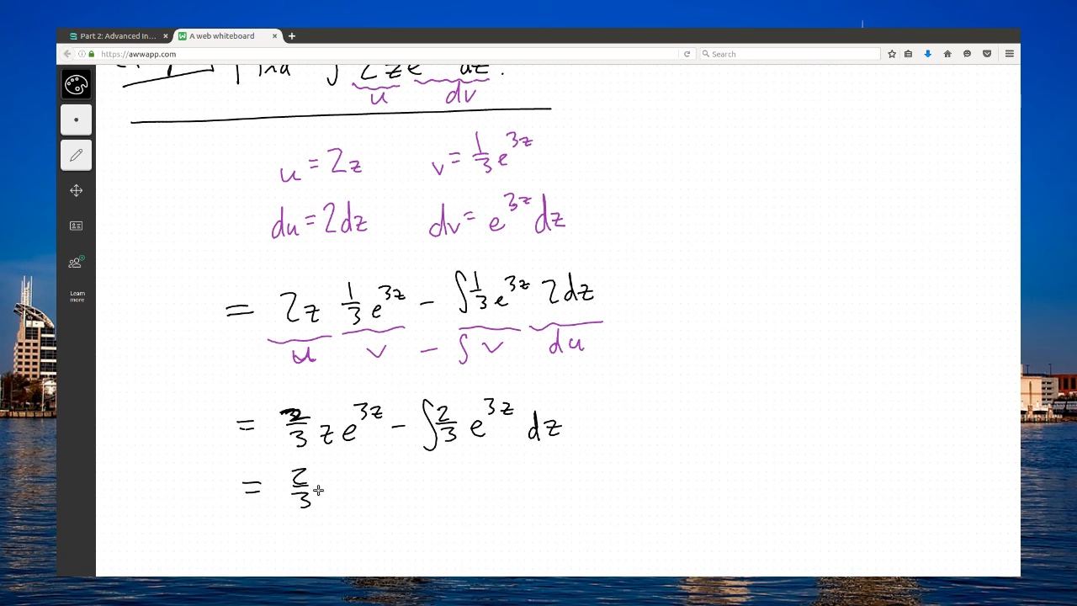
left_click_drag(315, 496, 379, 483)
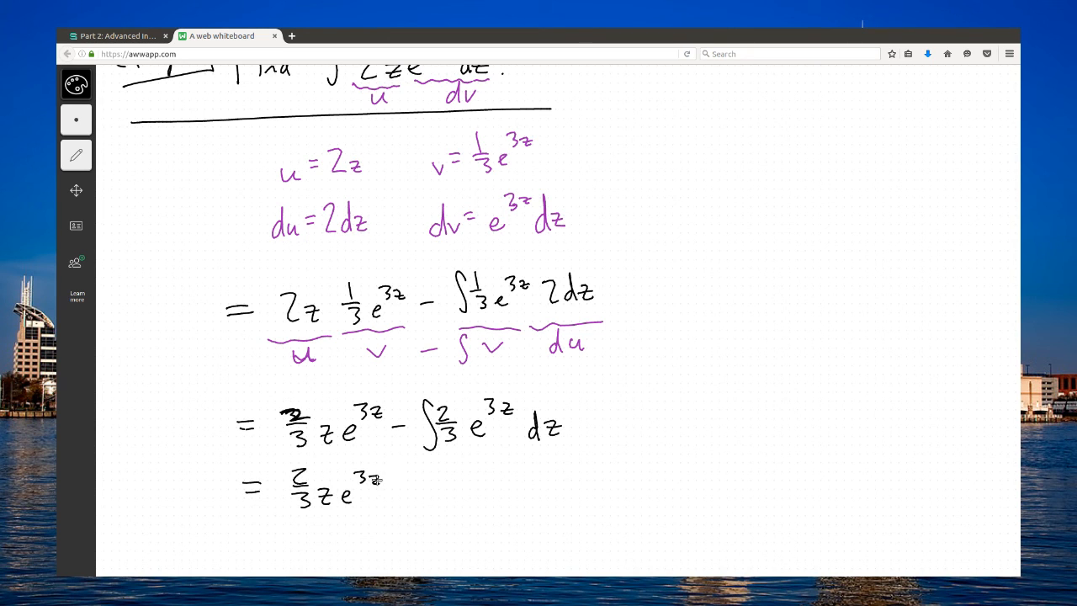
mouse_move(478, 496)
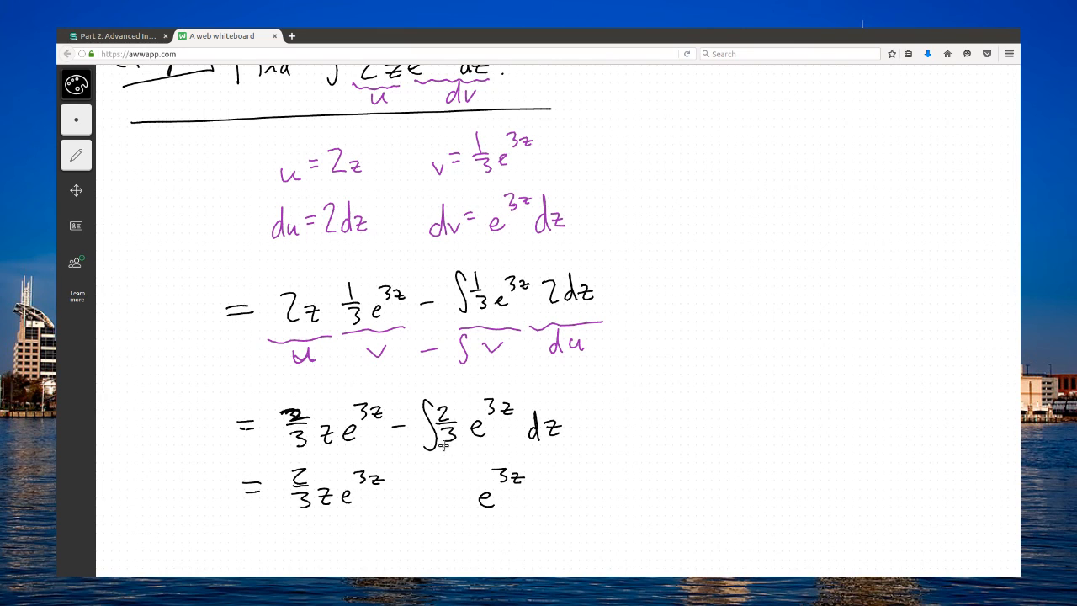
left_click_drag(463, 471, 458, 497)
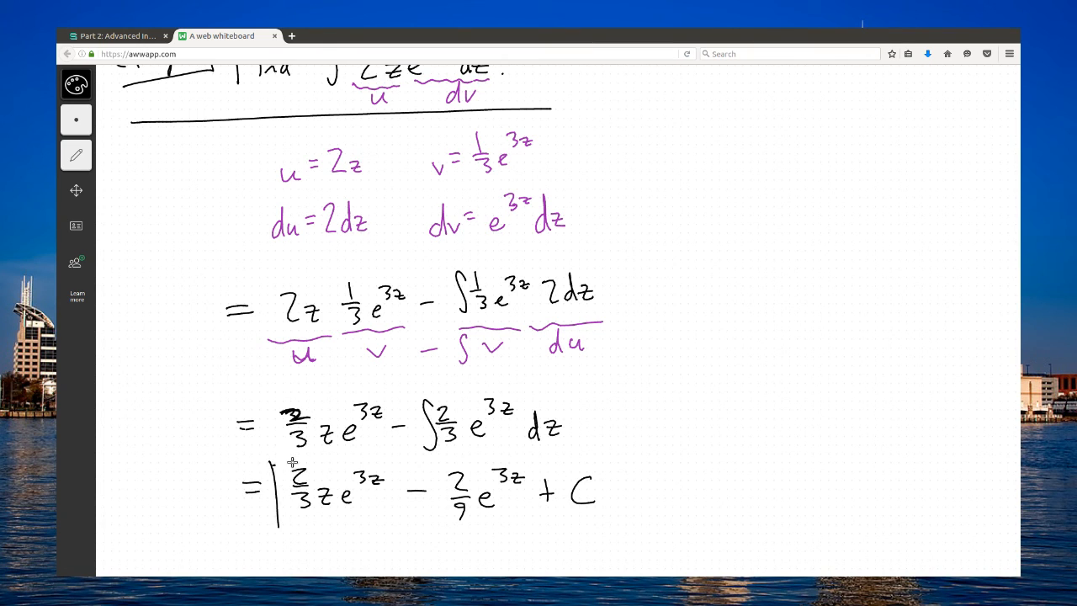
left_click_drag(286, 461, 618, 535)
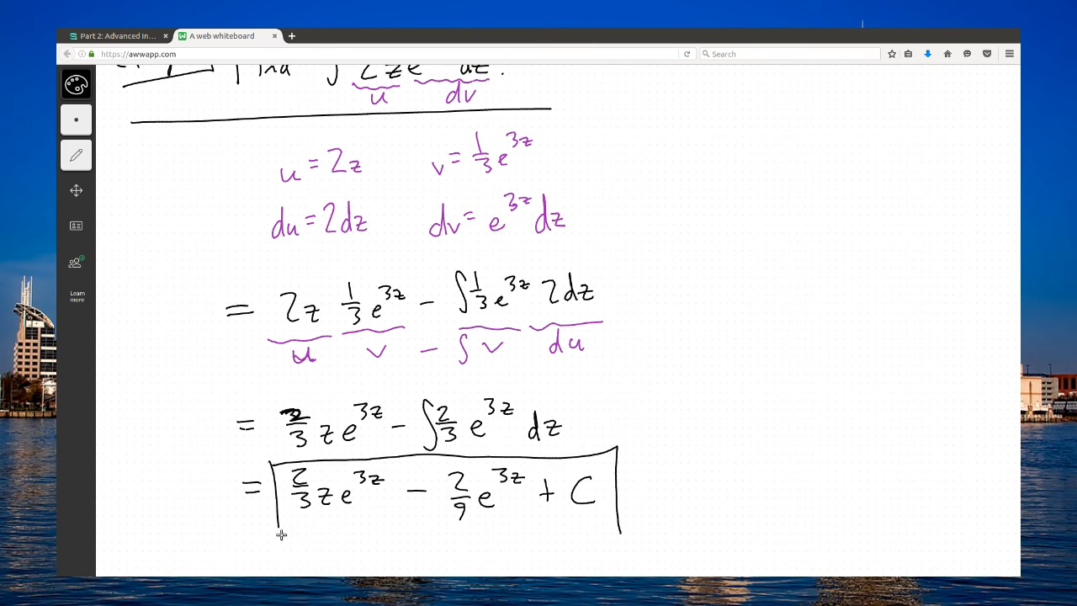
left_click_drag(281, 534, 623, 530)
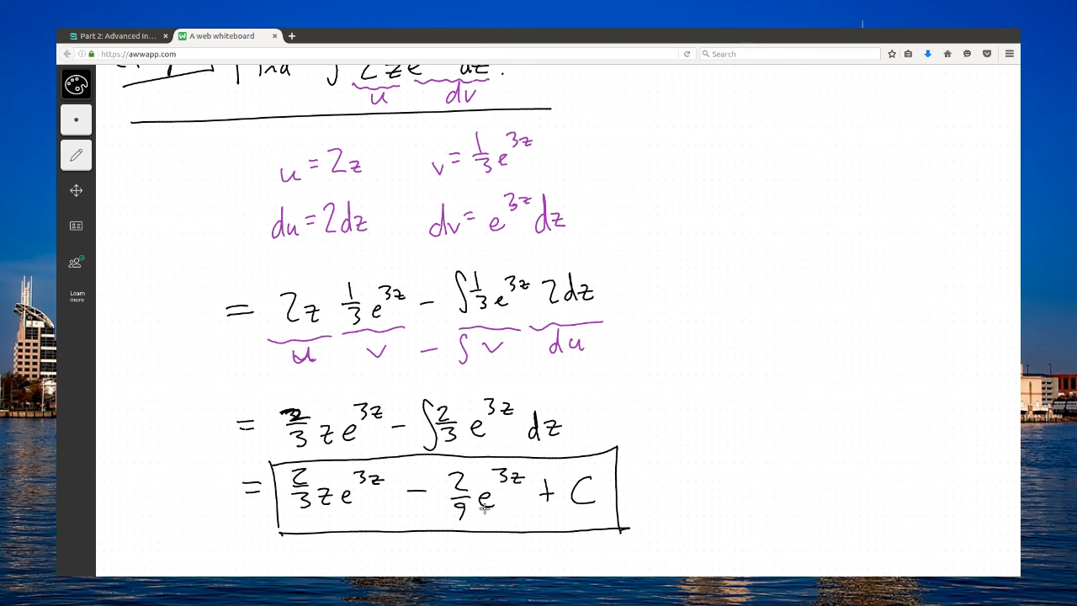
mouse_move(262, 278)
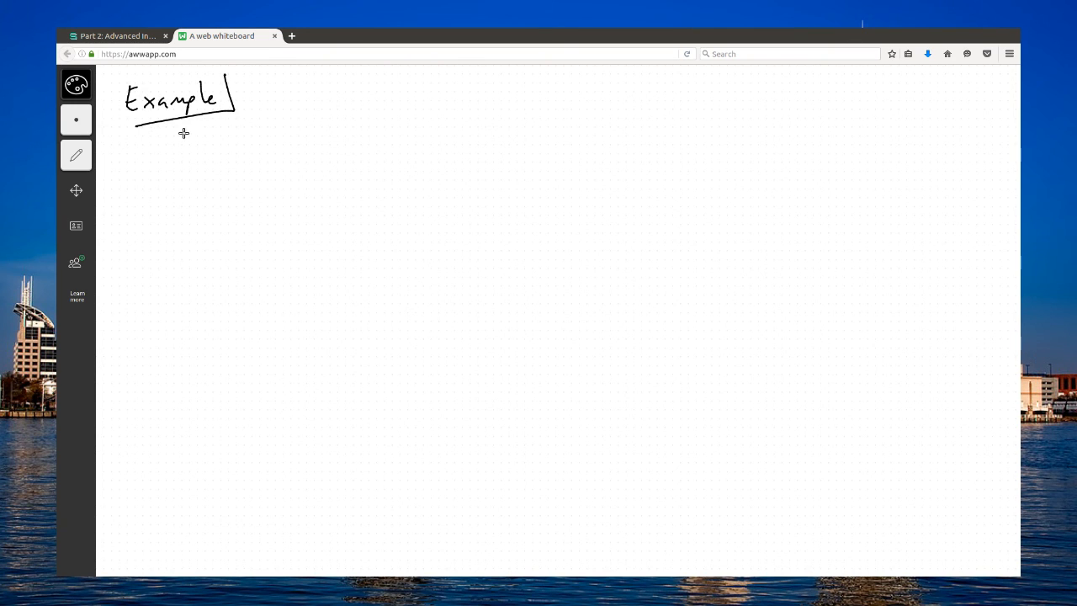
mouse_move(265, 153)
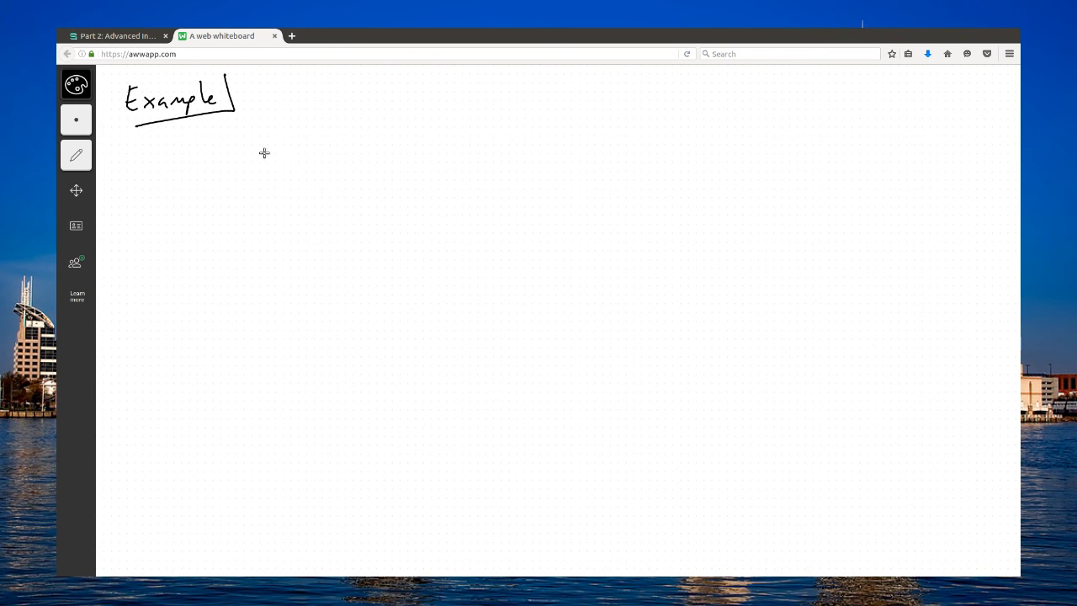
- Write Find ∫ sin²θ + cos²θ dθ and underline the problem with a long line
left_click_drag(234, 160, 296, 130)
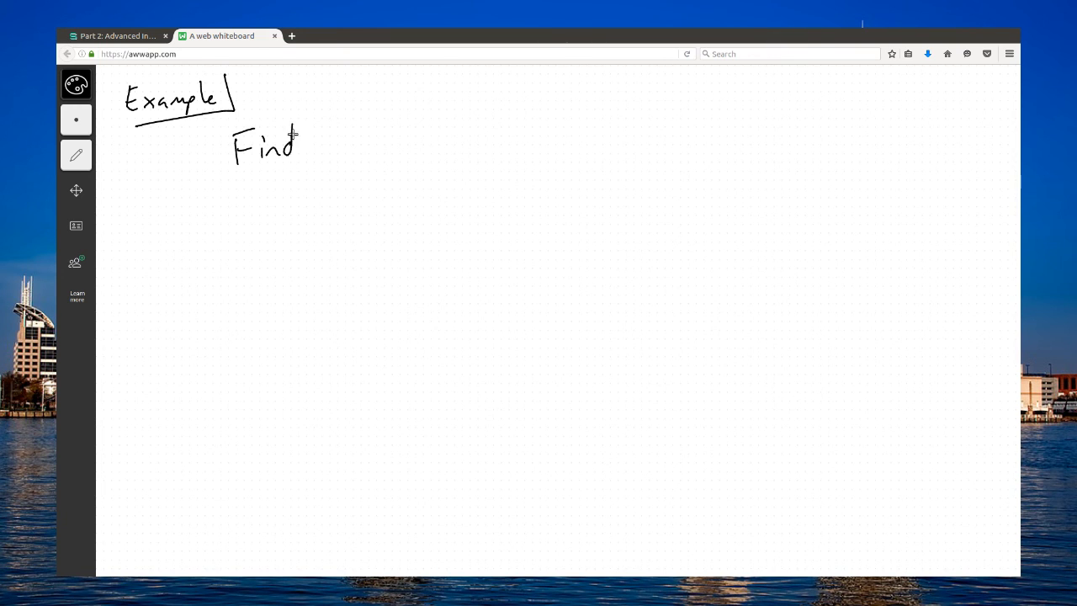
left_click_drag(345, 122, 387, 147)
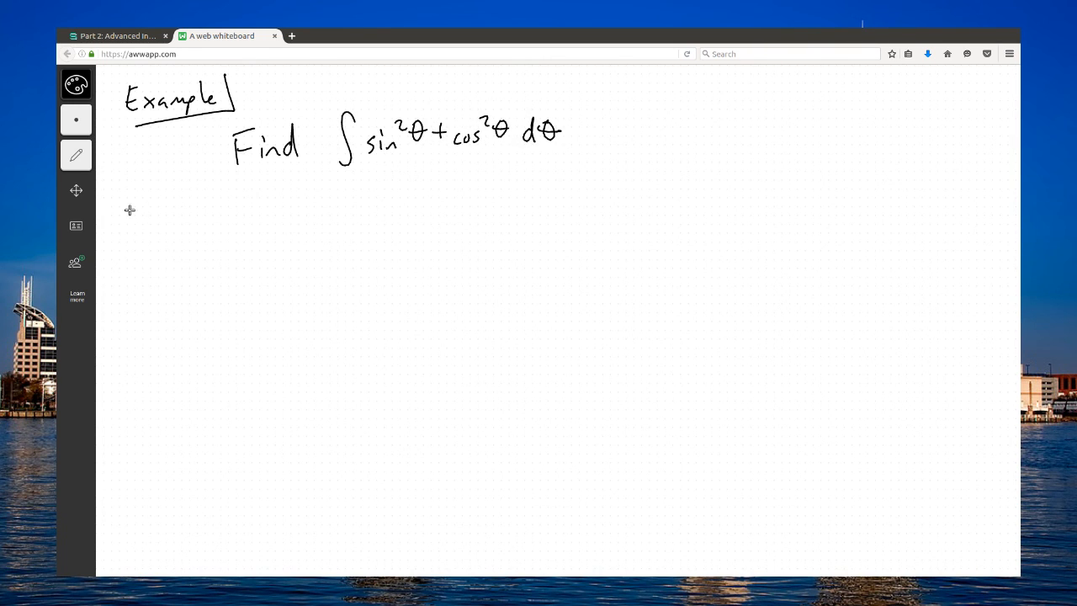
left_click_drag(130, 183, 571, 168)
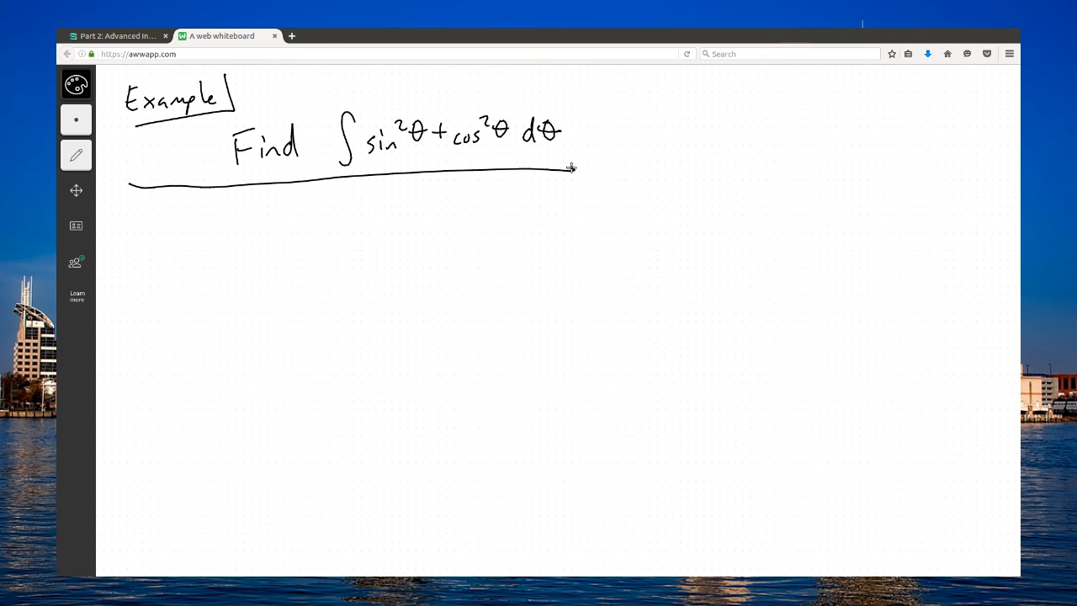
mouse_move(581, 145)
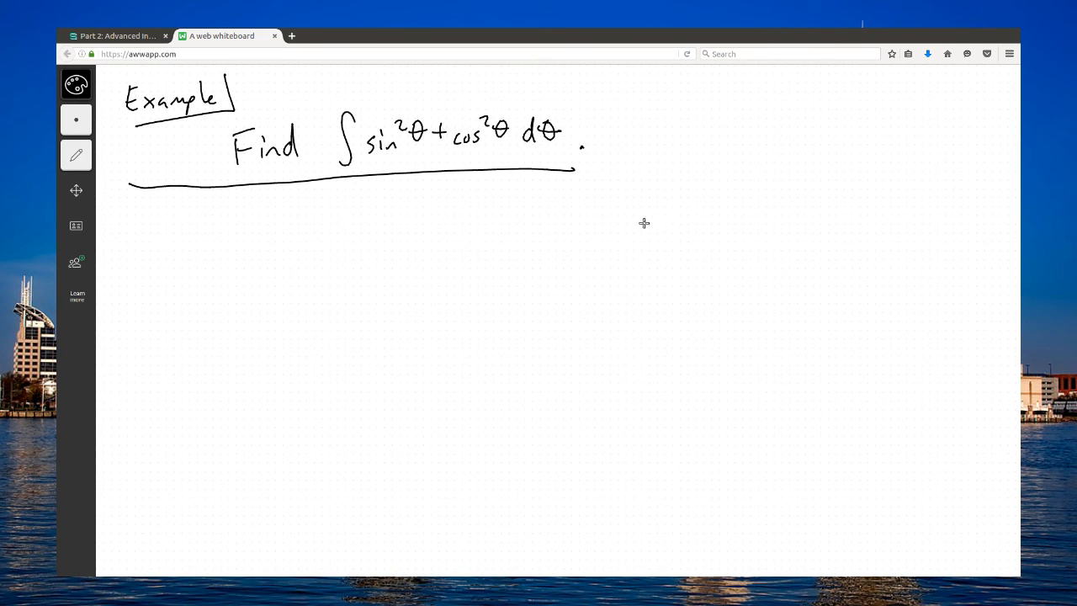
mouse_move(642, 225)
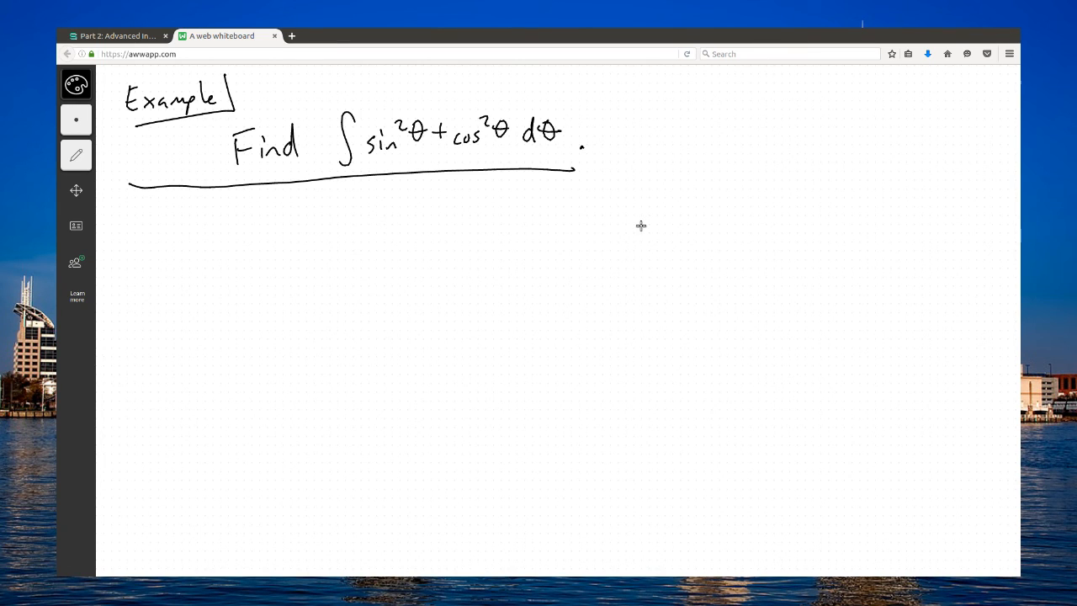
mouse_move(396, 168)
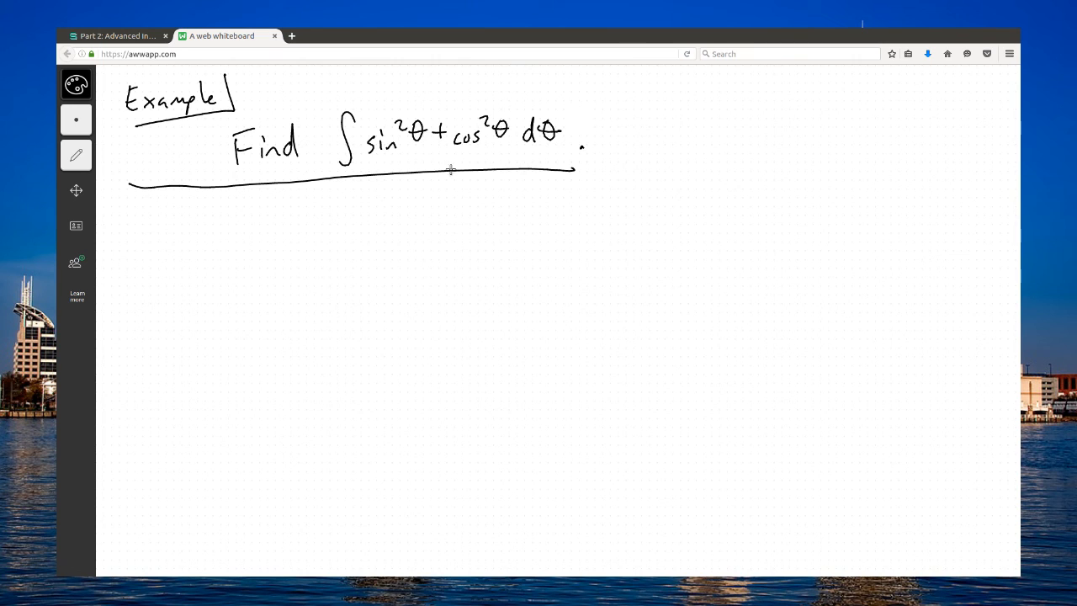
- Write = ∫(1/2 − 1/2 cos2θ) as the first half-angle bracket
left_click_drag(299, 230, 320, 238)
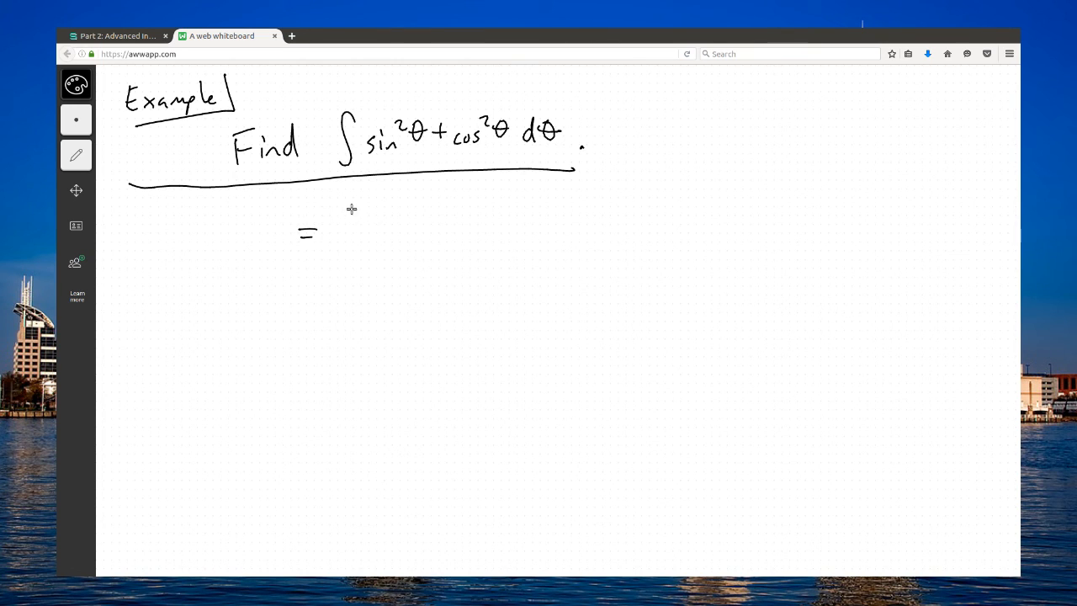
left_click_drag(343, 209, 345, 257)
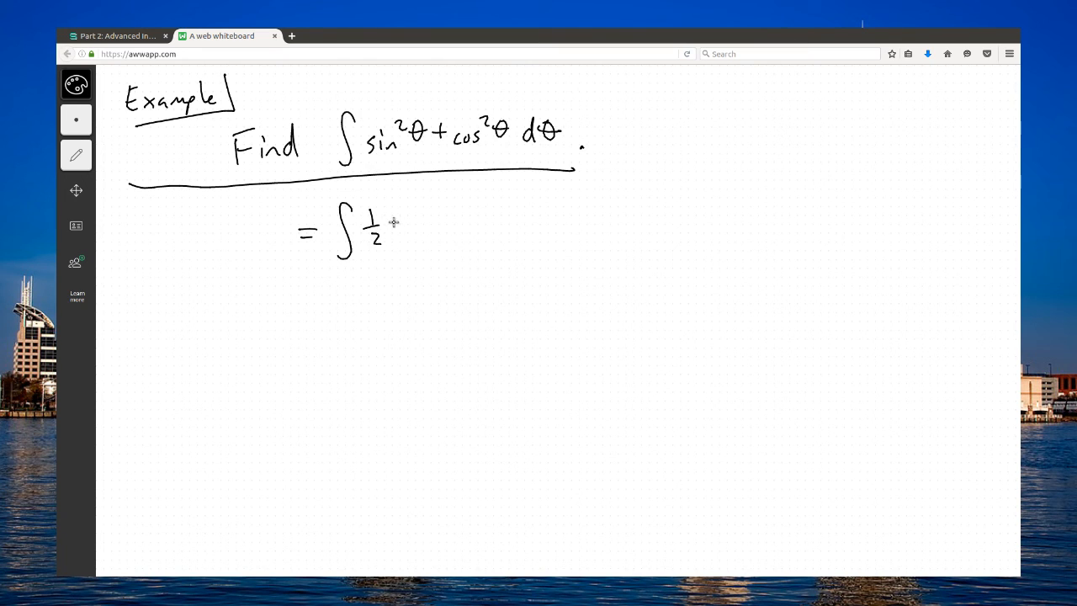
left_click_drag(396, 223, 412, 227)
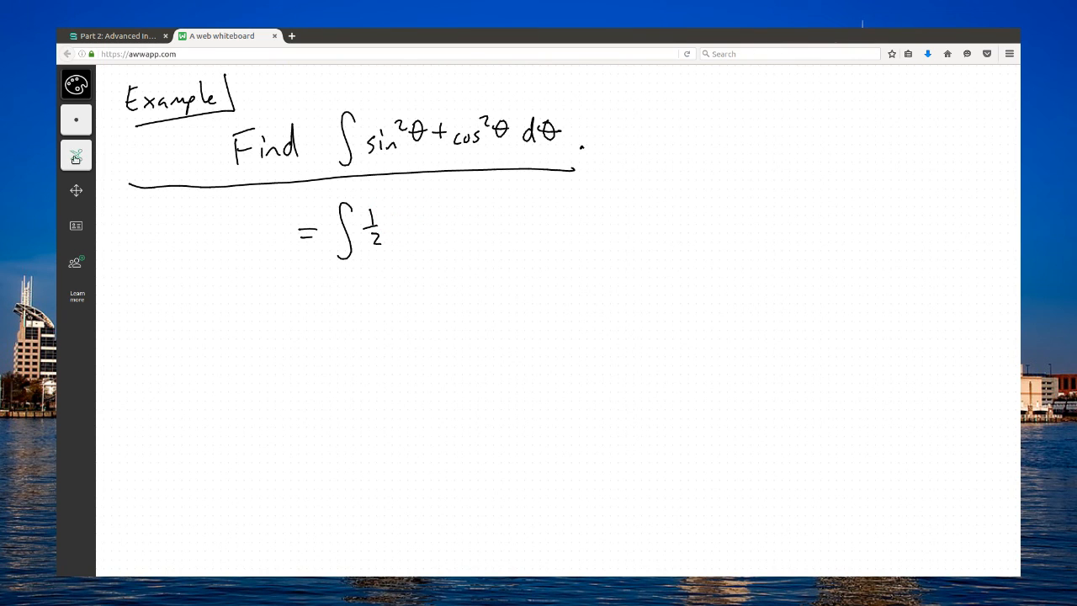
left_click(76, 155)
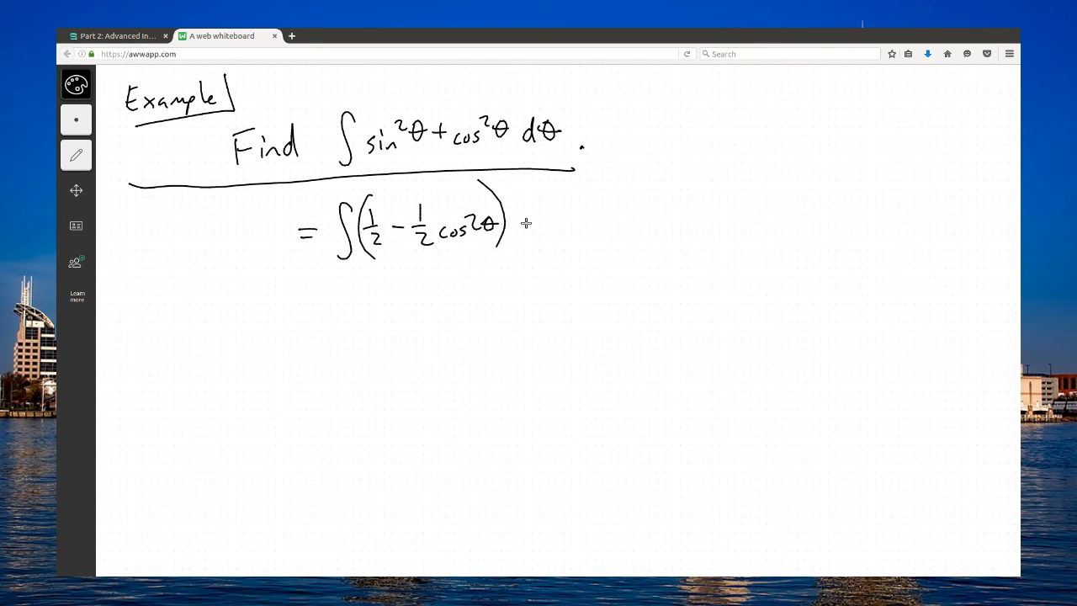
- Add + (1/2 + 1/2 cos2θ) dθ, then begin erasing the half-angle working
left_click_drag(522, 223, 594, 223)
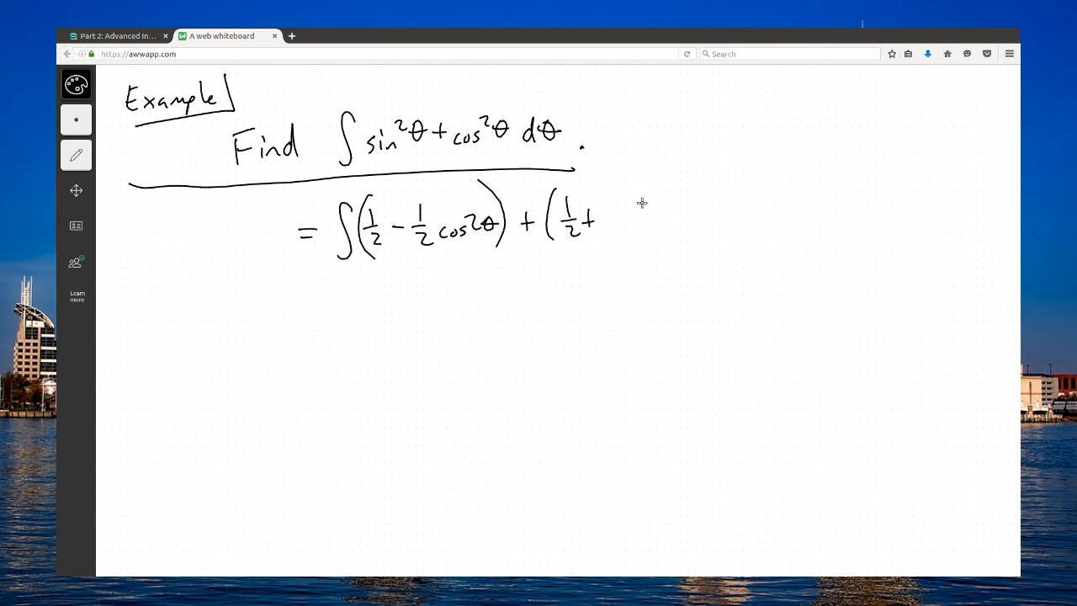
left_click_drag(606, 207, 606, 232)
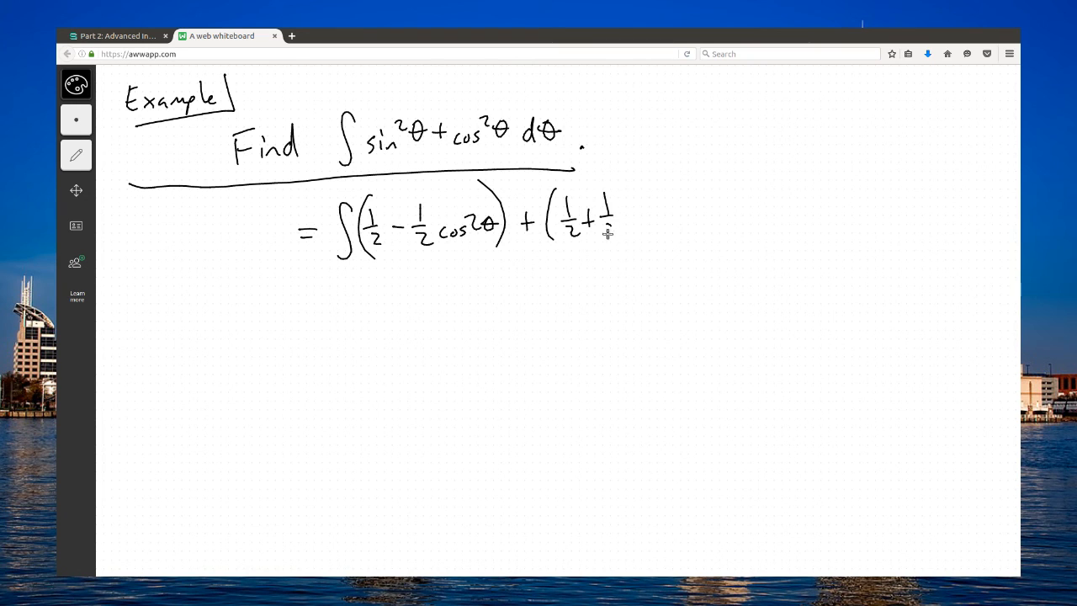
left_click_drag(614, 227, 686, 210)
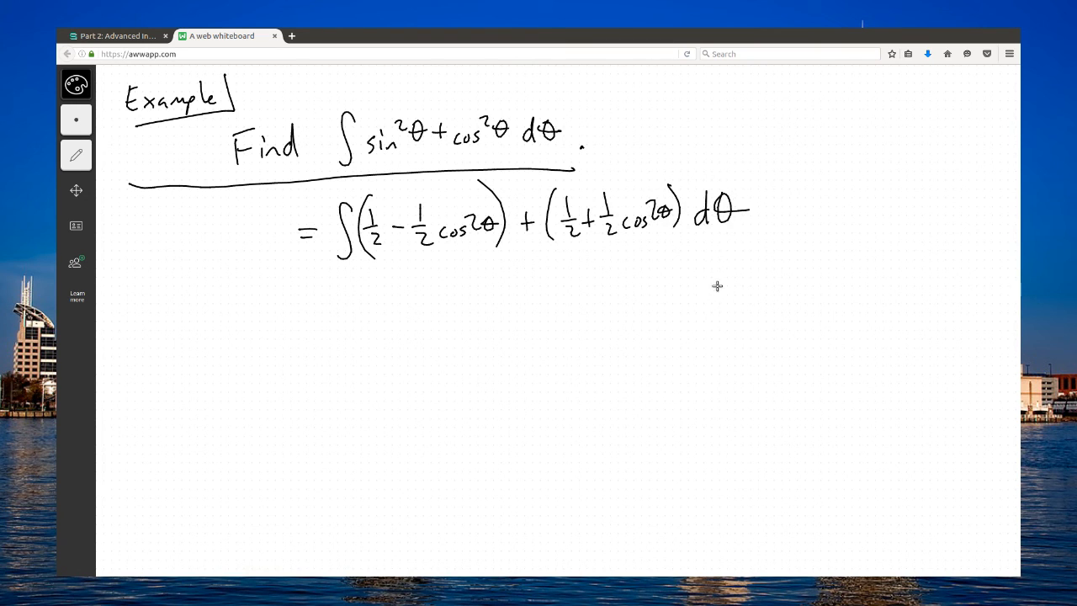
mouse_move(476, 233)
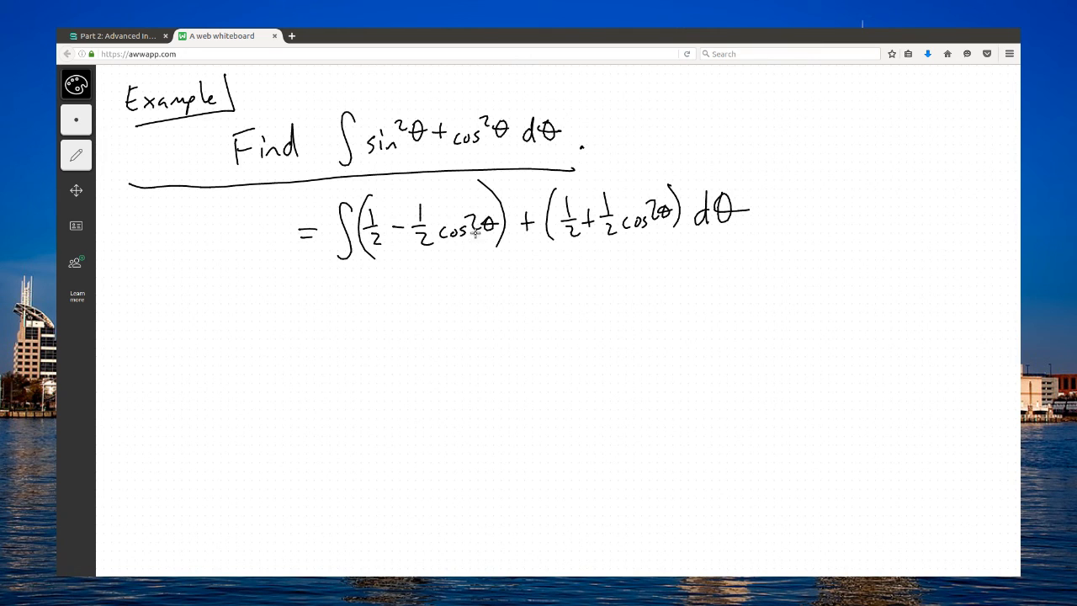
mouse_move(637, 208)
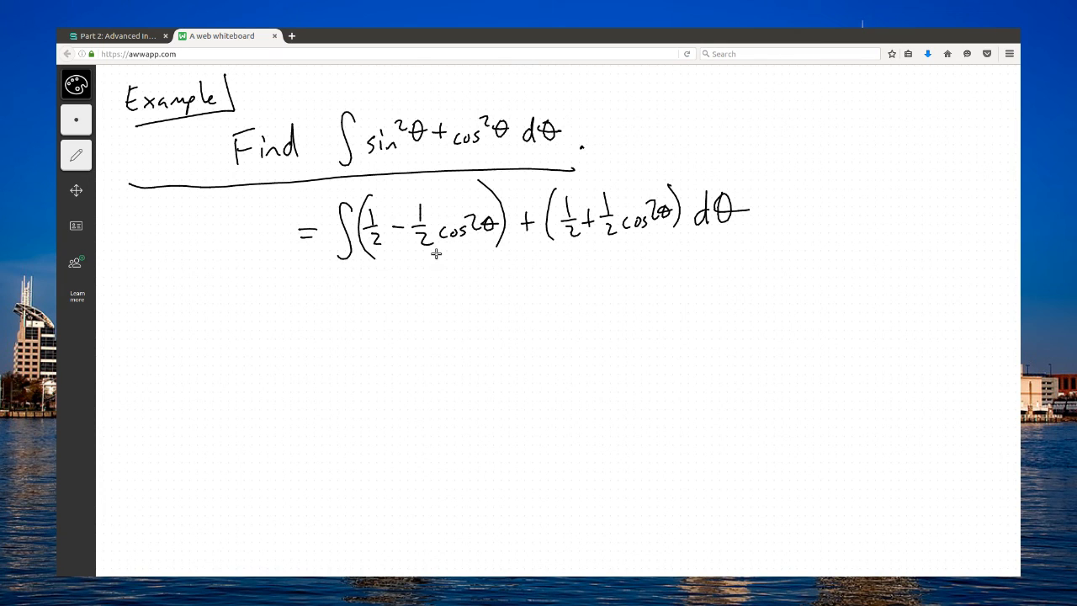
mouse_move(489, 244)
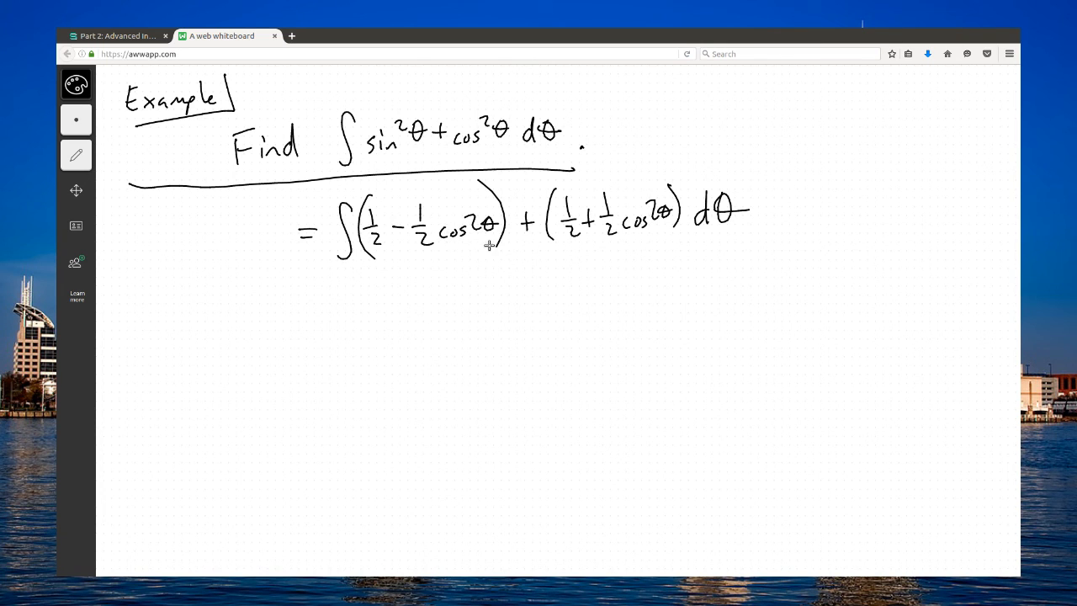
left_click(76, 155)
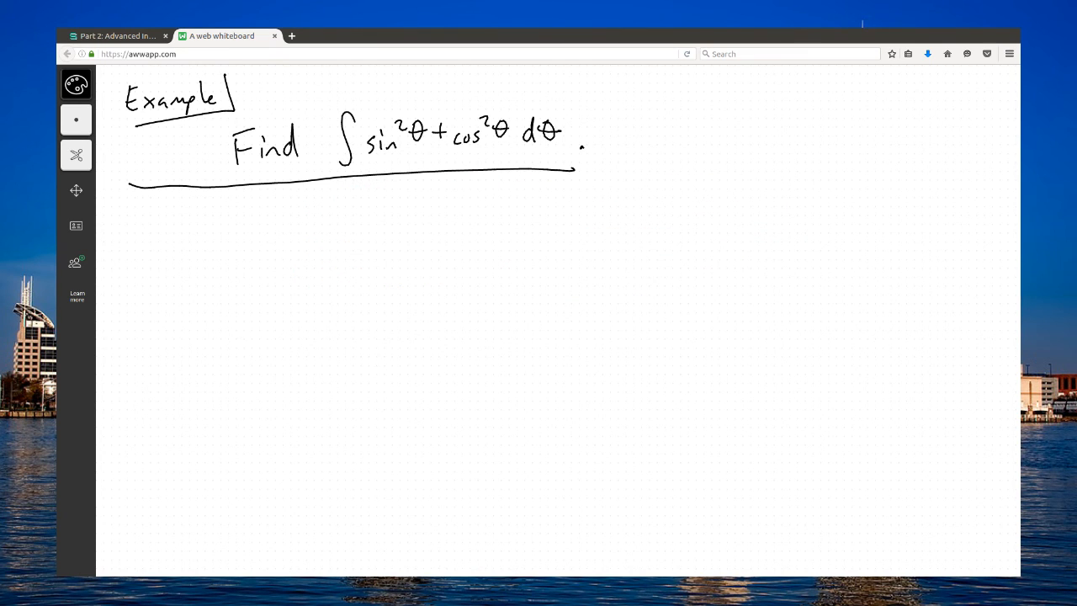
- Write = ∫1 dθ = θ + C and box the answer θ + C
left_click(77, 154)
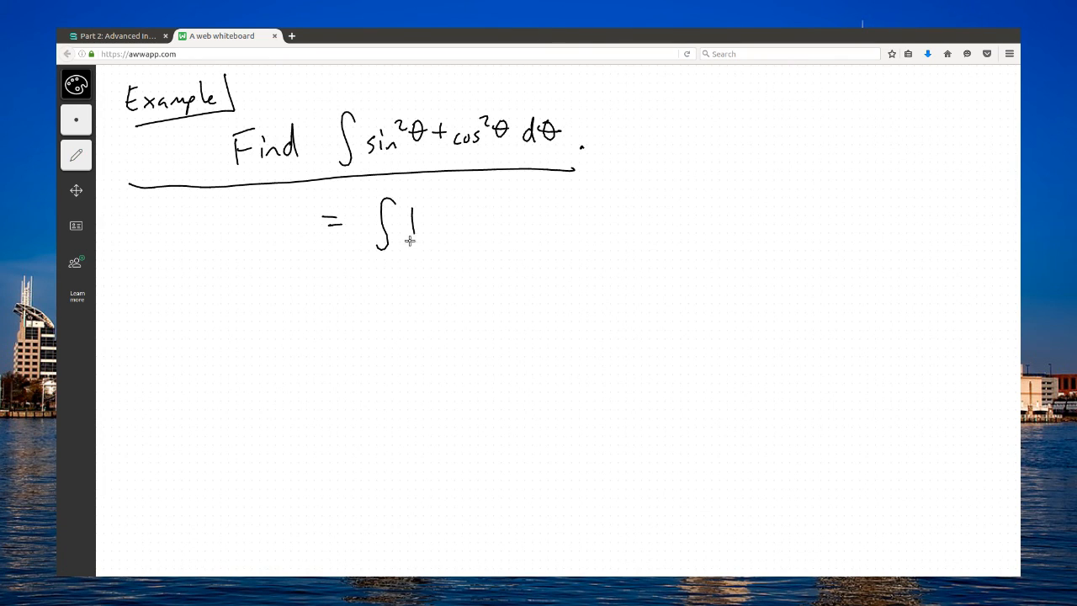
left_click_drag(429, 223, 472, 227)
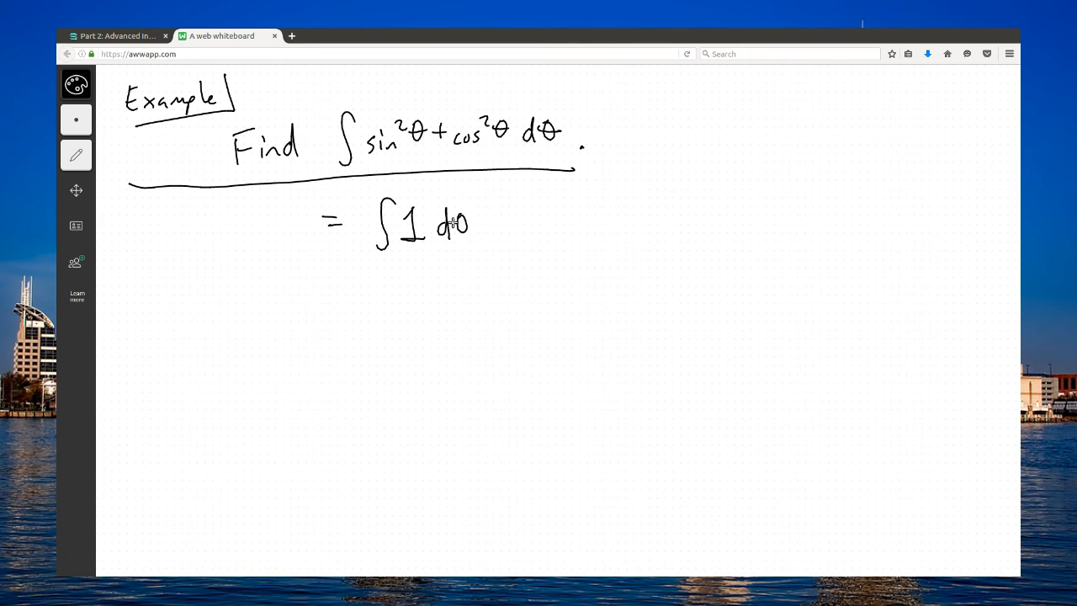
left_click_drag(345, 310, 408, 309)
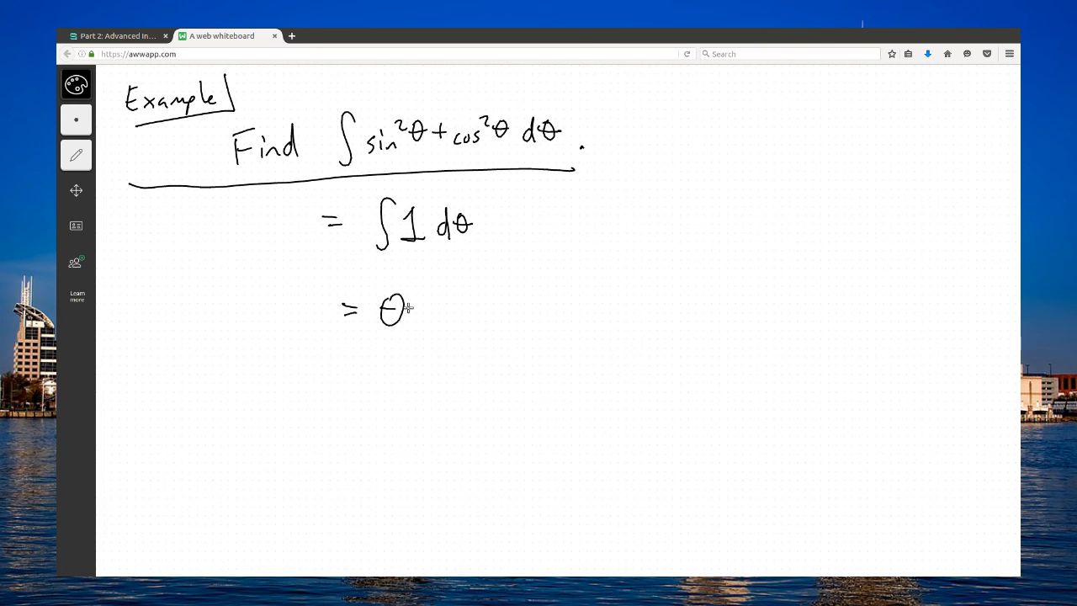
left_click_drag(429, 307, 479, 307)
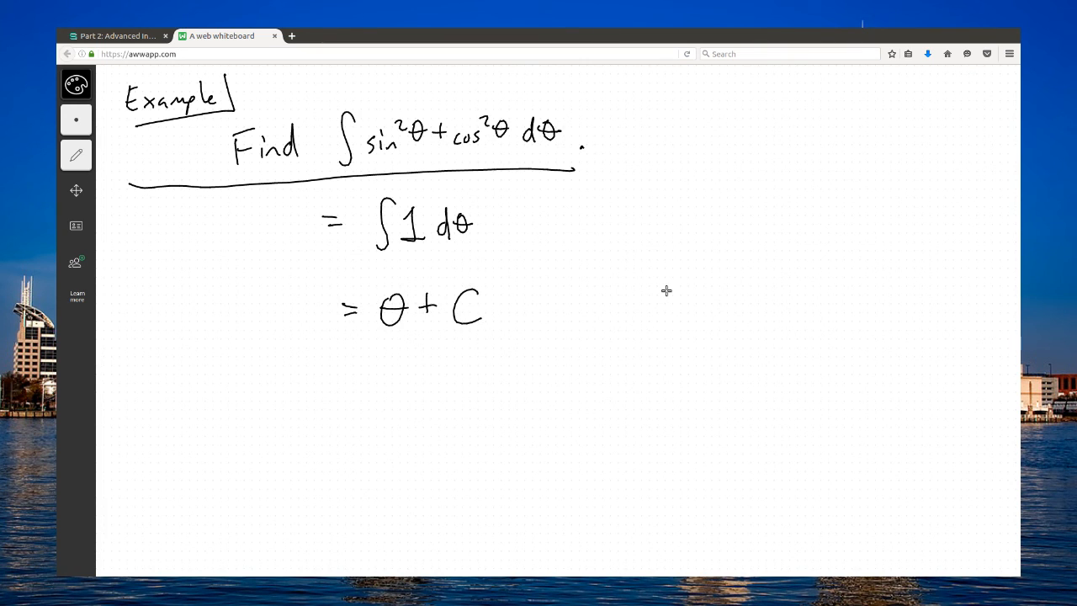
left_click_drag(370, 286, 370, 336)
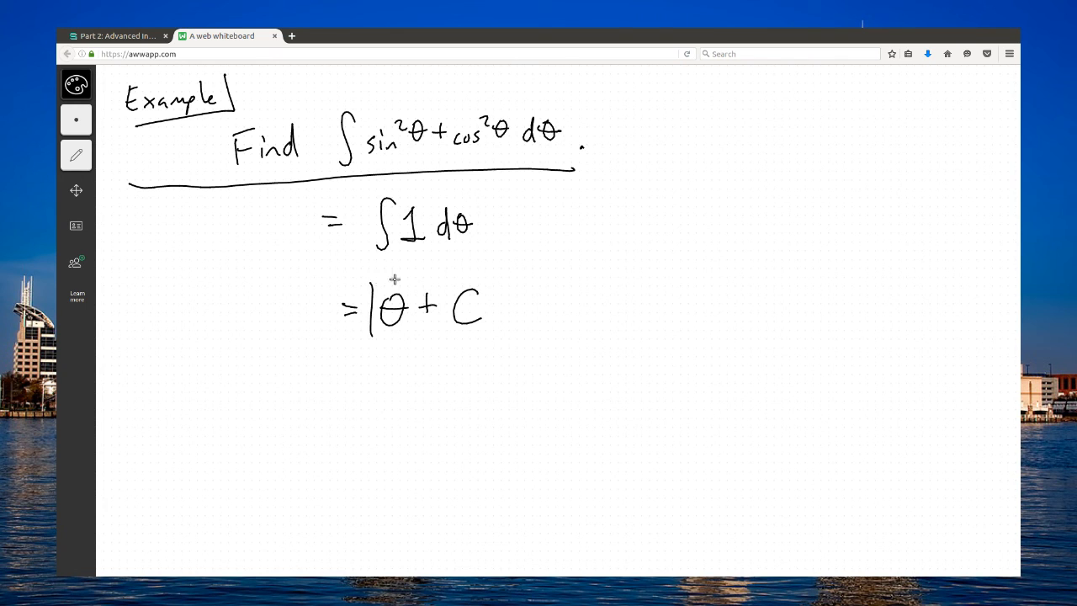
left_click_drag(370, 278, 520, 347)
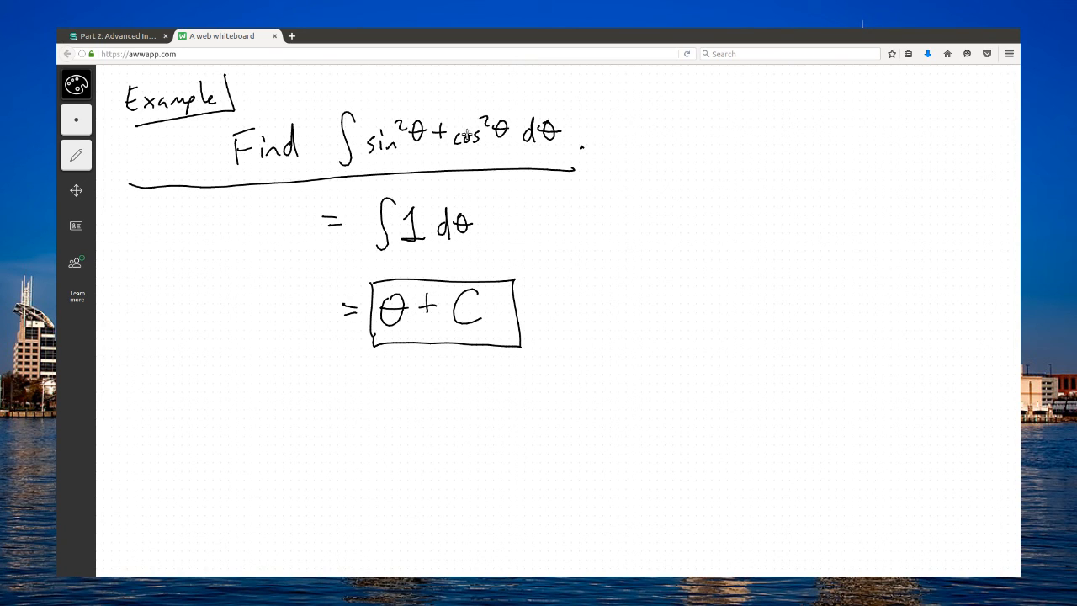
mouse_move(424, 245)
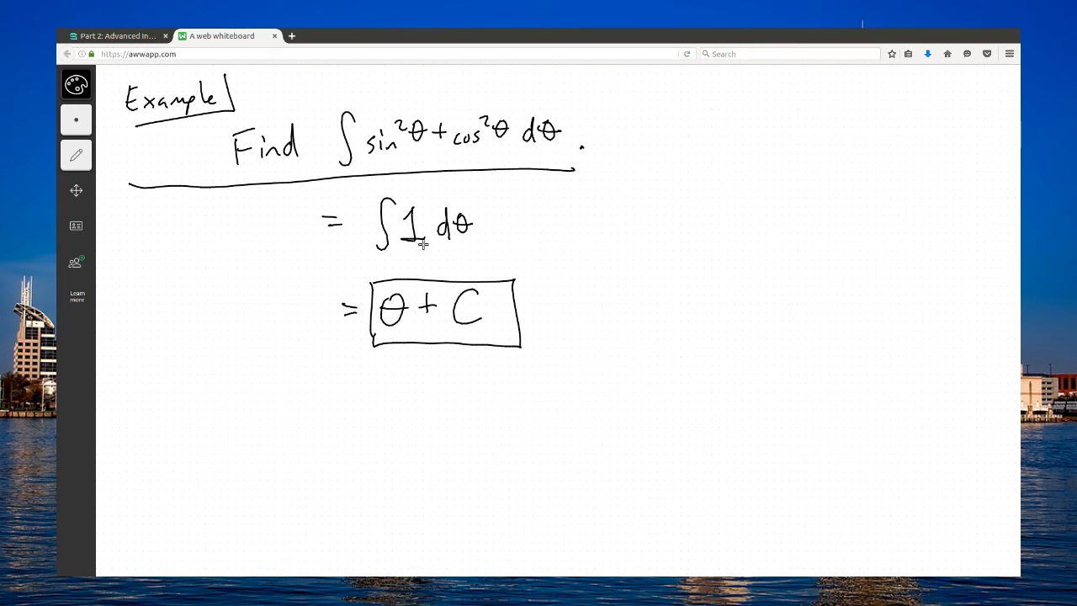
mouse_move(490, 176)
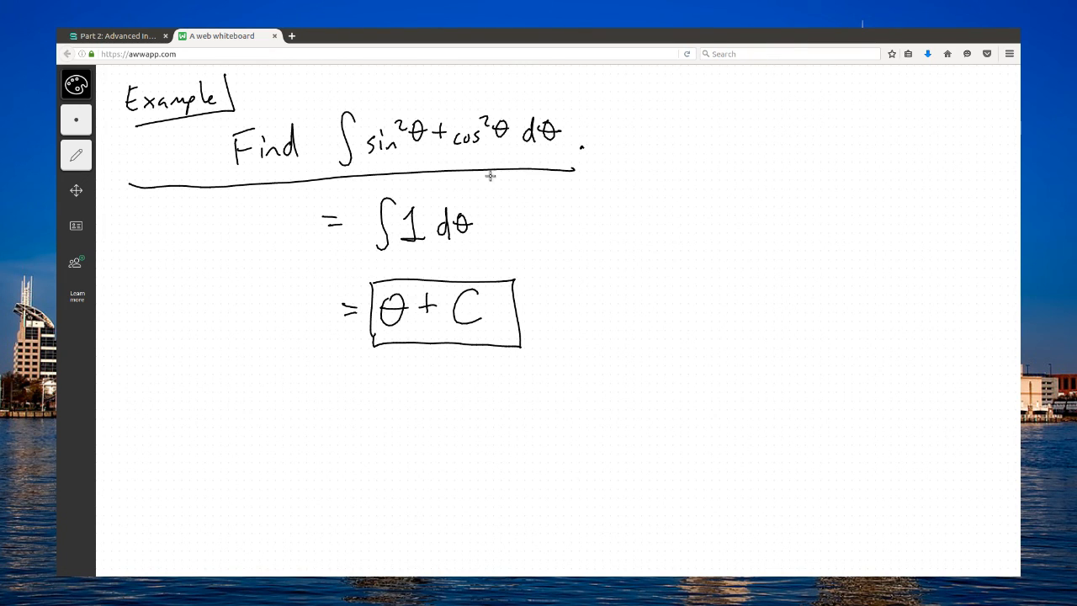
mouse_move(465, 130)
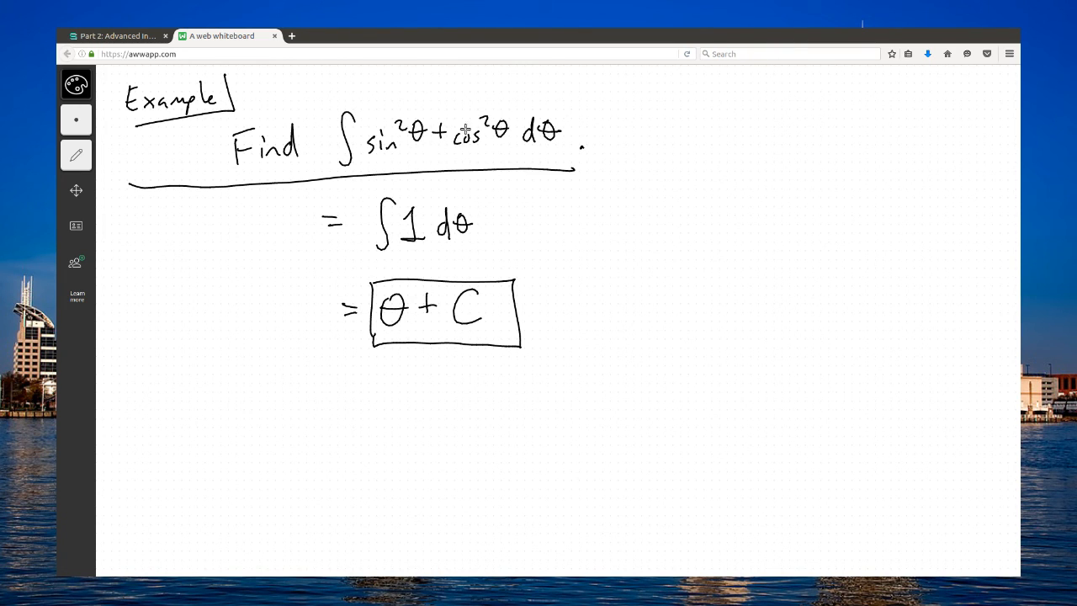
mouse_move(455, 223)
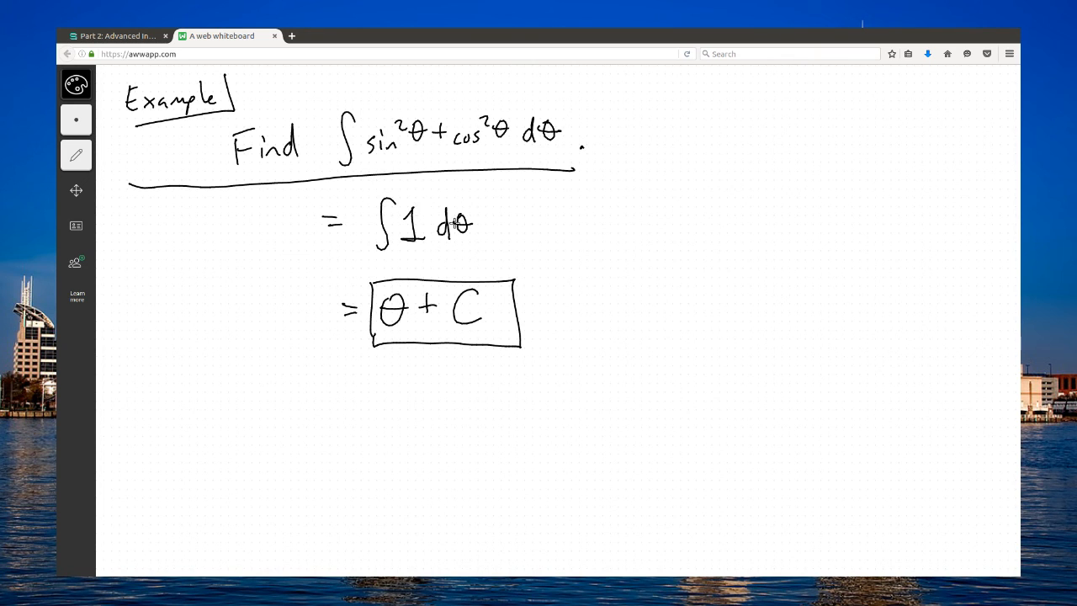
mouse_move(493, 363)
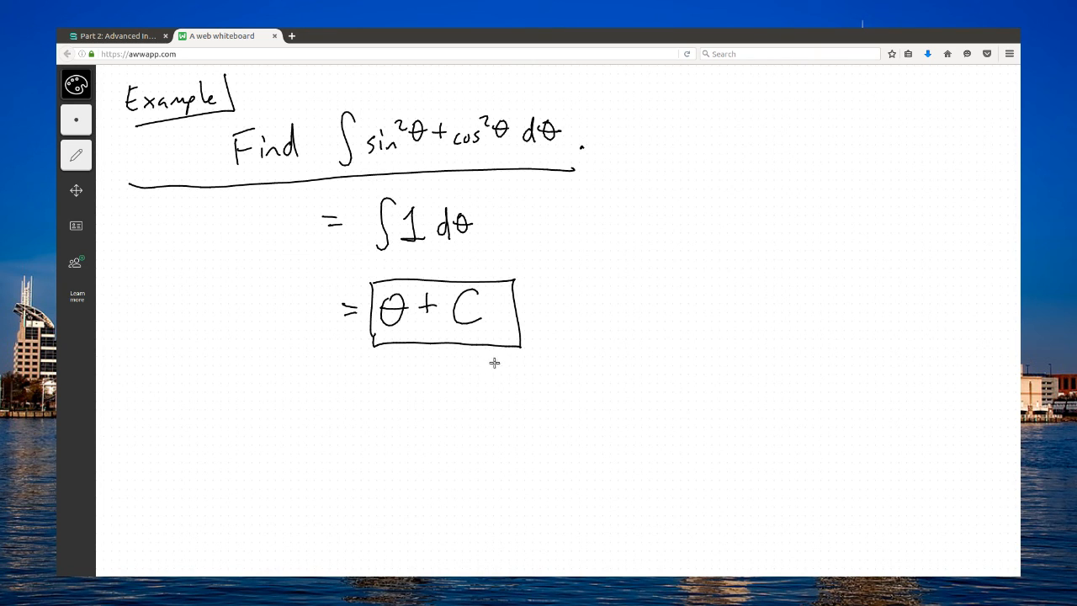
mouse_move(495, 357)
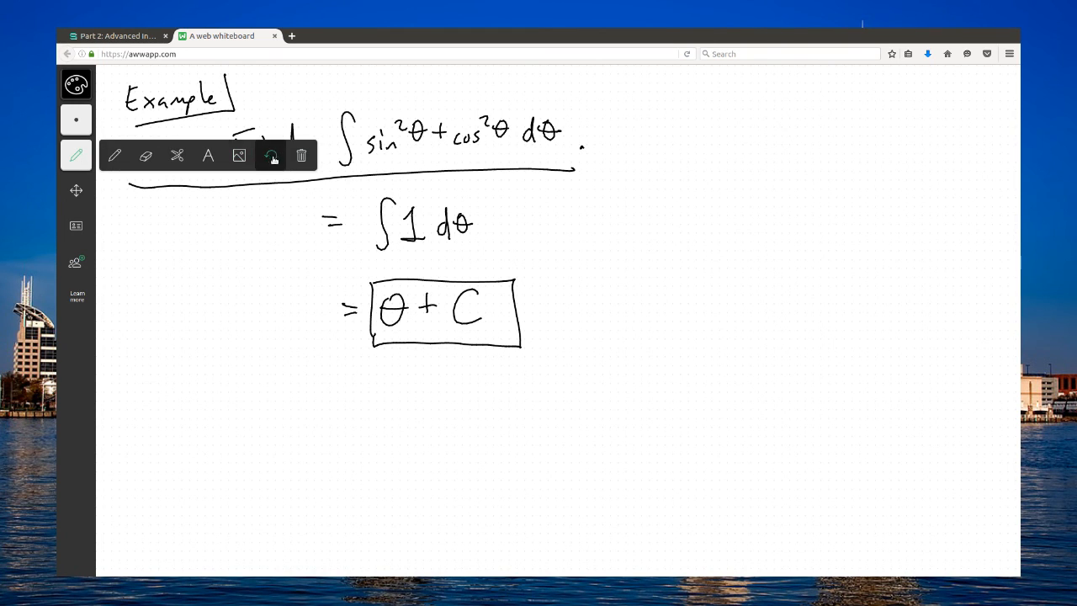
- Clear the entire board via the trash icon, confirming Yes
left_click(301, 156)
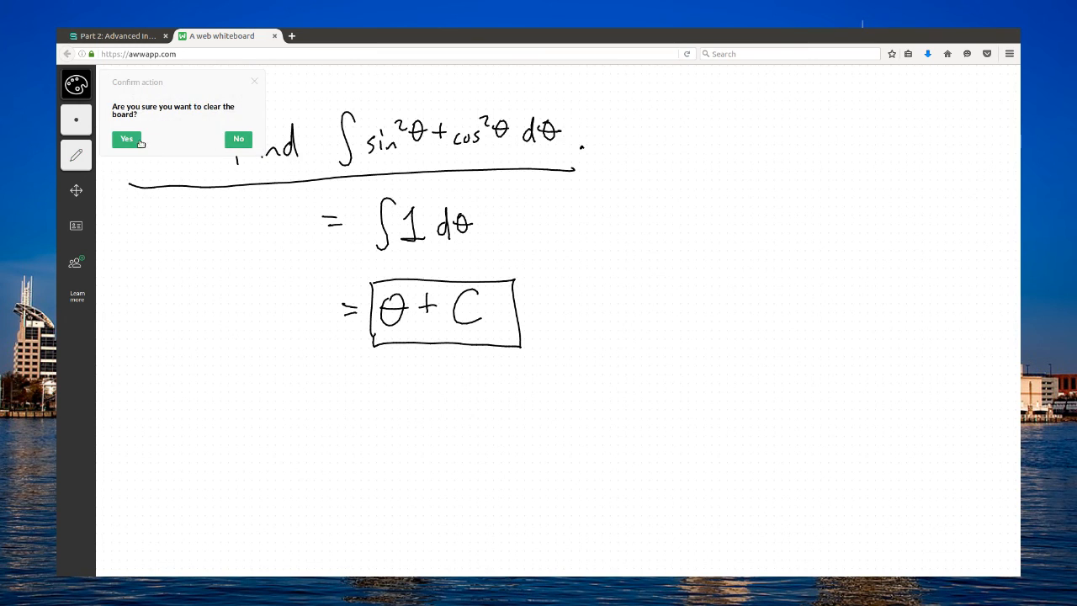
left_click(126, 139)
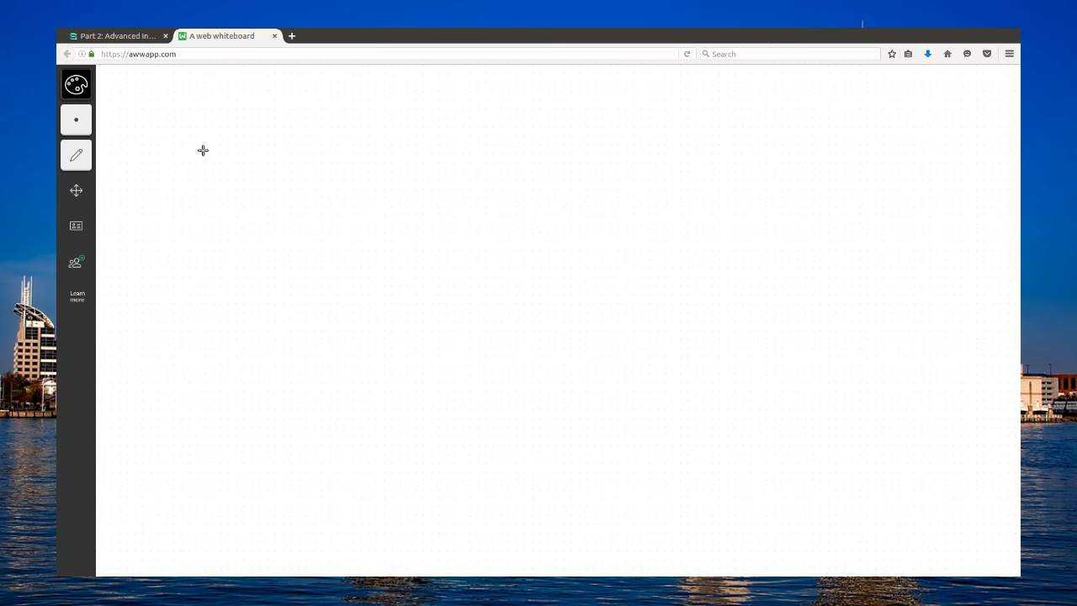
- Write an underlined Example heading and Find ∫, then remove a mistaken 3x²
left_click_drag(128, 109, 176, 105)
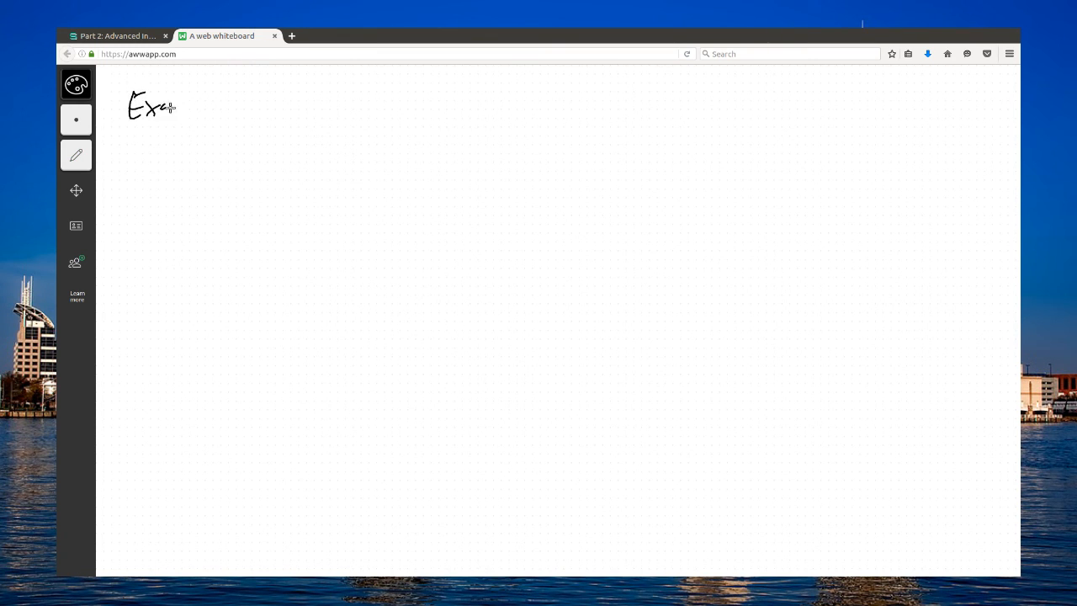
left_click_drag(173, 108, 236, 126)
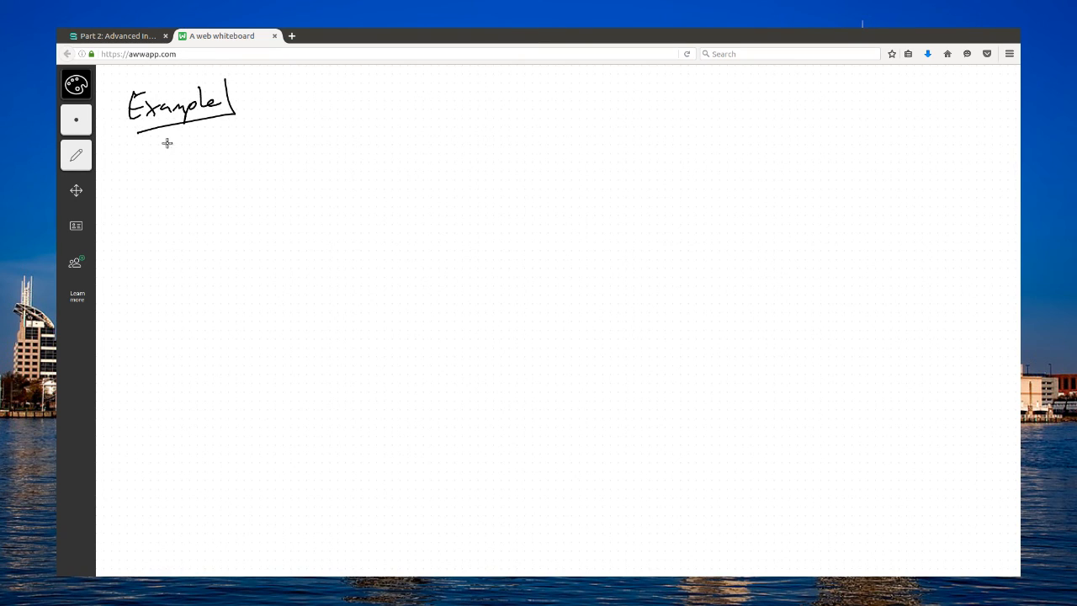
left_click_drag(217, 143, 282, 143)
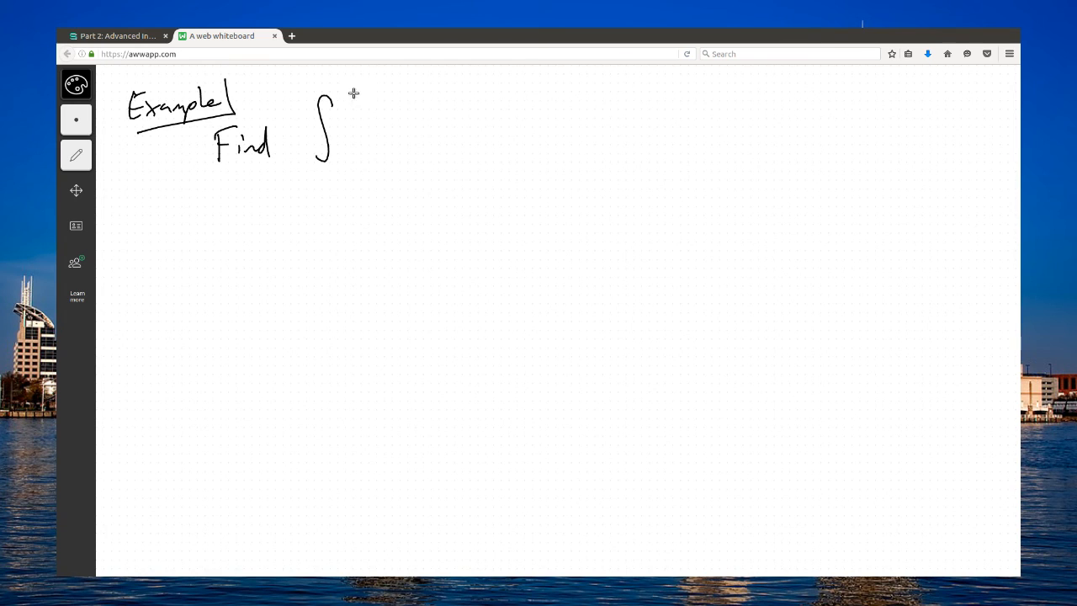
left_click_drag(354, 110, 392, 97)
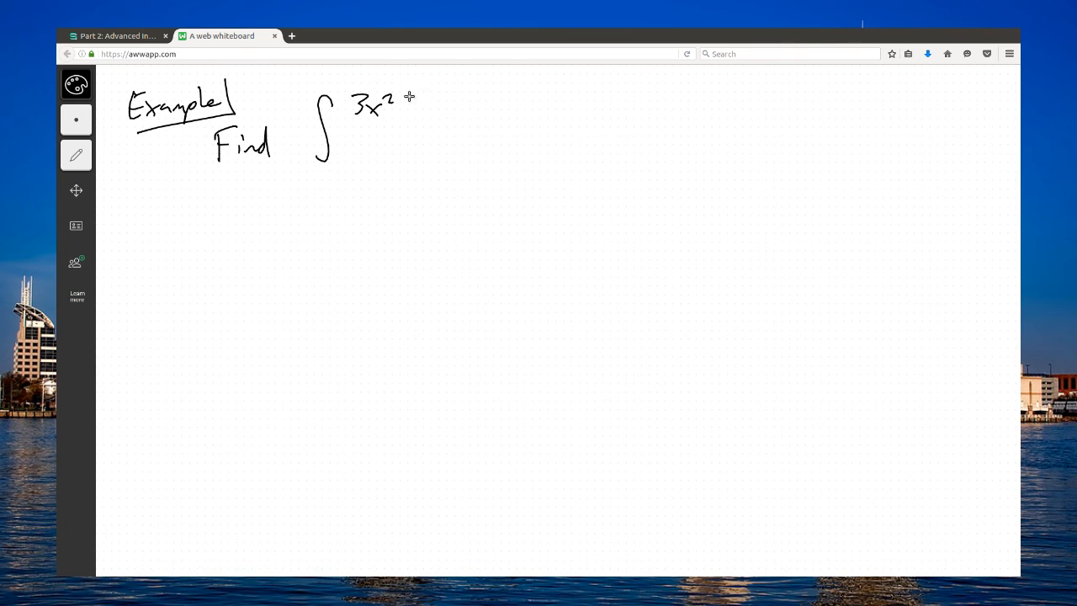
left_click(76, 154)
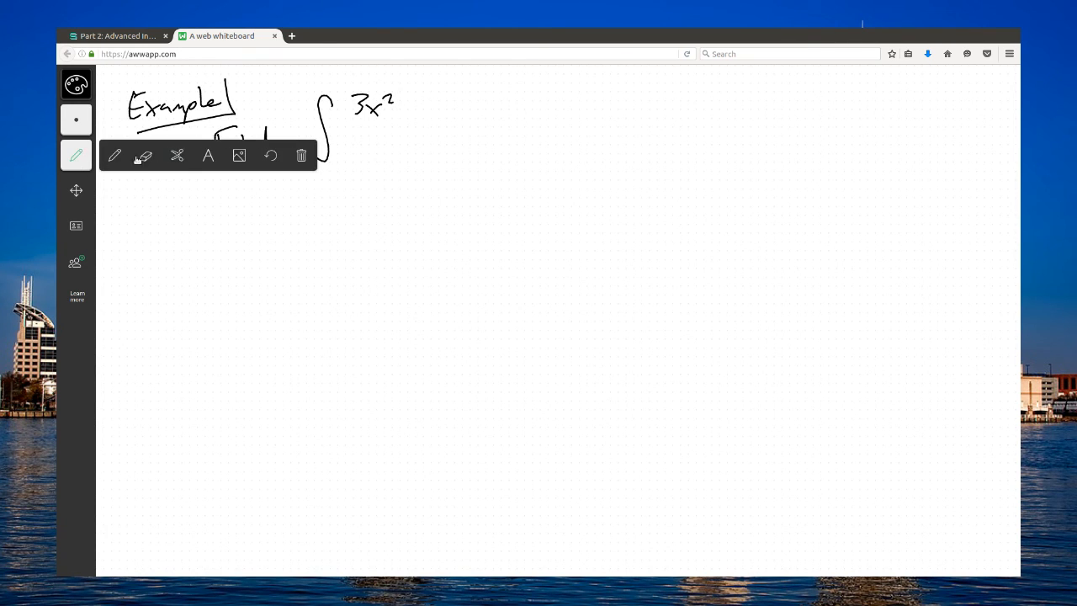
left_click(178, 155)
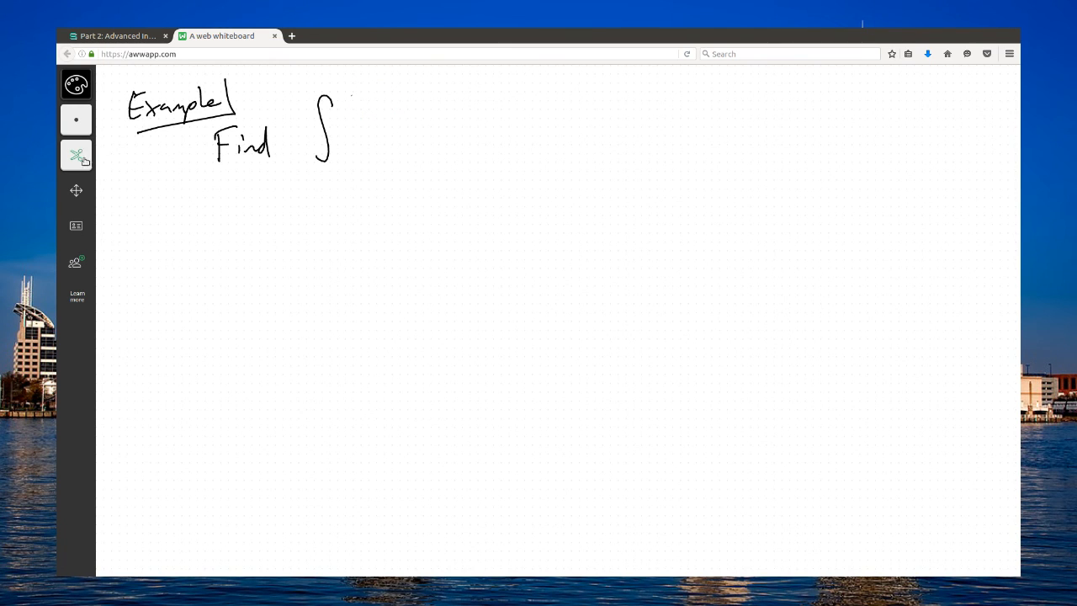
- Write the integrand (5x²+12)/(x³+4x) dx and rule a line under the problem
left_click_drag(348, 109, 360, 99)
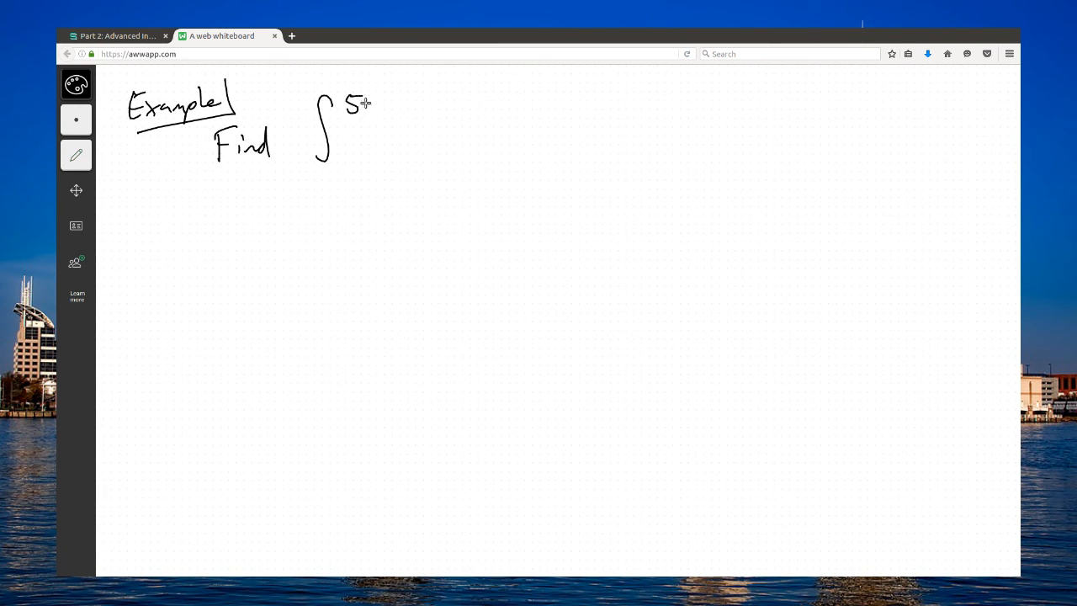
left_click_drag(366, 105, 388, 101)
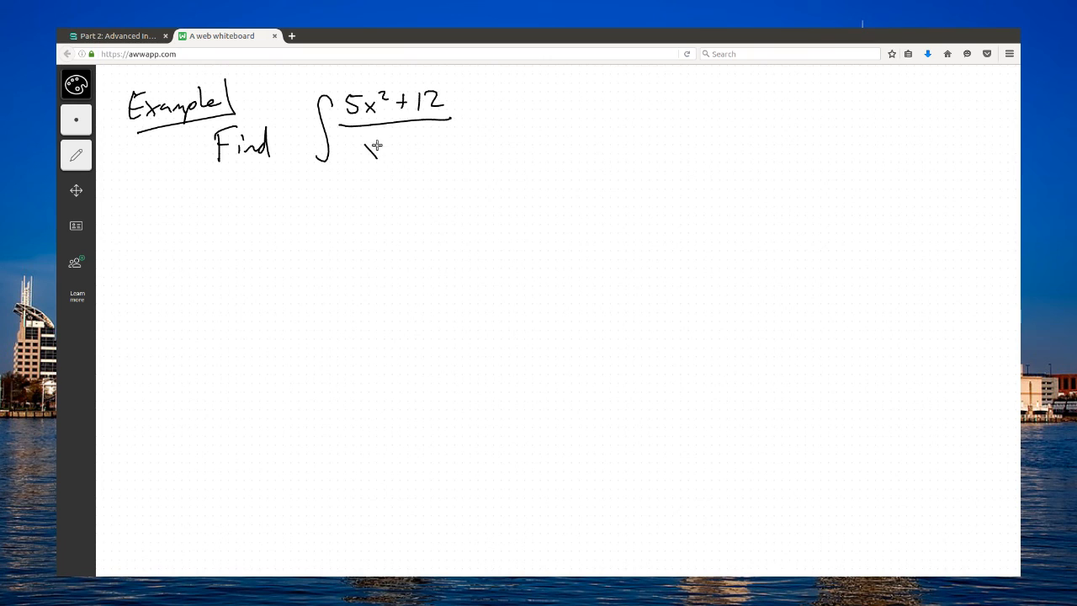
left_click_drag(366, 155, 425, 134)
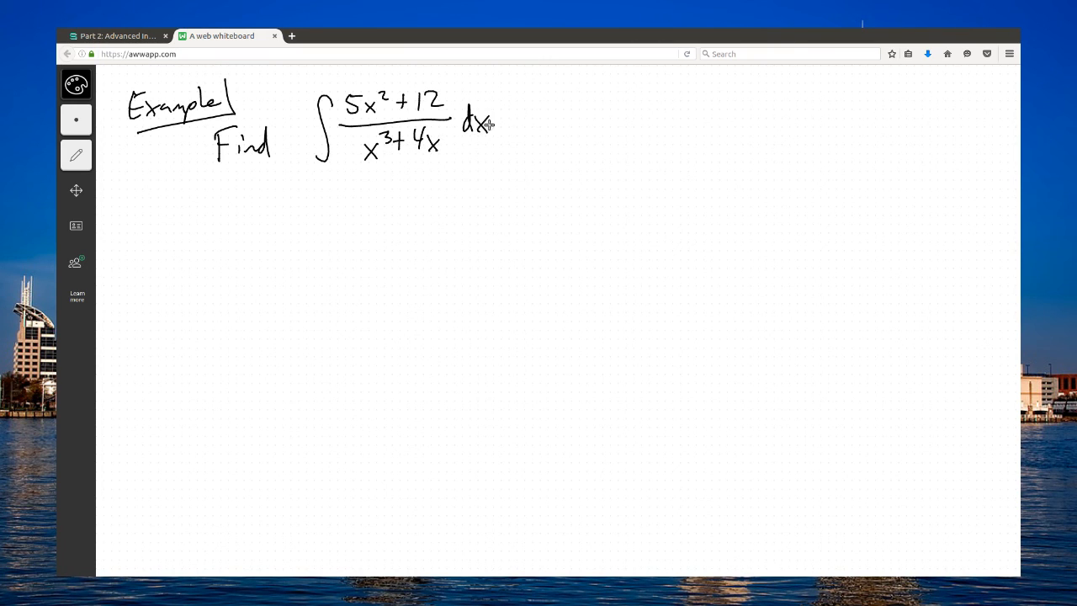
left_click_drag(133, 195, 606, 175)
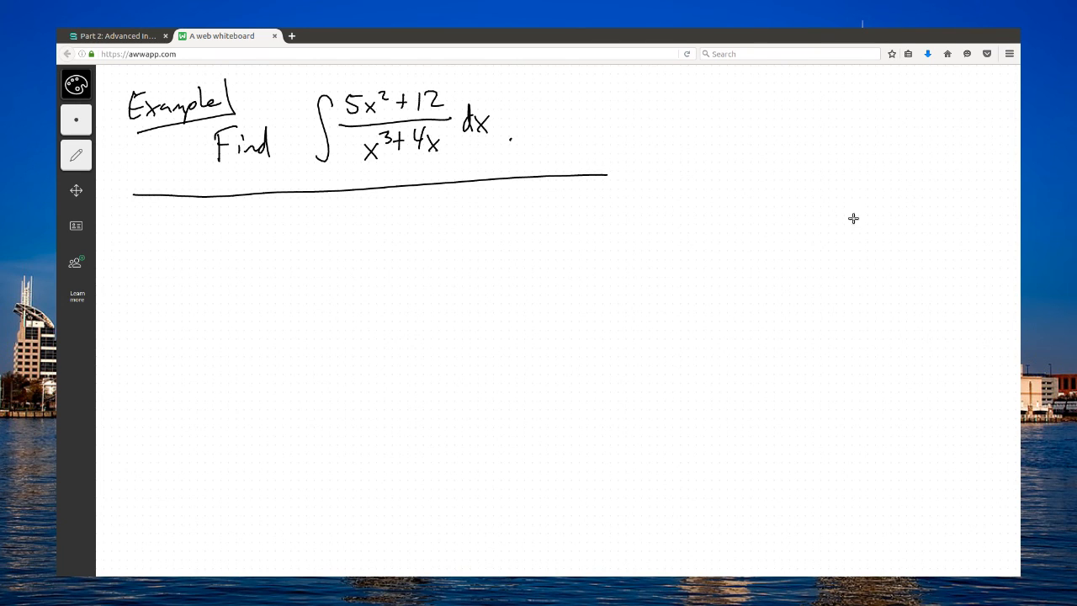
mouse_move(834, 224)
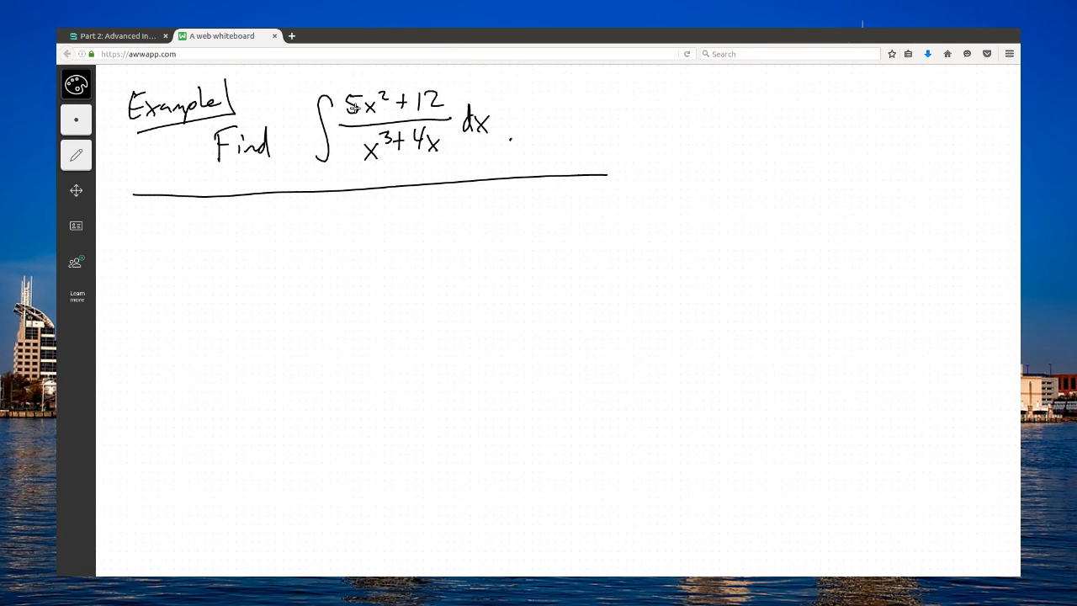
mouse_move(537, 150)
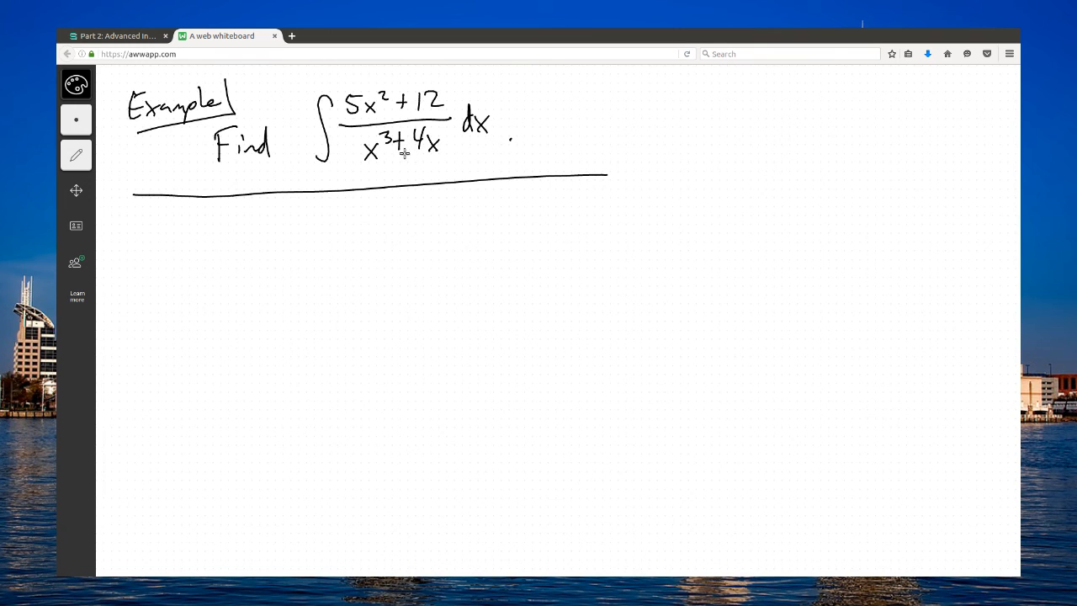
mouse_move(479, 161)
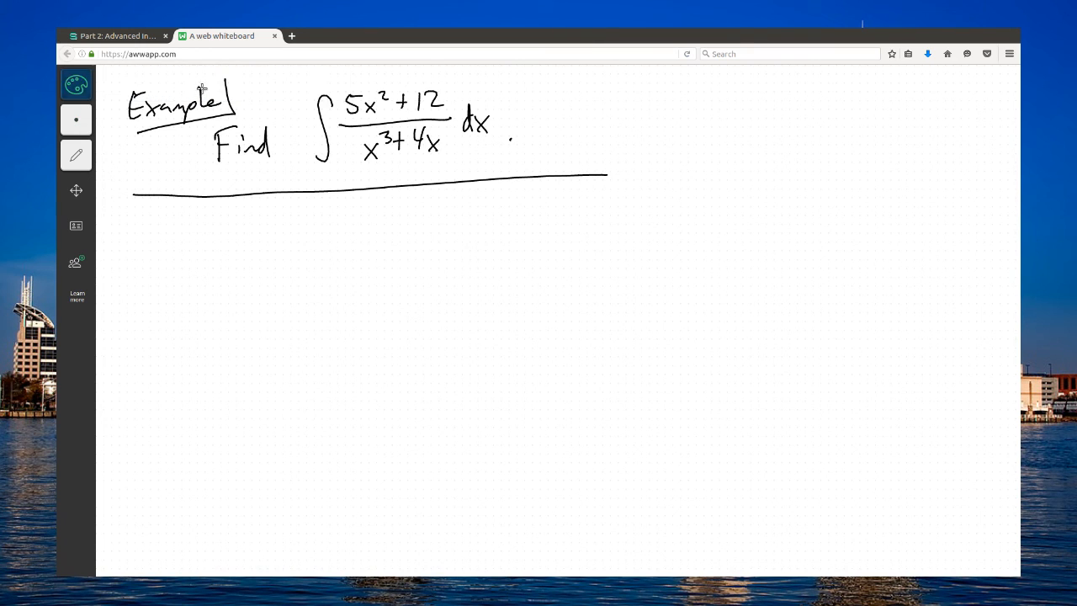
- In blue, arrow to the denominator and write u = x³+4x, du = 3x²+4 dx
left_click_drag(454, 152, 429, 236)
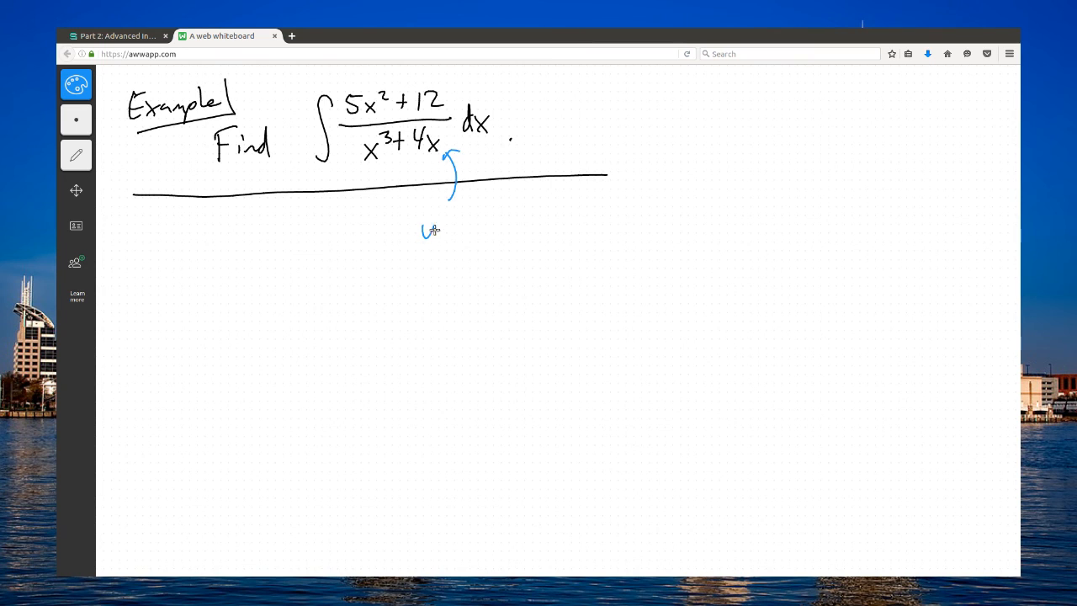
left_click_drag(429, 228, 518, 206)
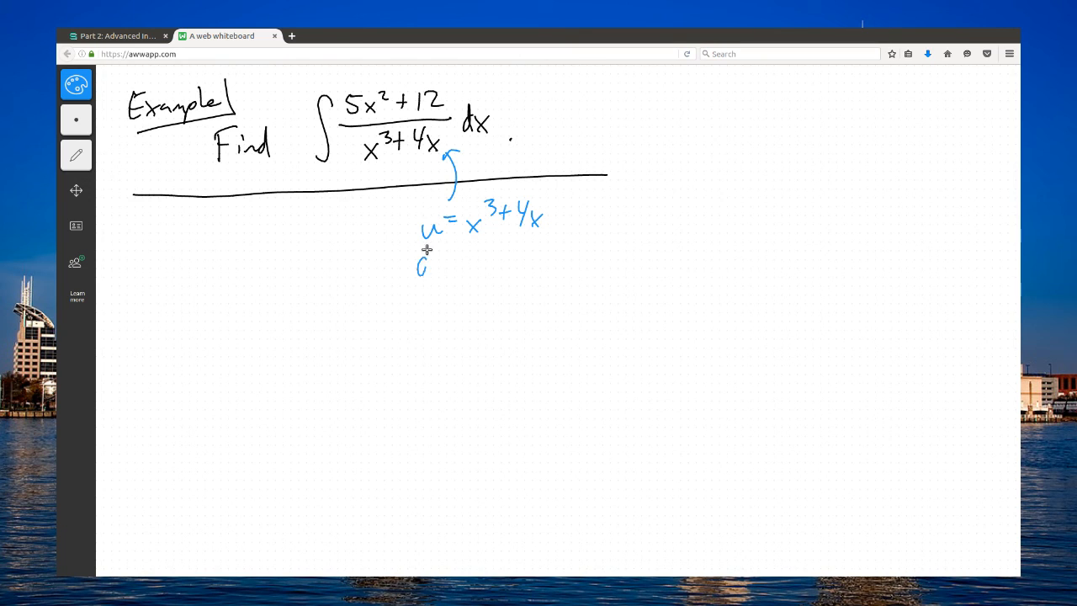
left_click_drag(420, 265, 488, 265)
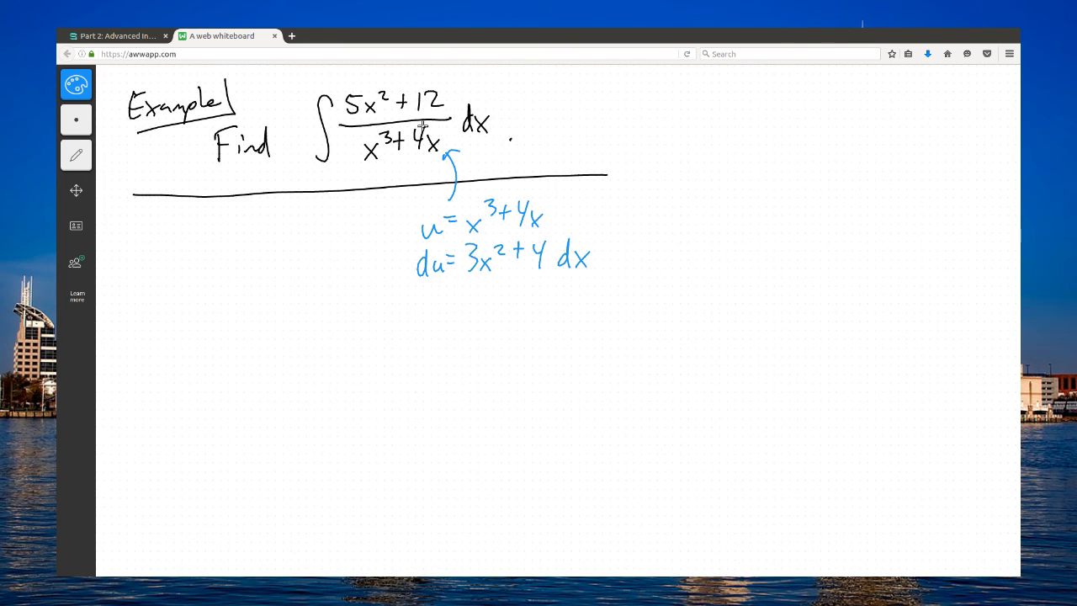
mouse_move(451, 213)
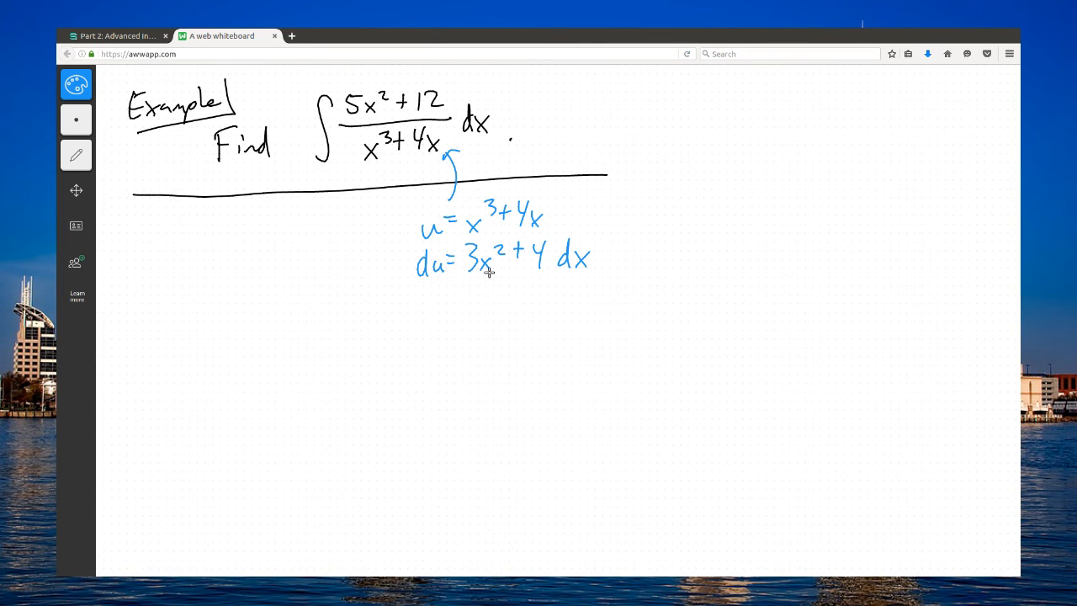
mouse_move(394, 290)
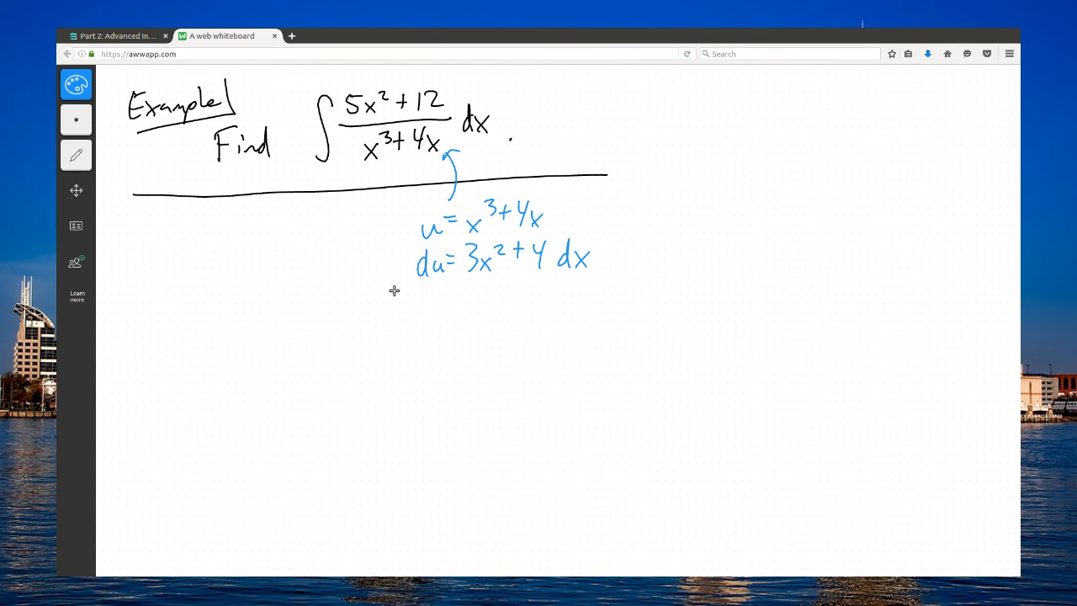
- Write 5/3 du = (5x²+20/3)dx, then switch to erasing the substitution
left_click_drag(404, 290, 412, 324)
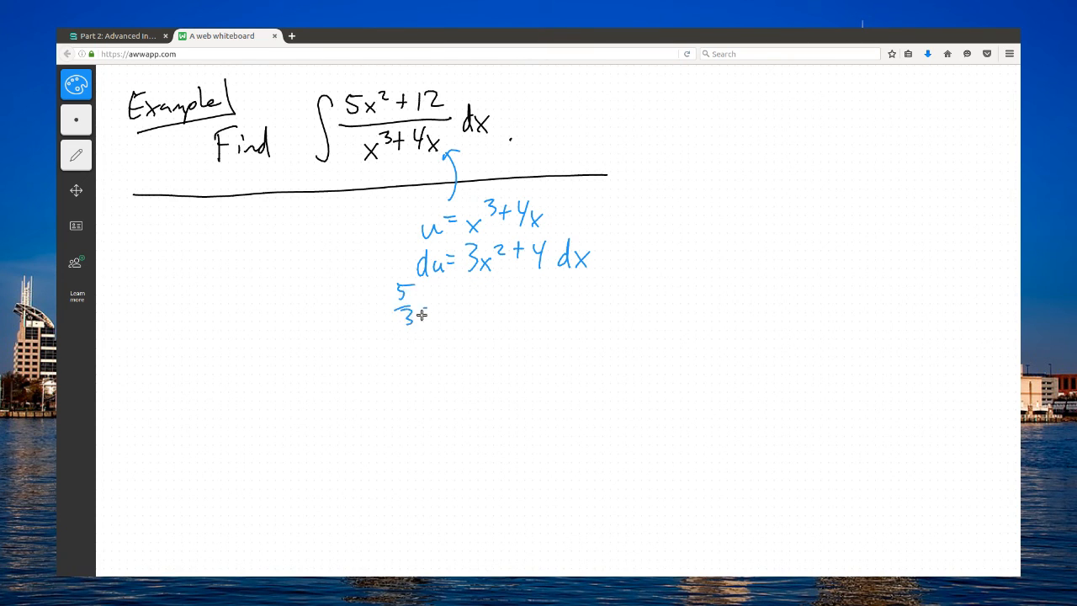
left_click_drag(421, 307, 484, 295)
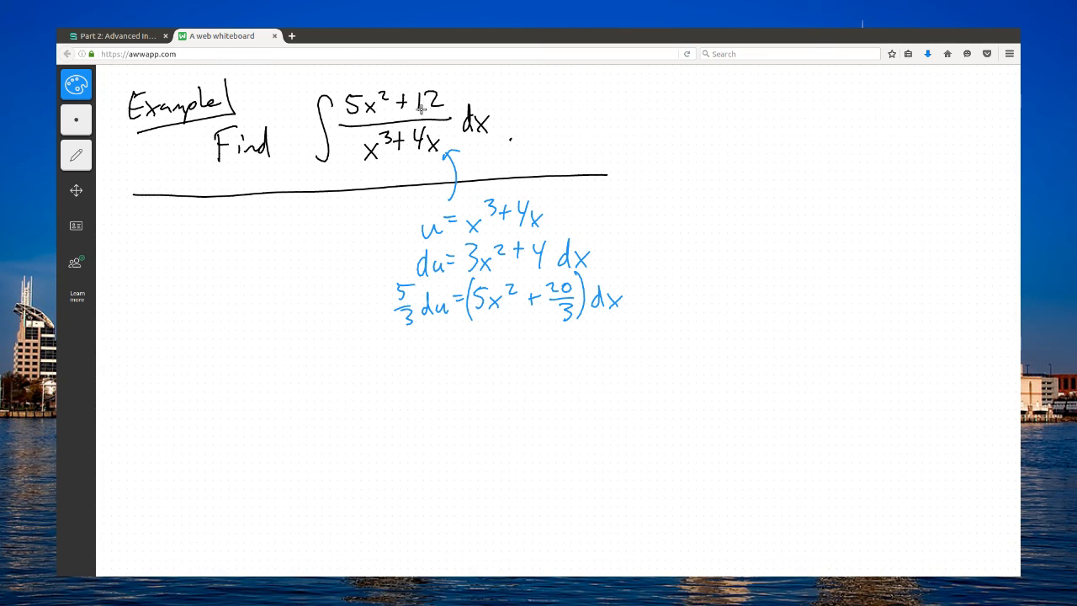
mouse_move(415, 147)
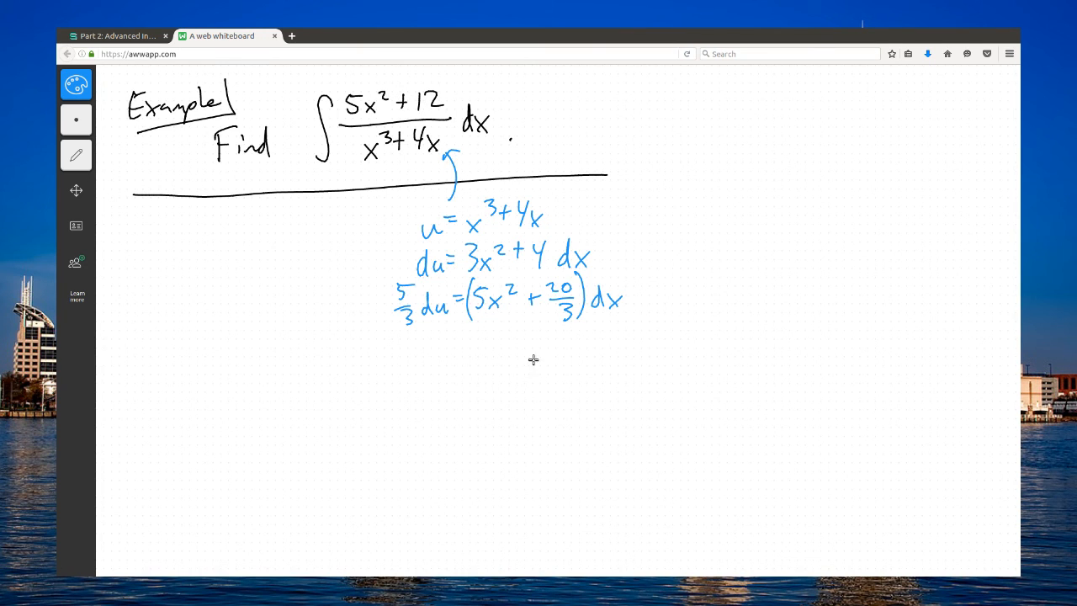
mouse_move(411, 108)
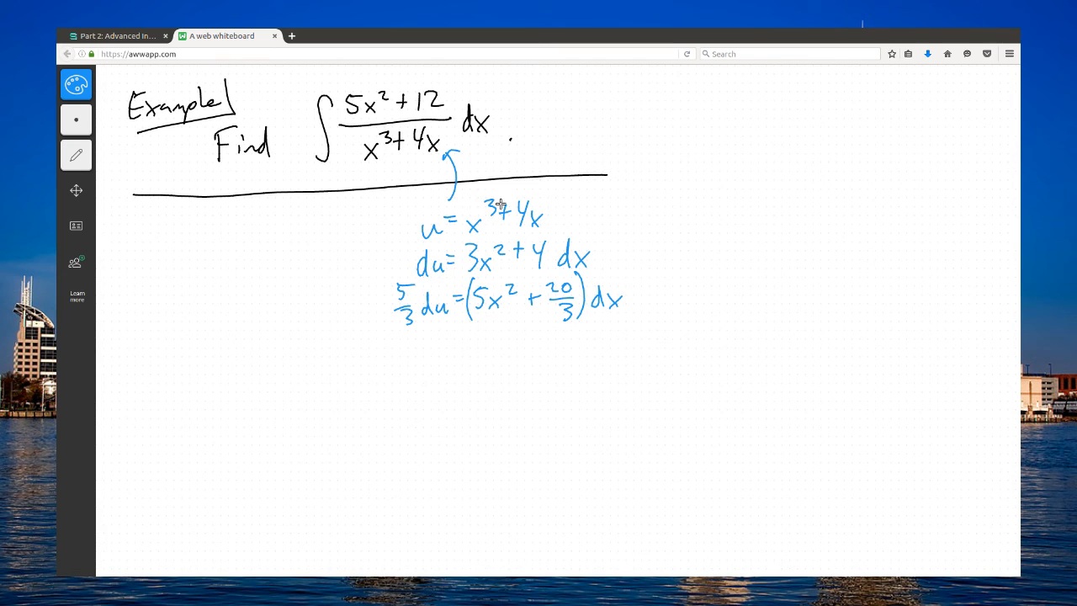
mouse_move(412, 148)
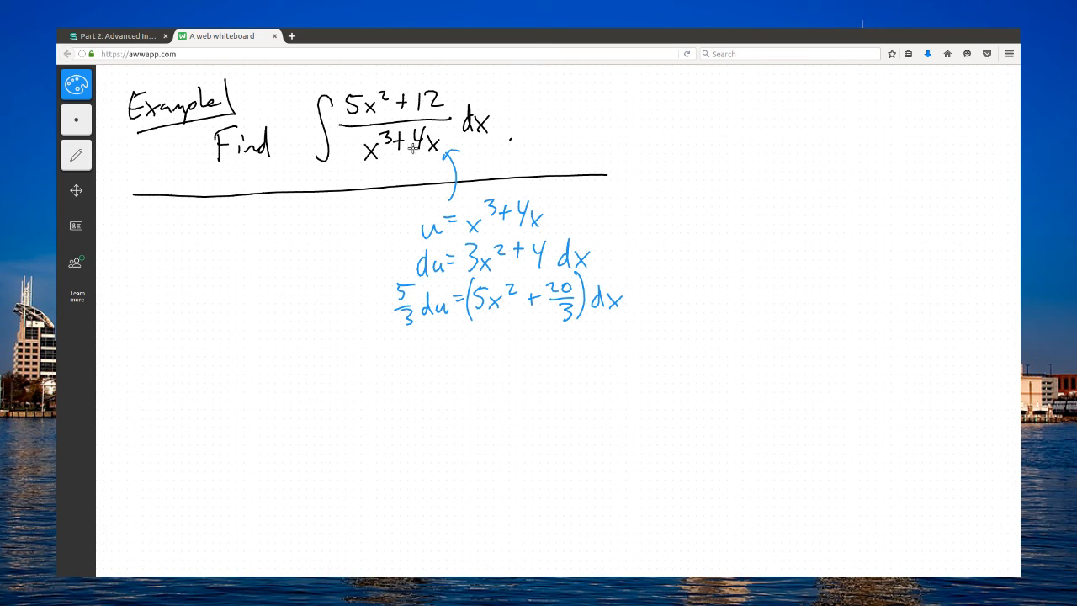
mouse_move(421, 216)
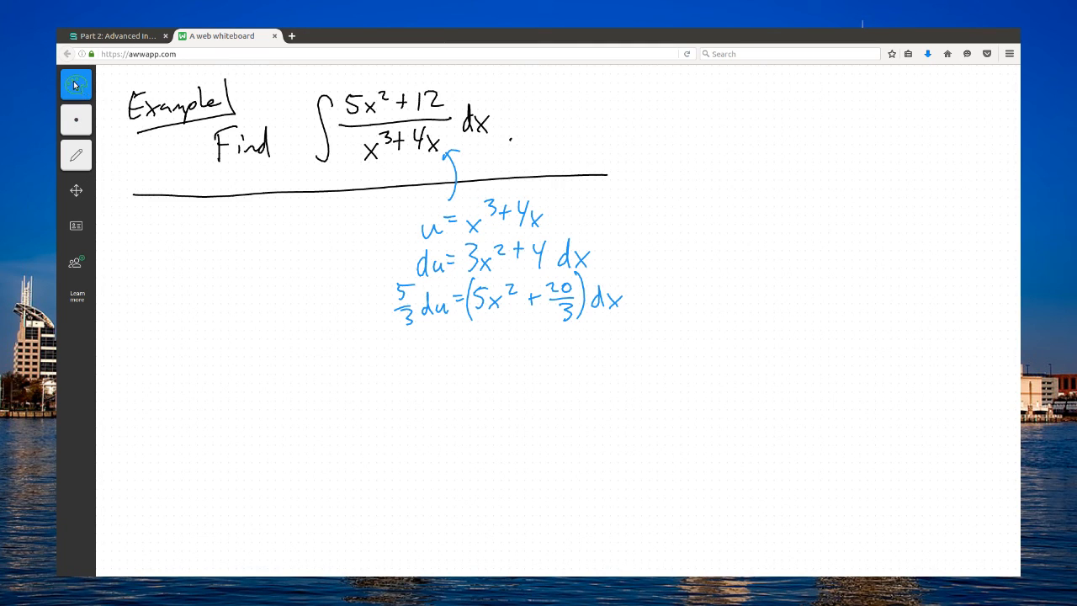
left_click(76, 155)
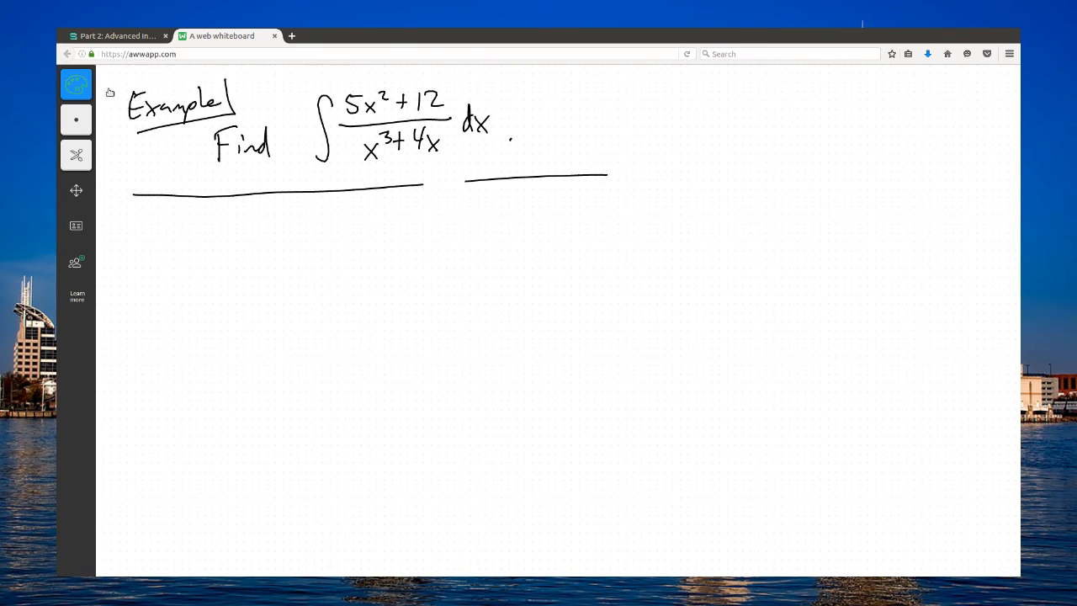
- Write the factored fraction (5x²+12)/(x(x²+4)) below the line
left_click(77, 155)
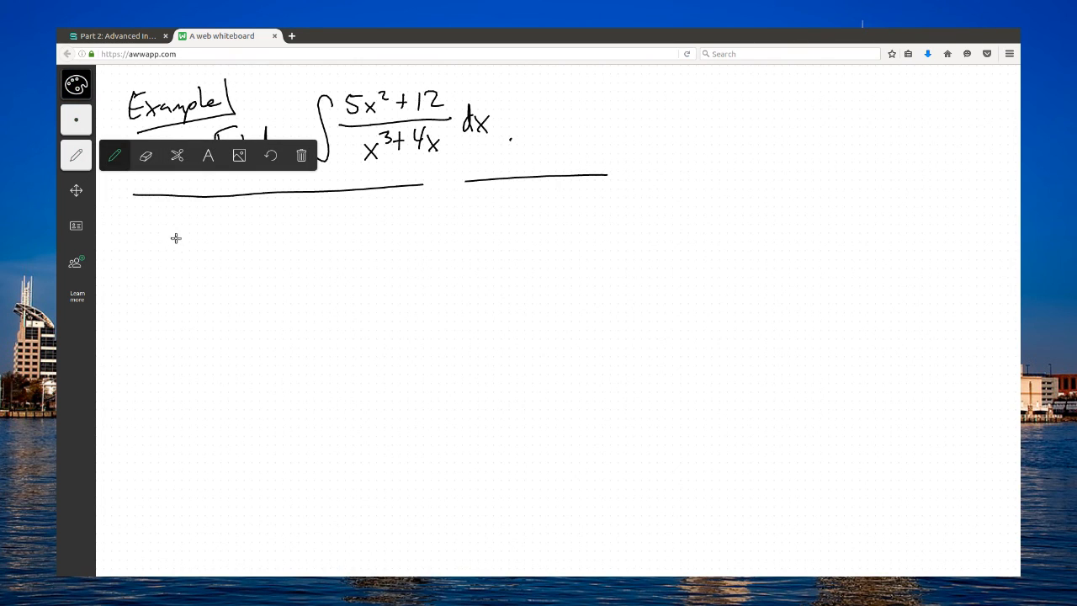
mouse_move(188, 227)
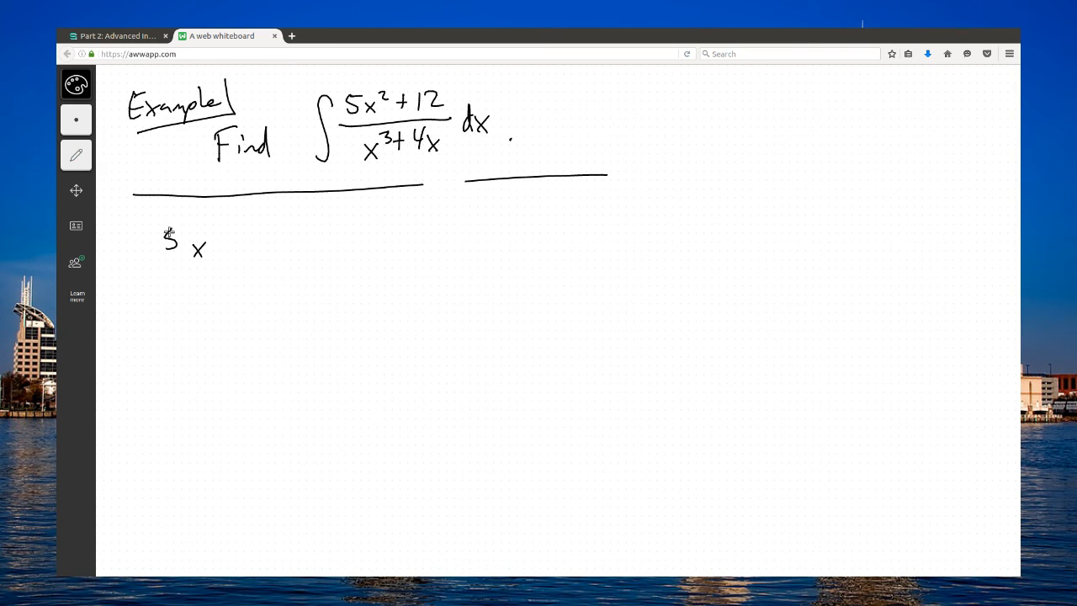
left_click_drag(194, 244, 274, 236)
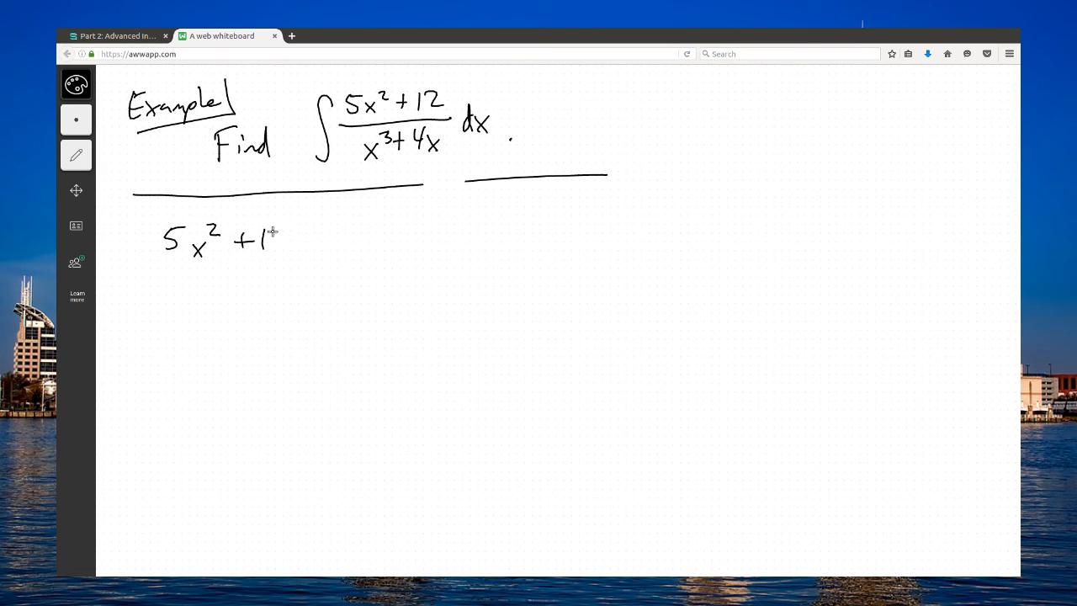
left_click_drag(270, 244, 311, 265)
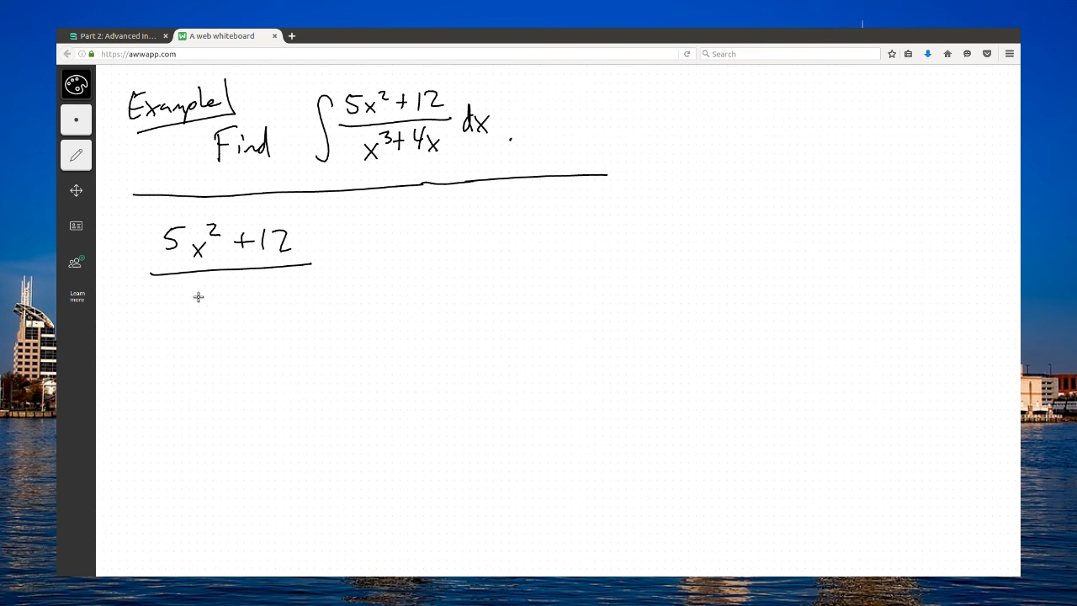
left_click_drag(172, 307, 223, 311)
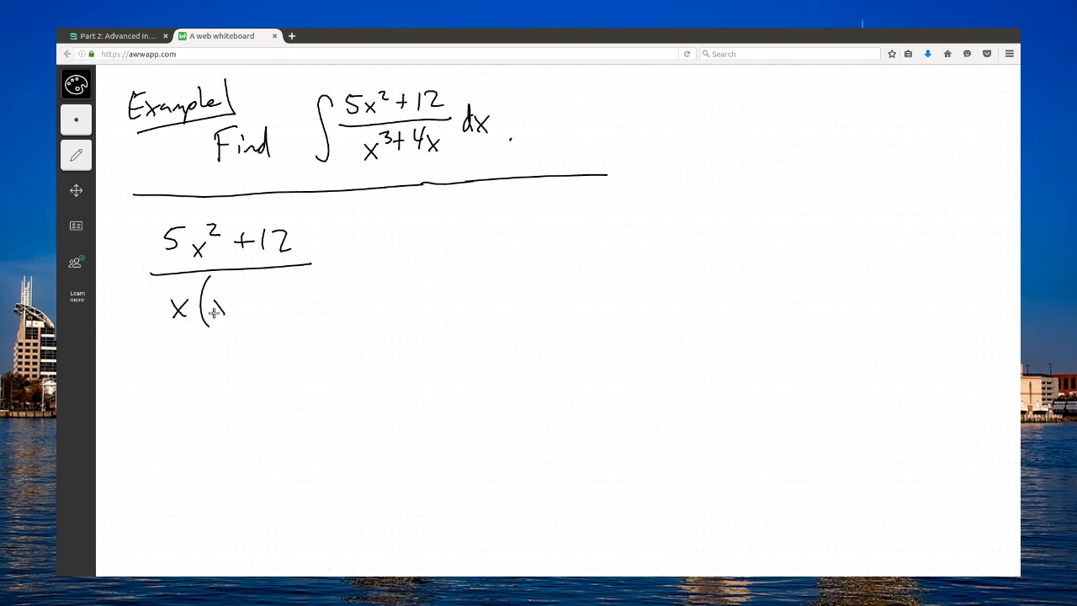
left_click_drag(218, 303, 291, 294)
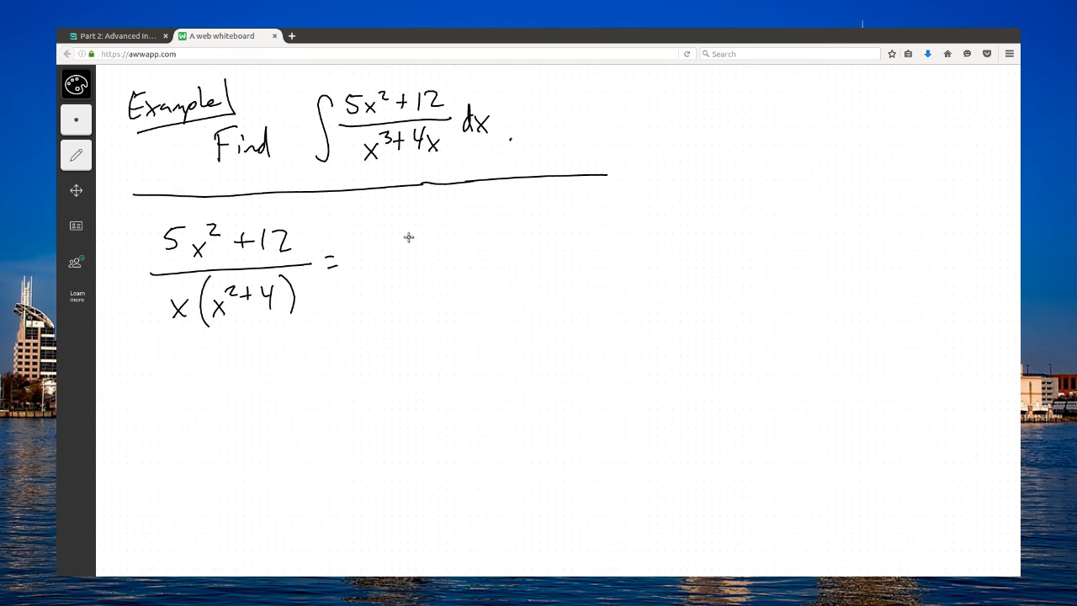
mouse_move(400, 234)
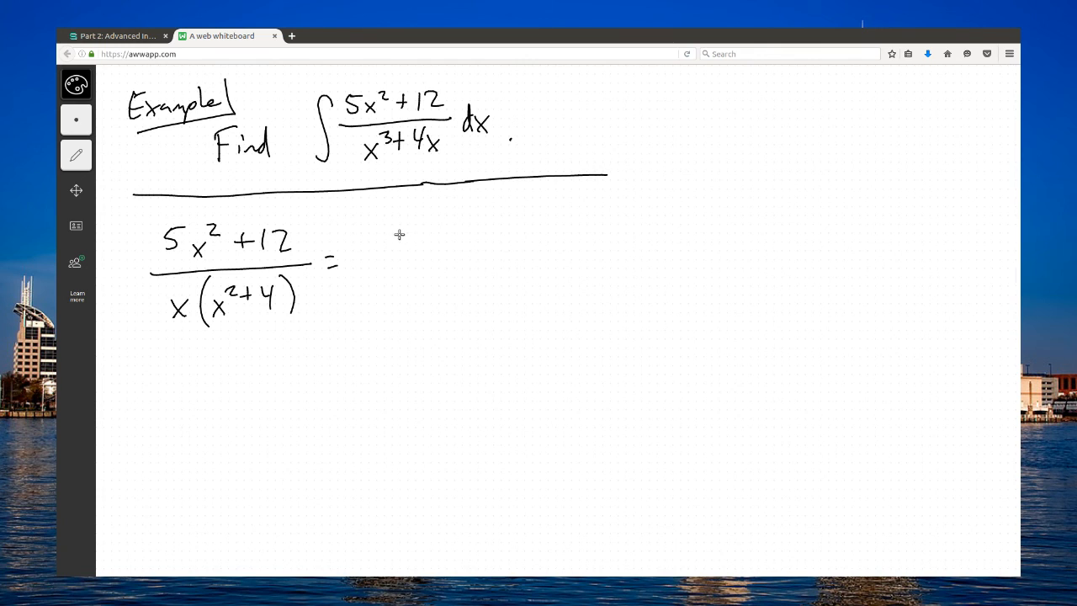
mouse_move(208, 309)
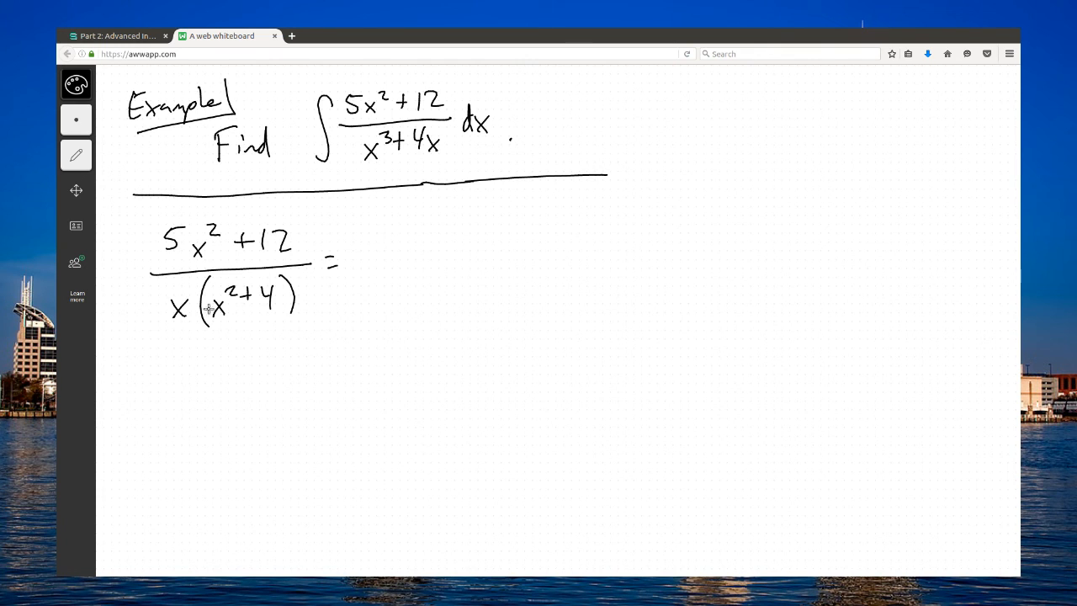
- Set it equal to A/x + (Bx+C)/(x²+4)
left_click_drag(361, 267, 402, 266)
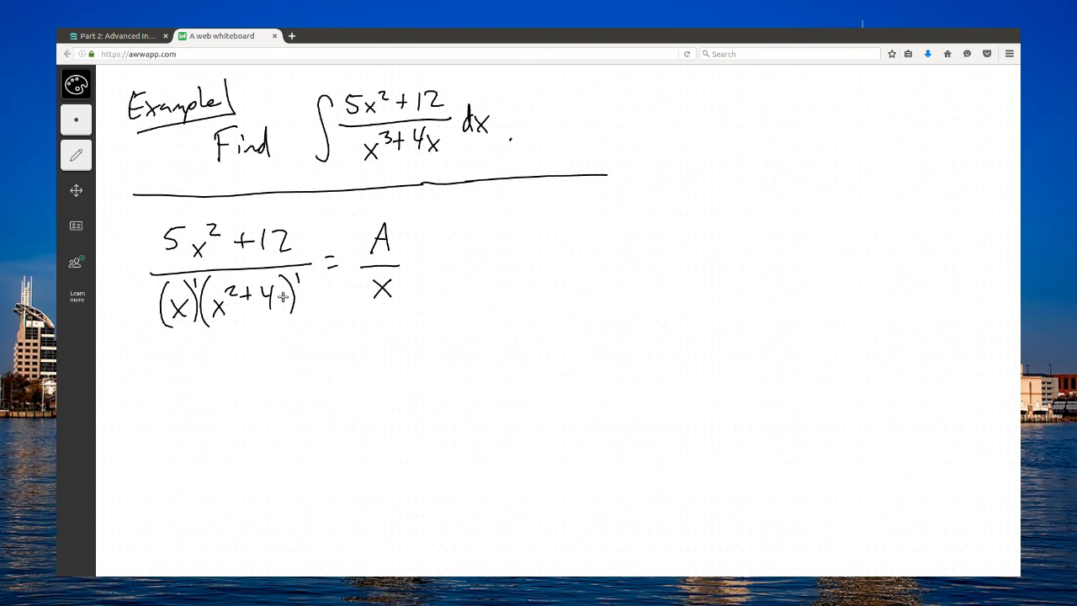
mouse_move(278, 297)
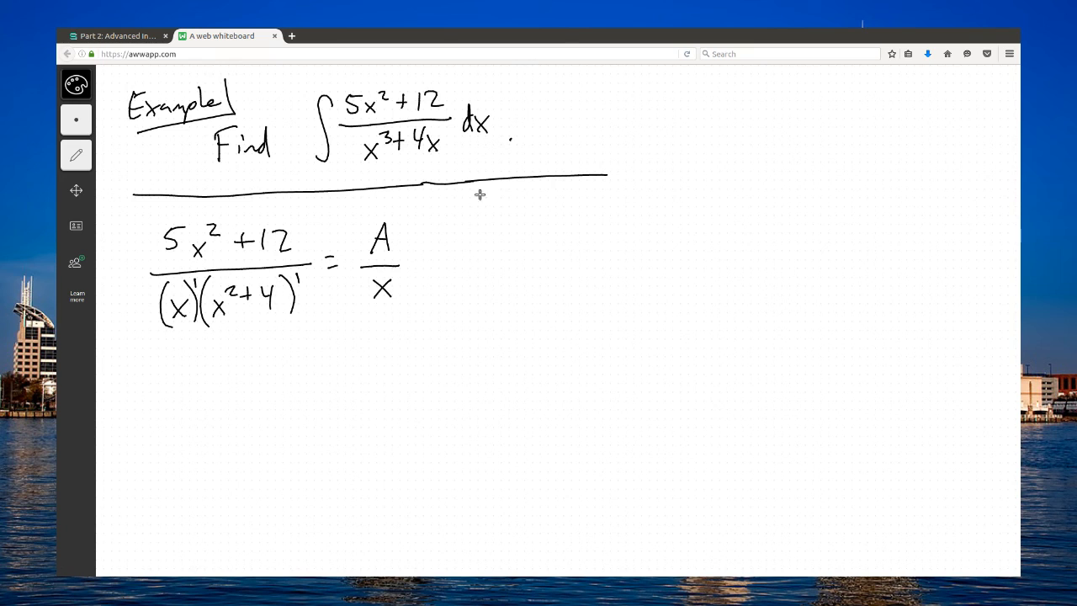
left_click_drag(450, 258, 543, 255)
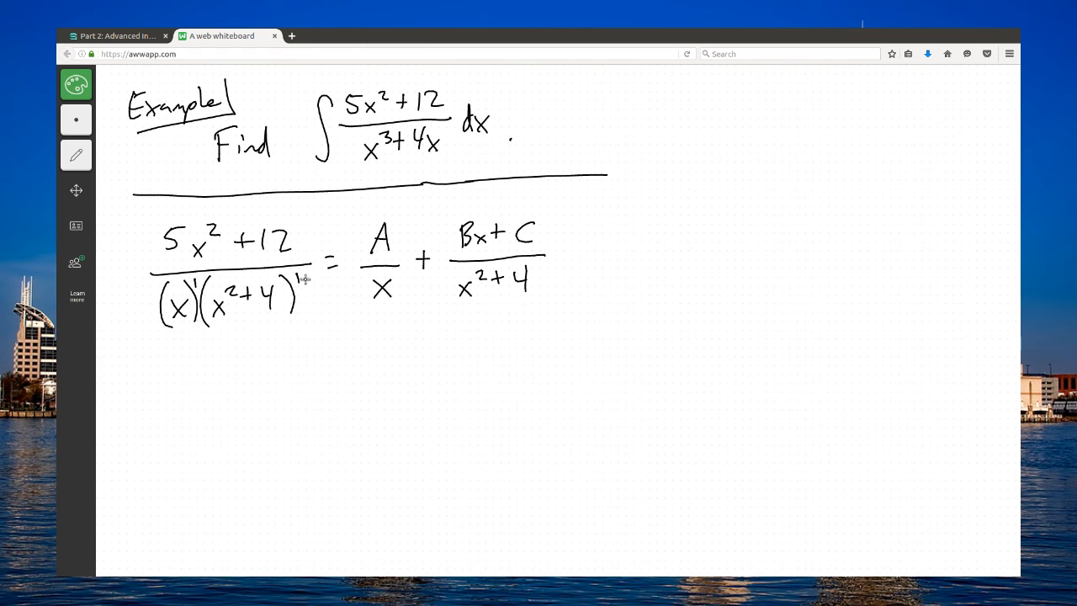
- Draw green linking arrows and write 5x²+12 = A(x²+4) + (Bx+C)(x) with dots beneath
left_click_drag(304, 280, 397, 208)
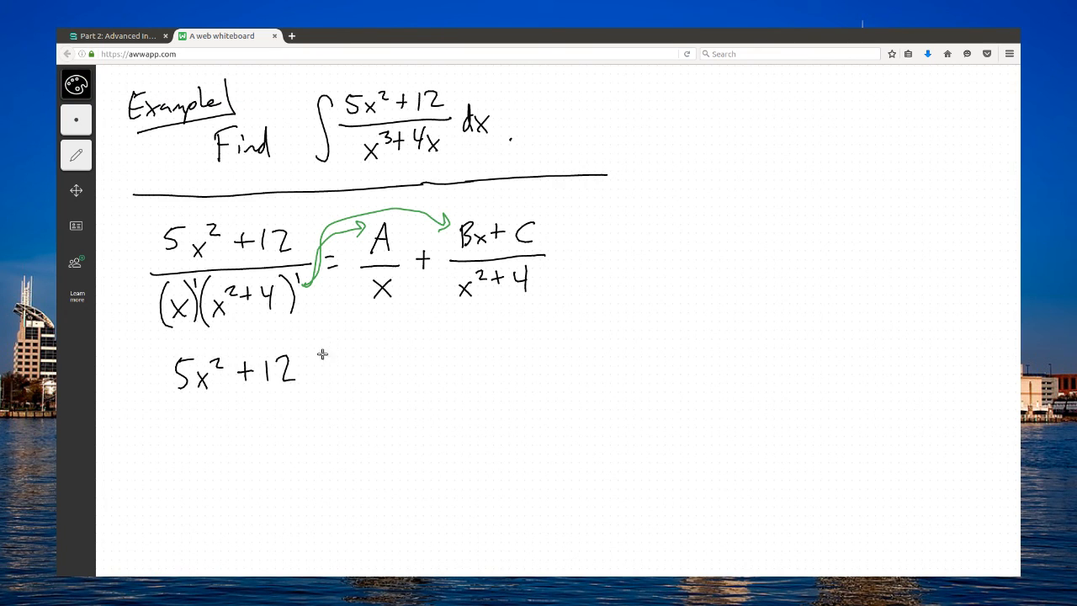
left_click_drag(329, 361, 379, 370)
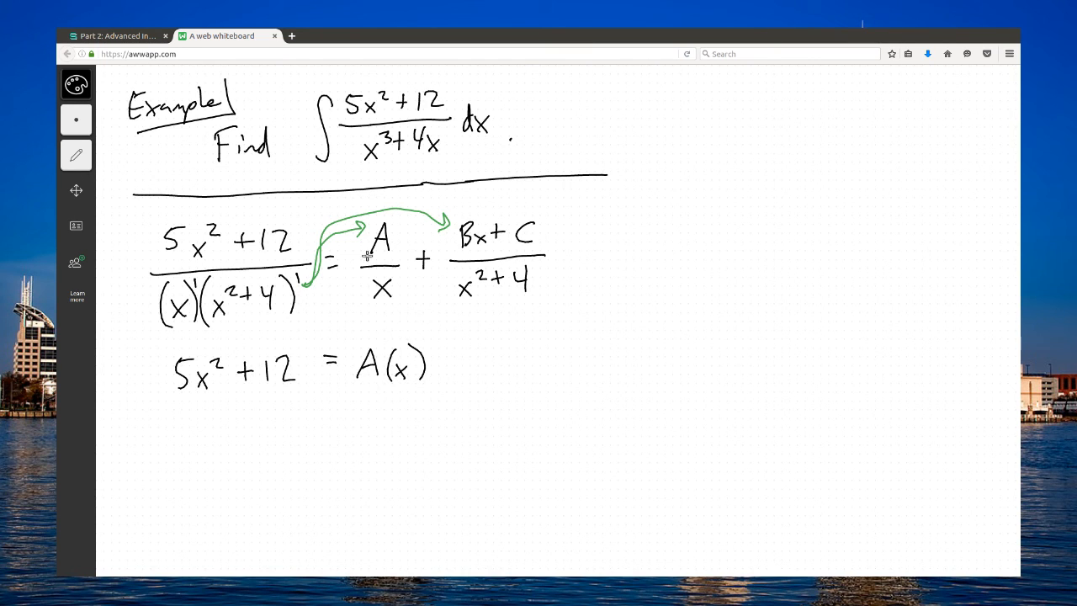
left_click(76, 155)
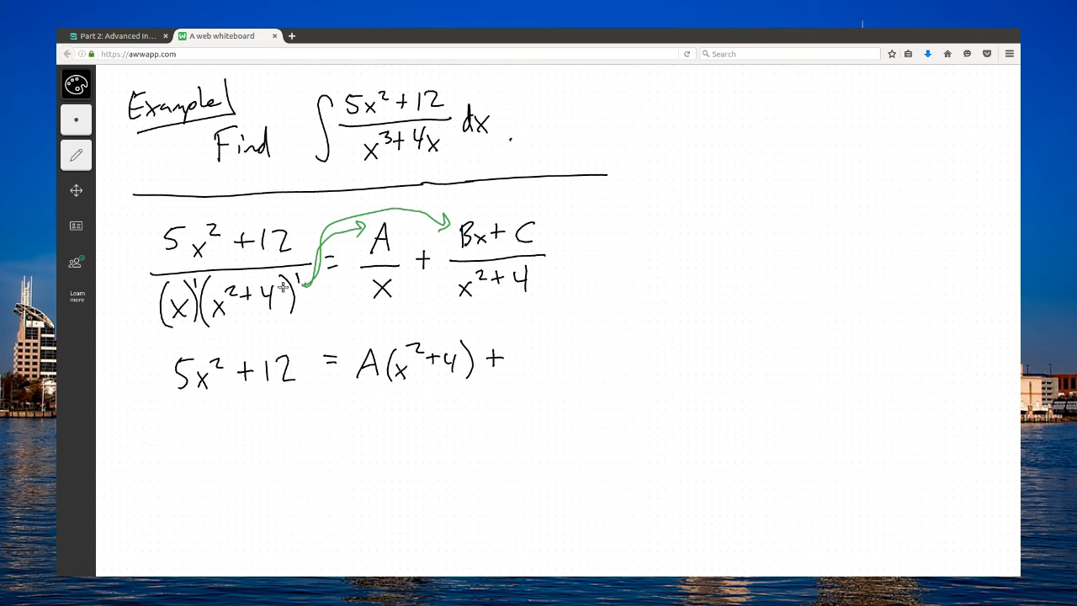
left_click_drag(513, 345, 538, 378)
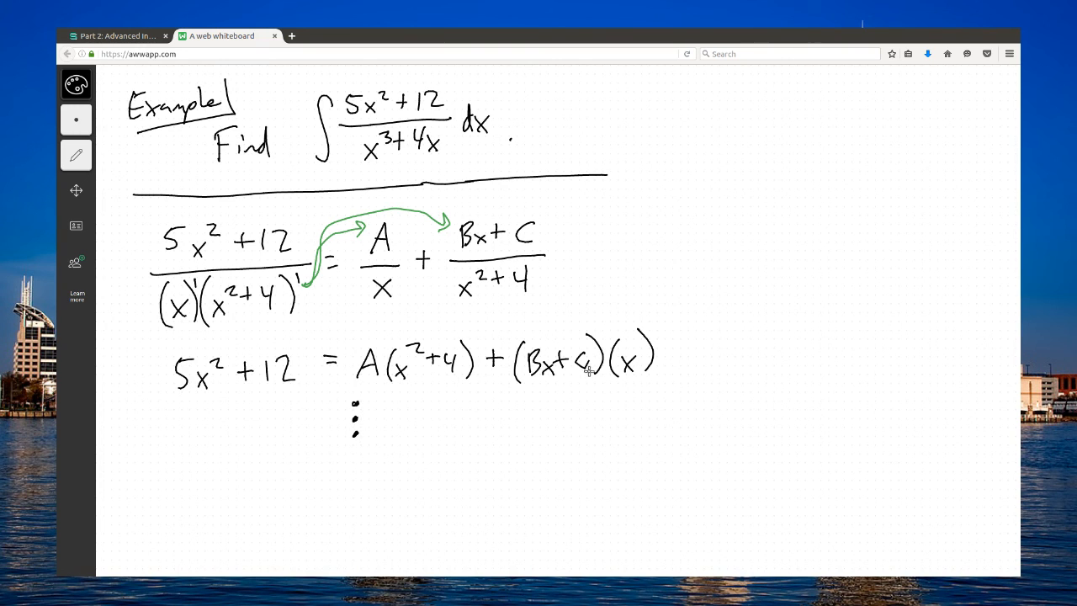
mouse_move(317, 454)
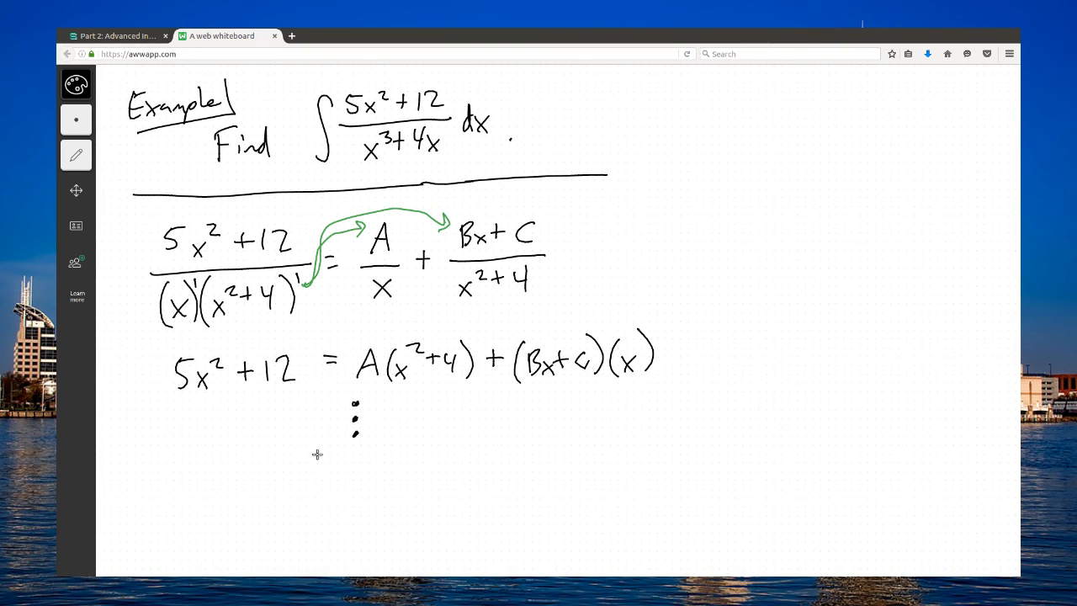
mouse_move(296, 420)
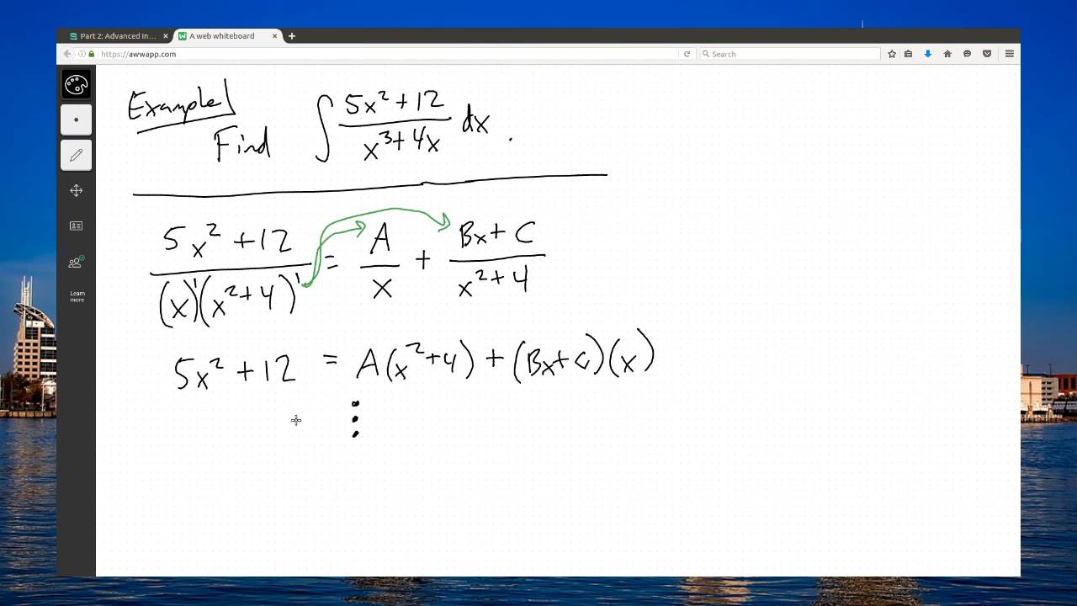
mouse_move(244, 499)
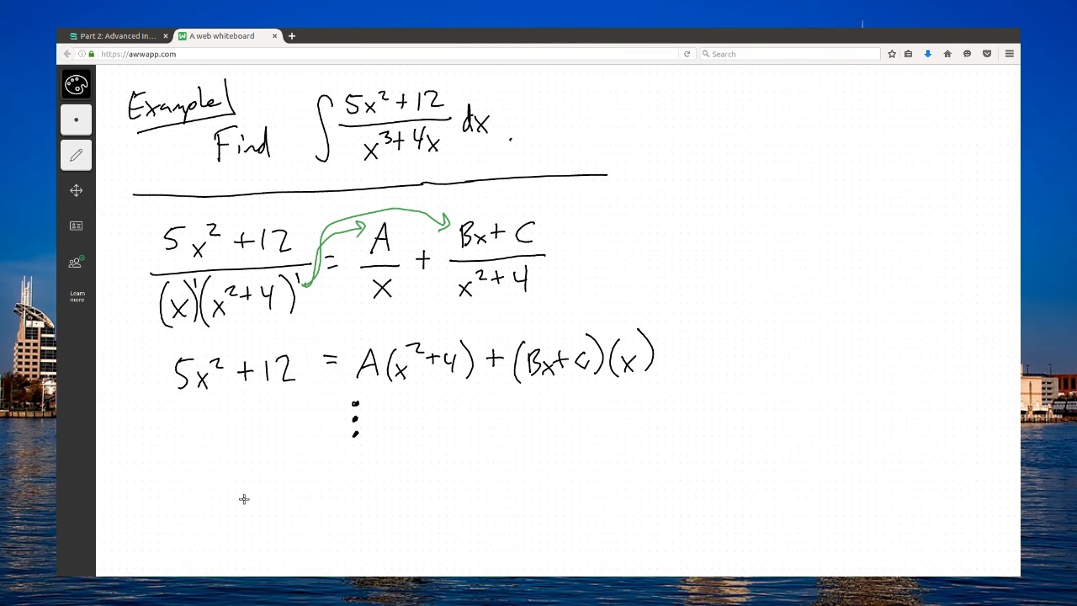
- Write and circle A=3, B=2, C=0, and draw an arrow from the original integral
left_click_drag(244, 484, 312, 472)
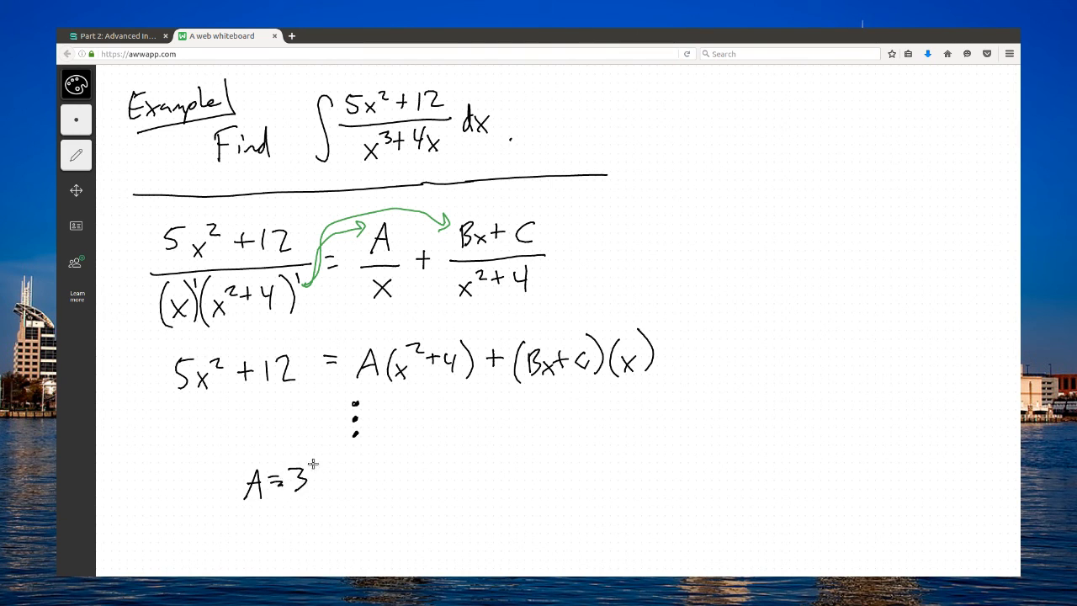
left_click_drag(244, 459, 302, 505)
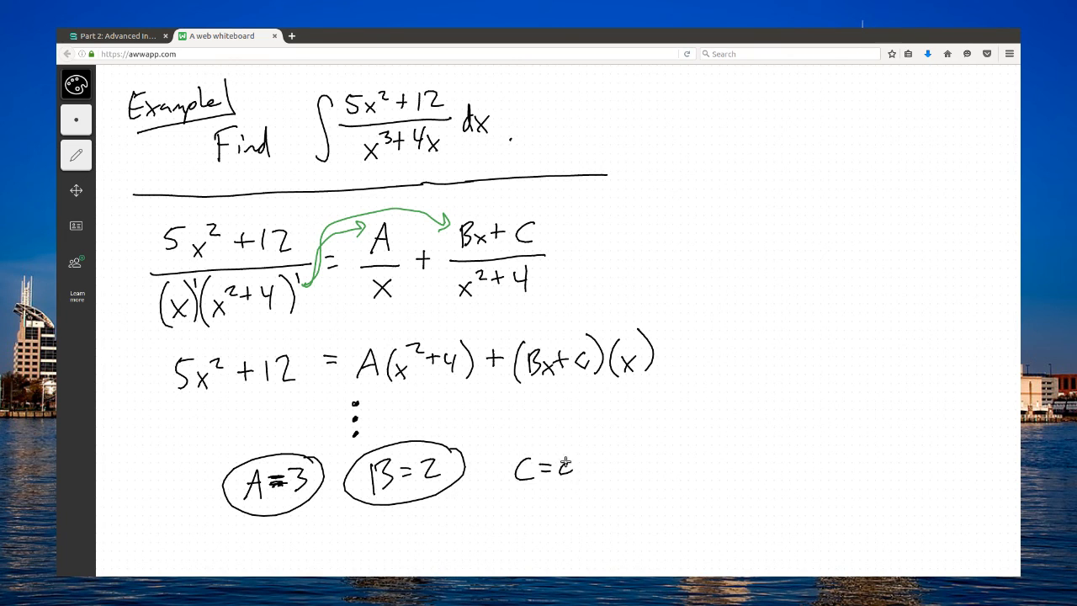
left_click_drag(488, 467, 589, 467)
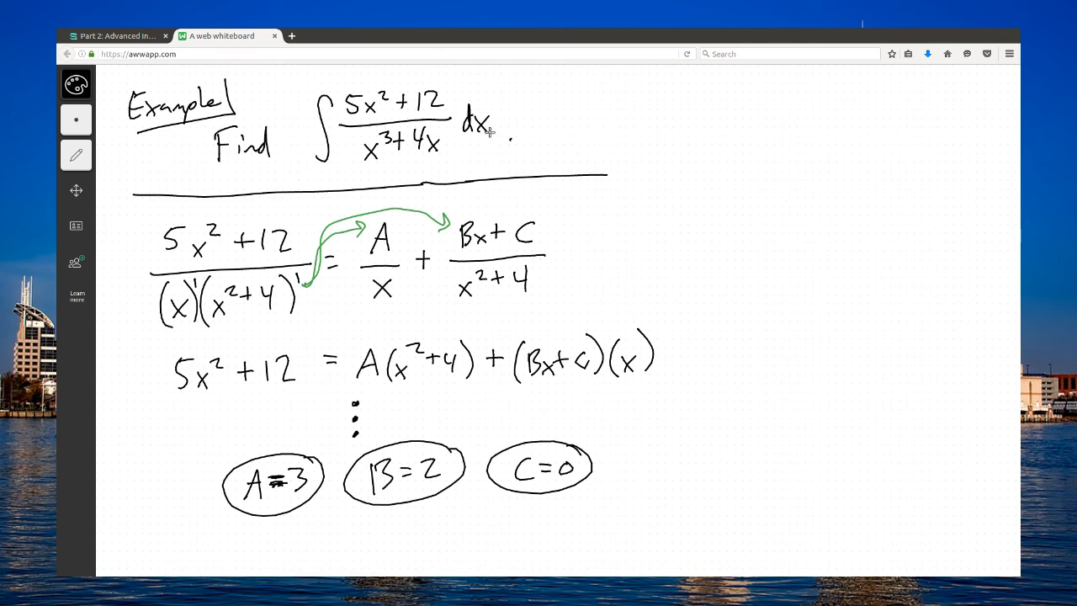
left_click_drag(509, 124, 639, 120)
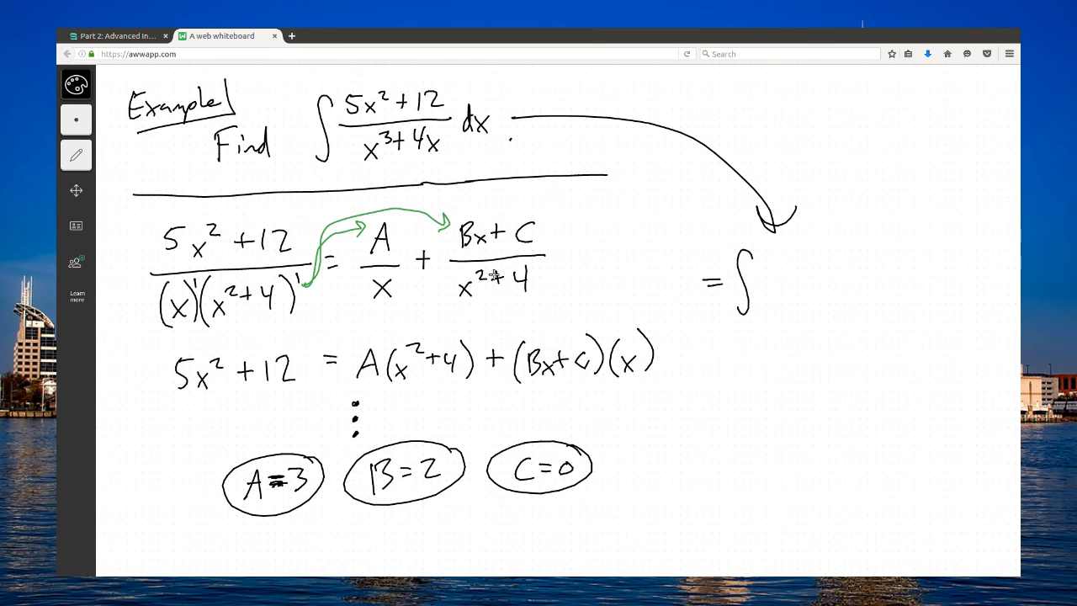
mouse_move(770, 310)
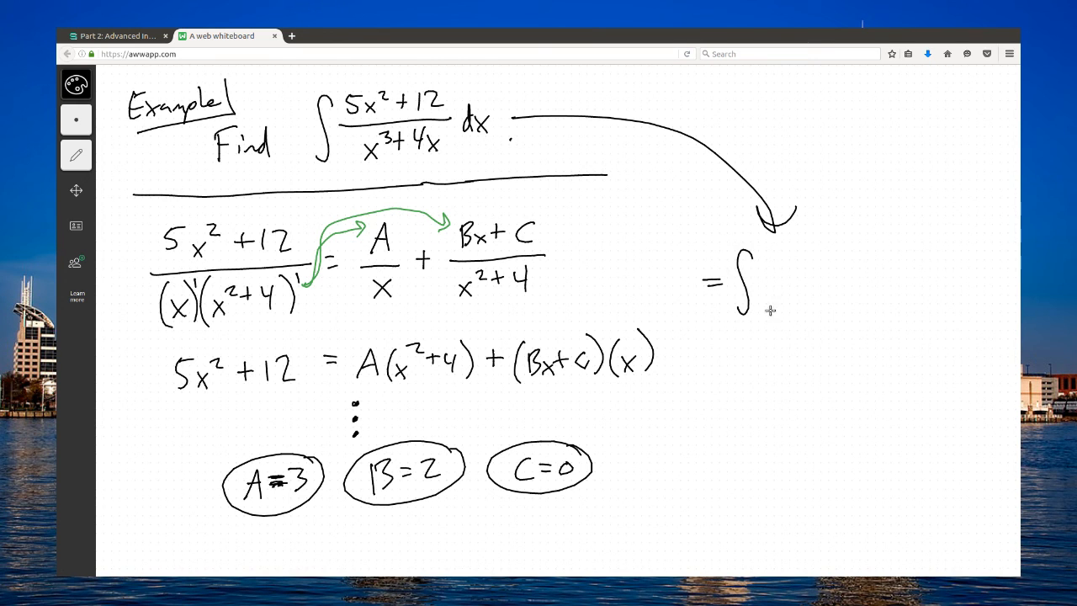
- Write the split integral ∫ 3/x + 2x/(x²+4) dx
left_click_drag(770, 277, 778, 265)
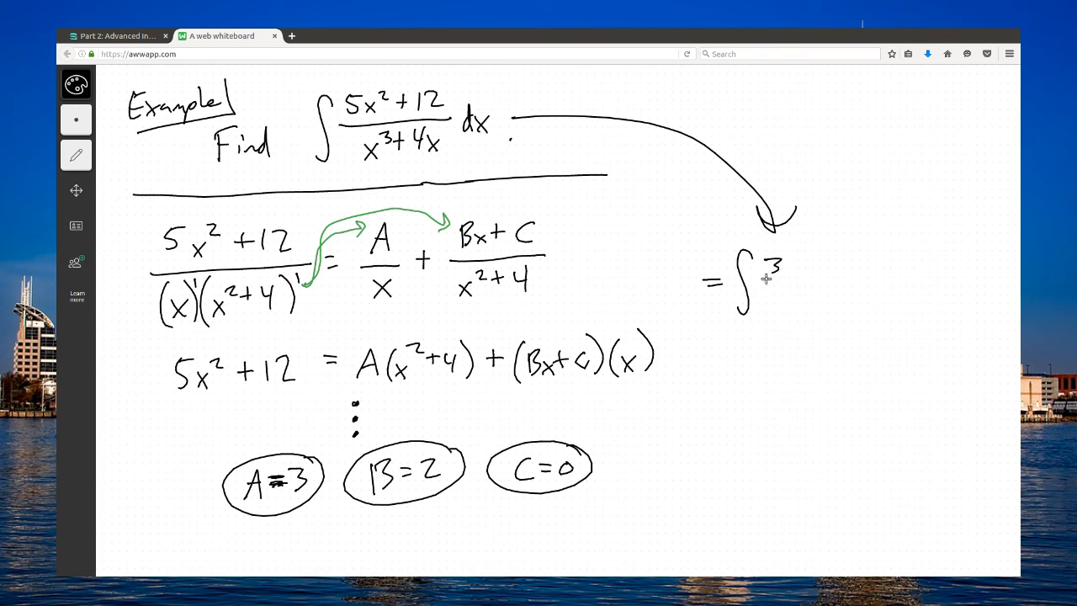
left_click_drag(774, 277, 808, 278)
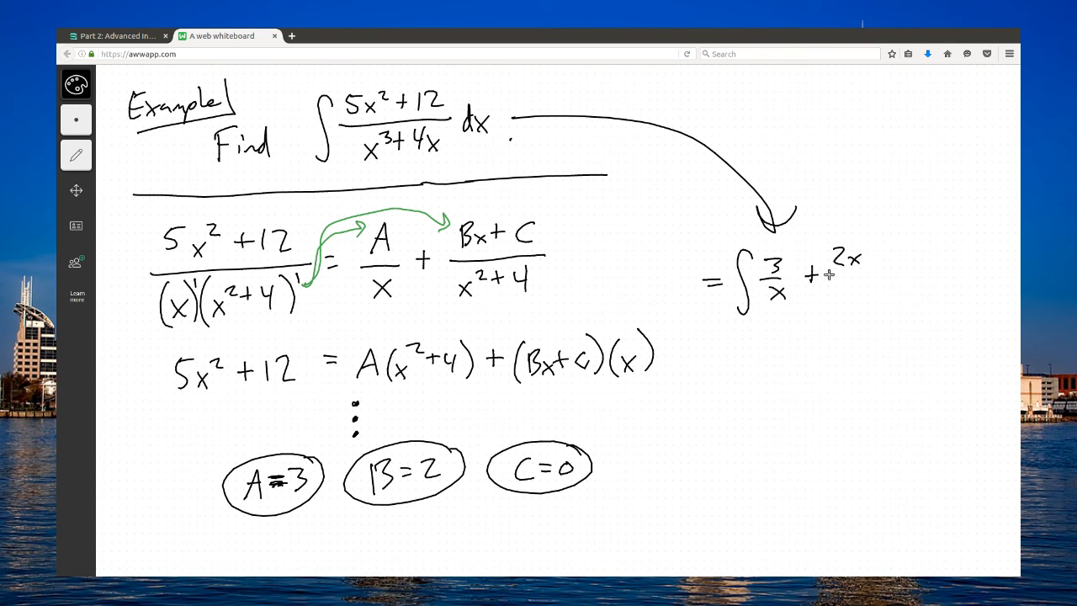
left_click_drag(829, 274, 871, 273)
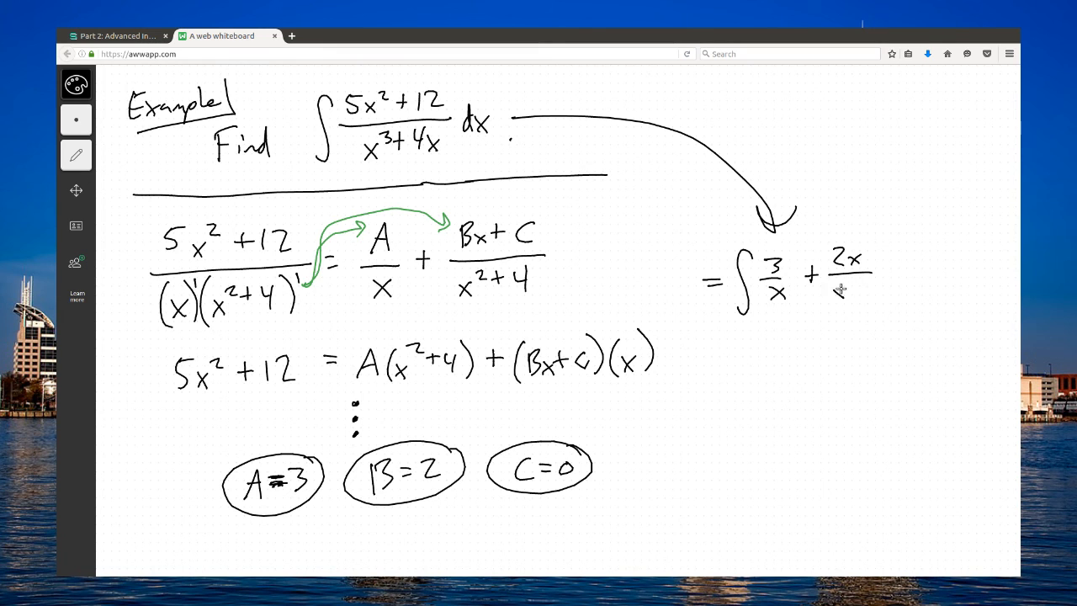
left_click_drag(834, 291, 892, 277)
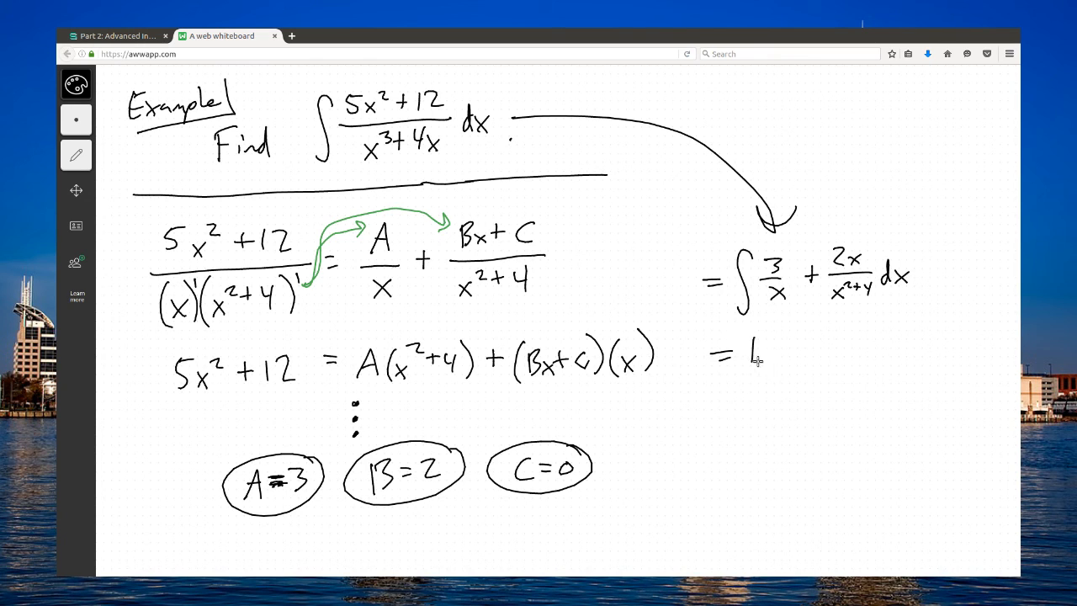
- Write the antiderivative 3ln|x| + ln|x²+4| + C and box it
left_click_drag(749, 353, 787, 358)
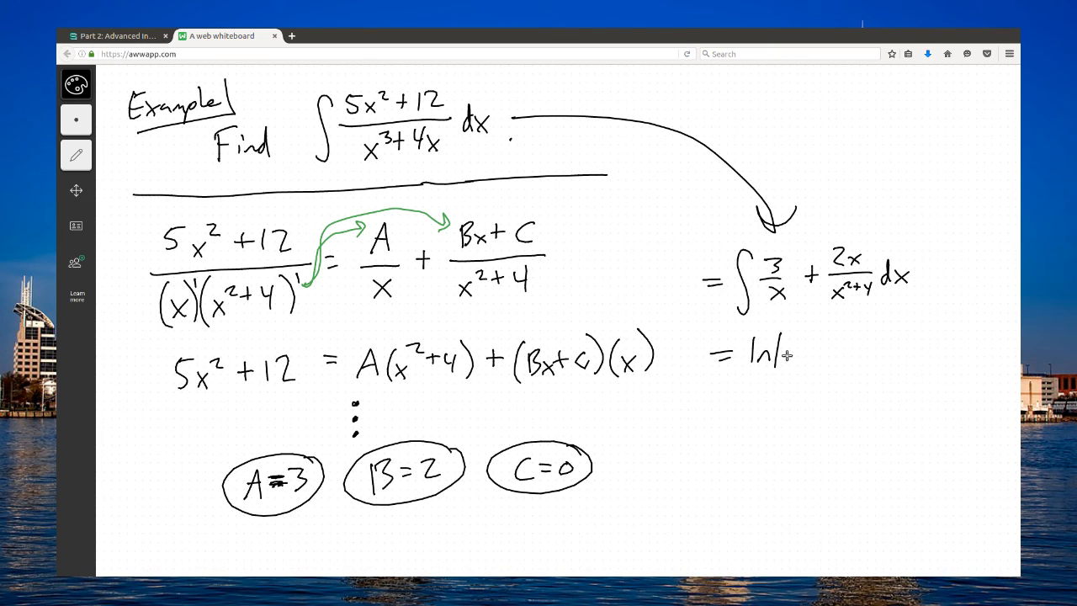
left_click_drag(786, 354, 803, 337)
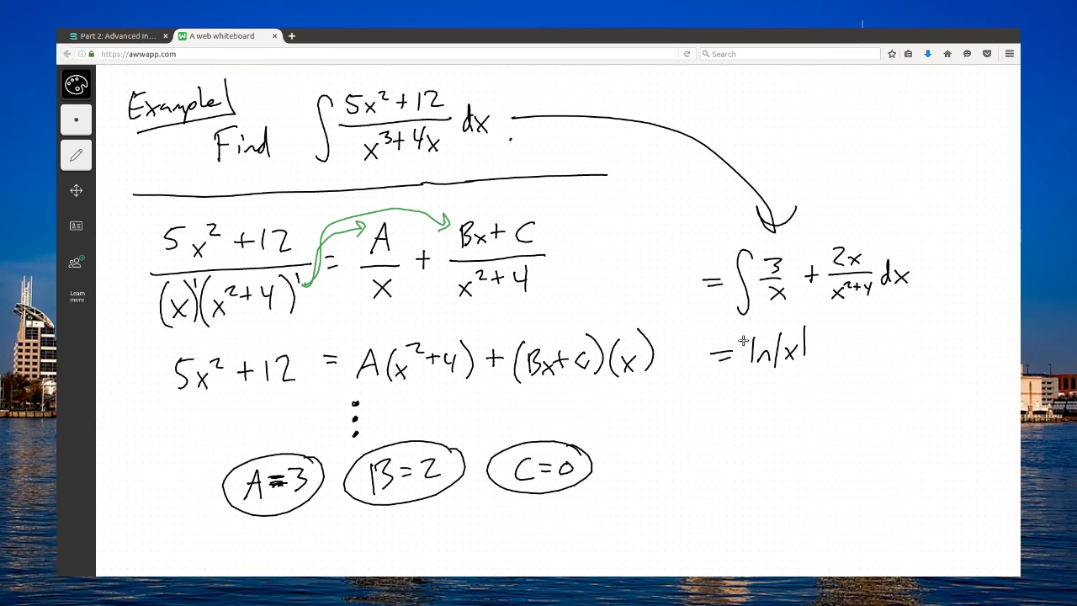
left_click_drag(739, 352, 745, 345)
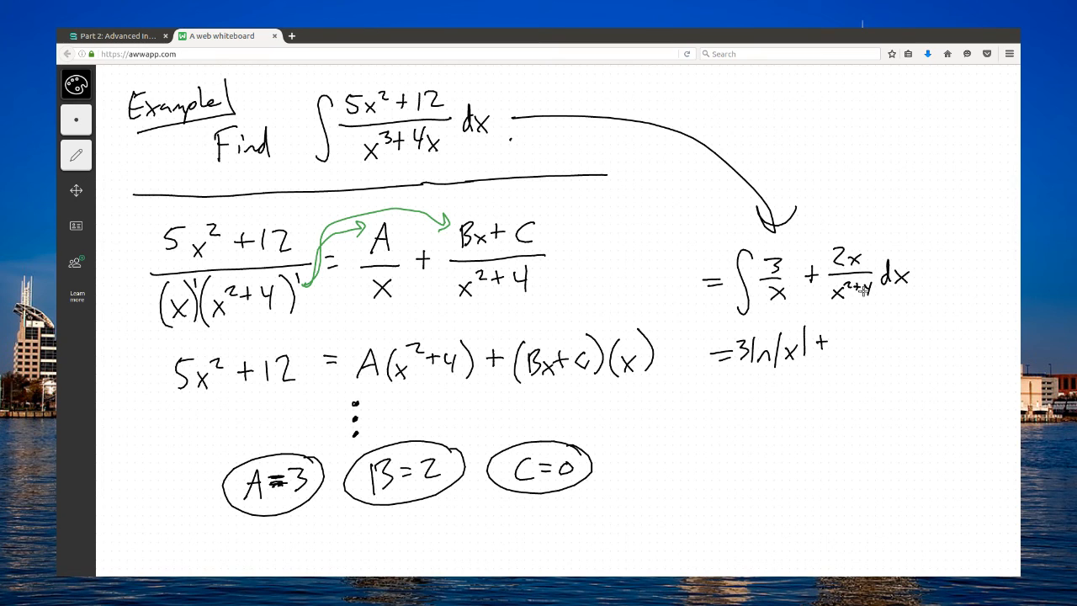
mouse_move(919, 347)
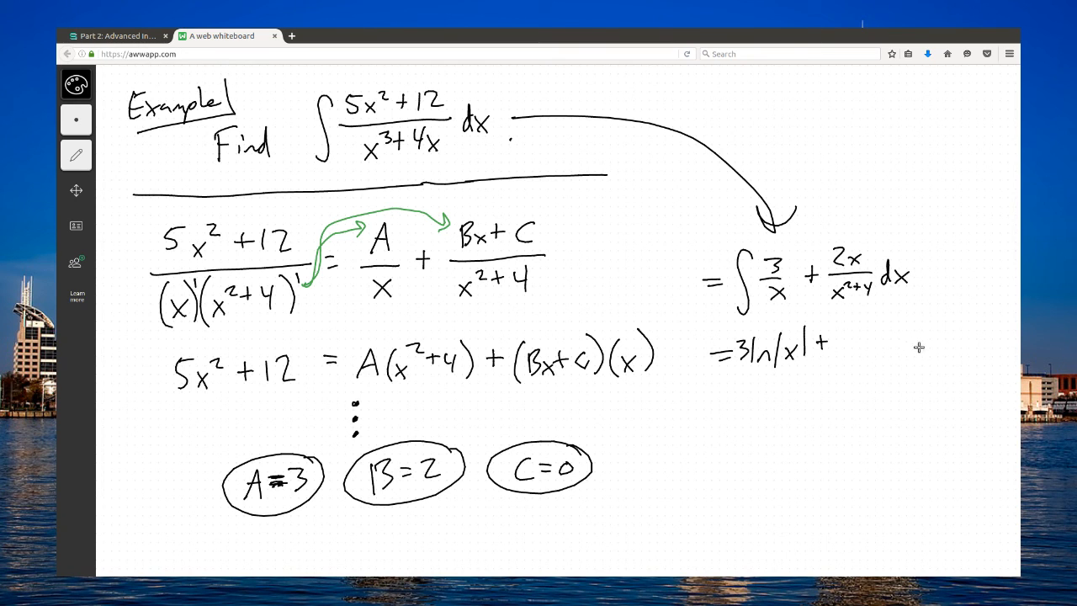
left_click_drag(846, 336, 867, 353)
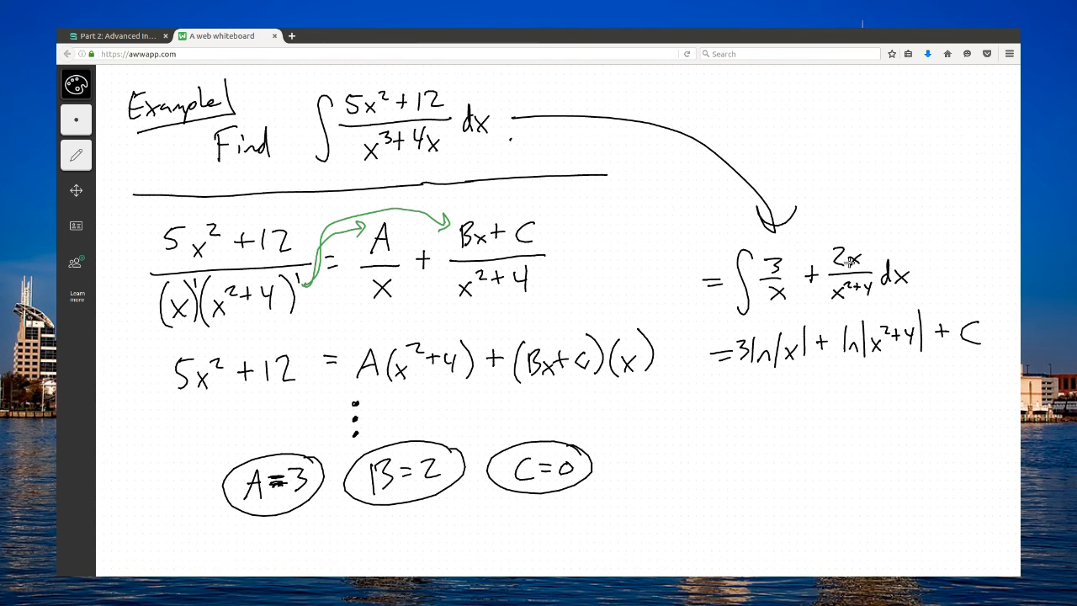
mouse_move(897, 321)
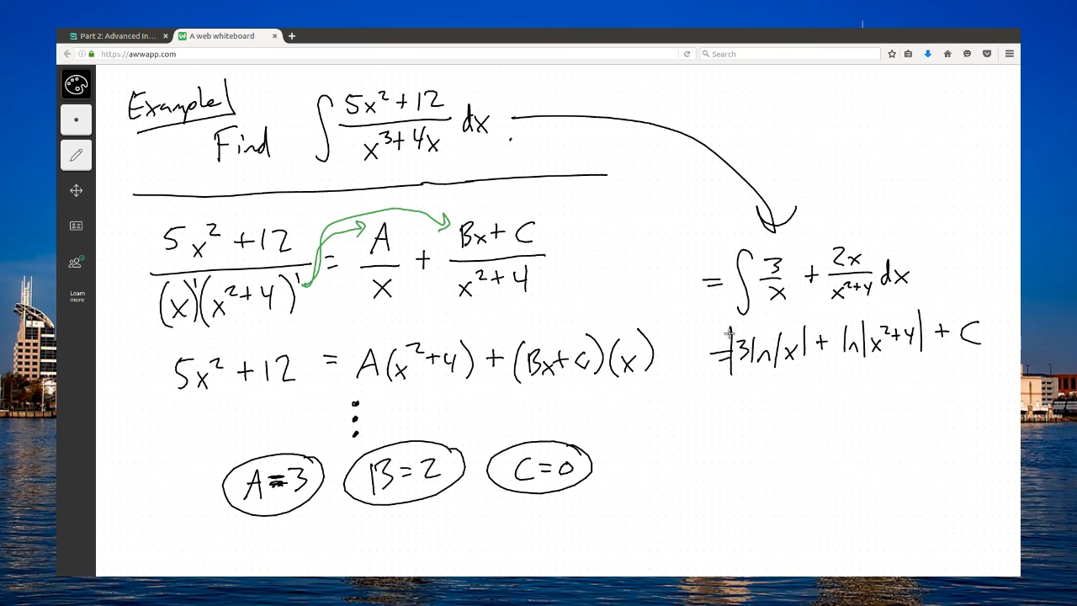
left_click_drag(727, 303, 993, 375)
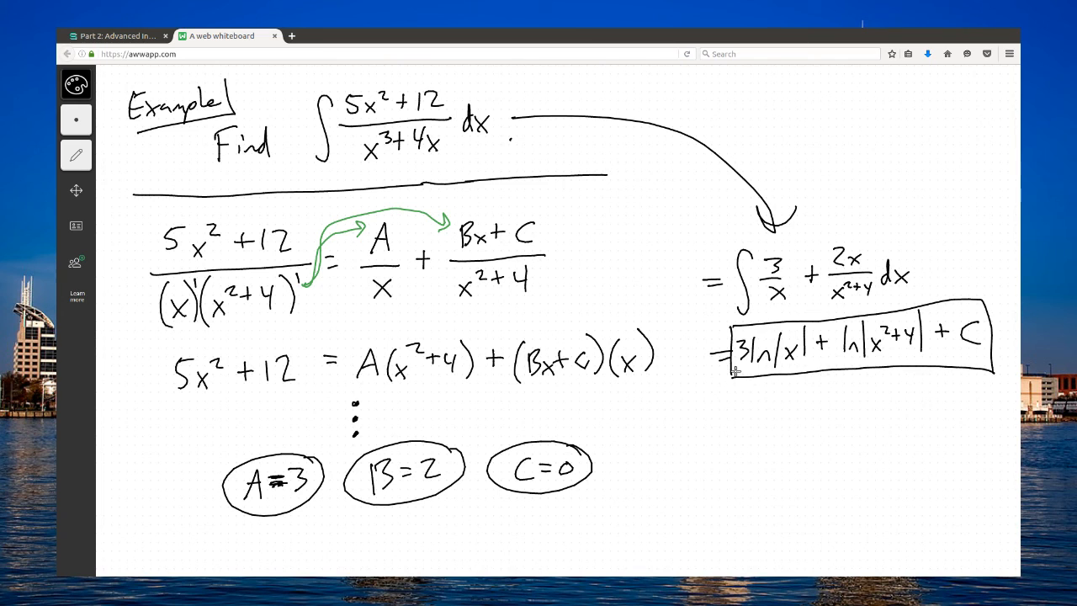